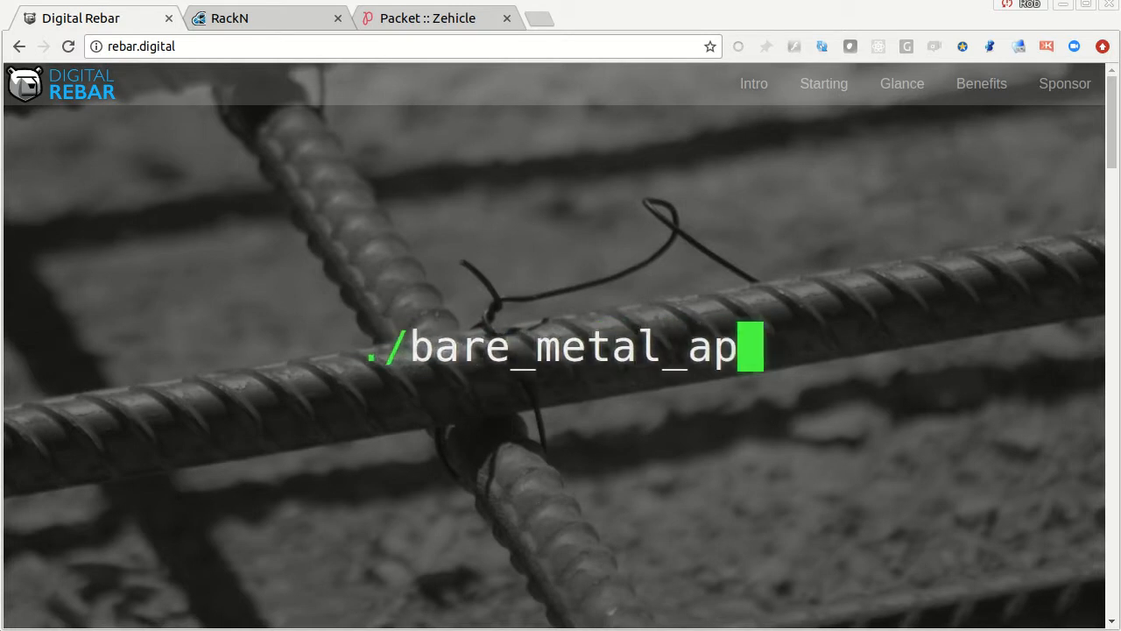
Switch to the RackN Portal tab and bring up the Machines list showing TFdemo1–3 in terraform-ready.
{"action": "type", "text": "i.yml"}
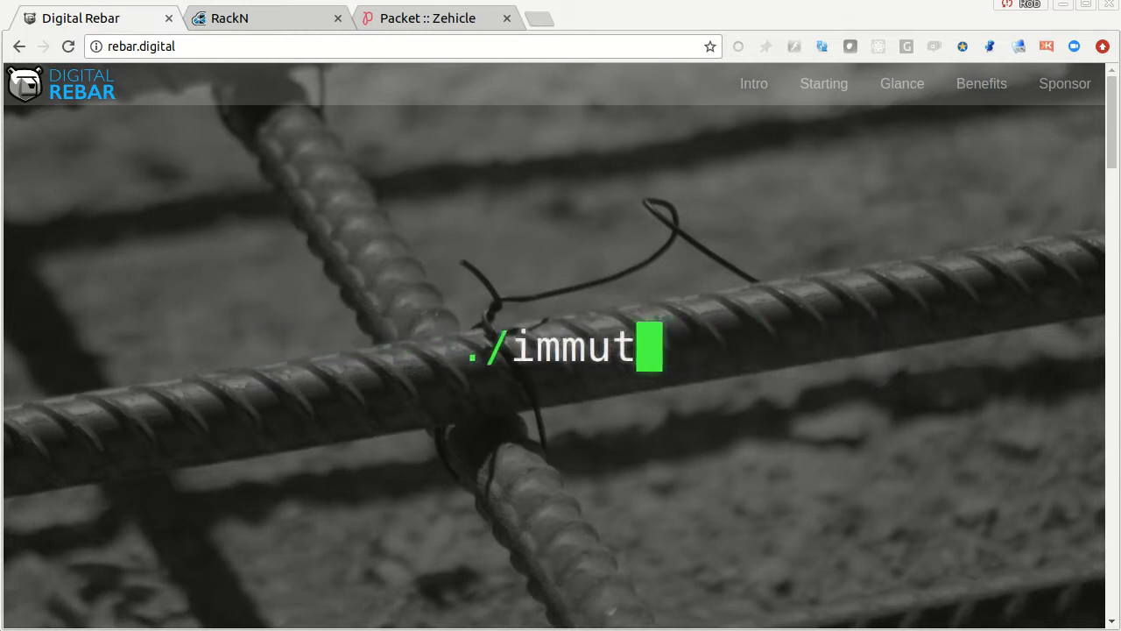
{"action": "left_click", "coordinate": [263, 17]}
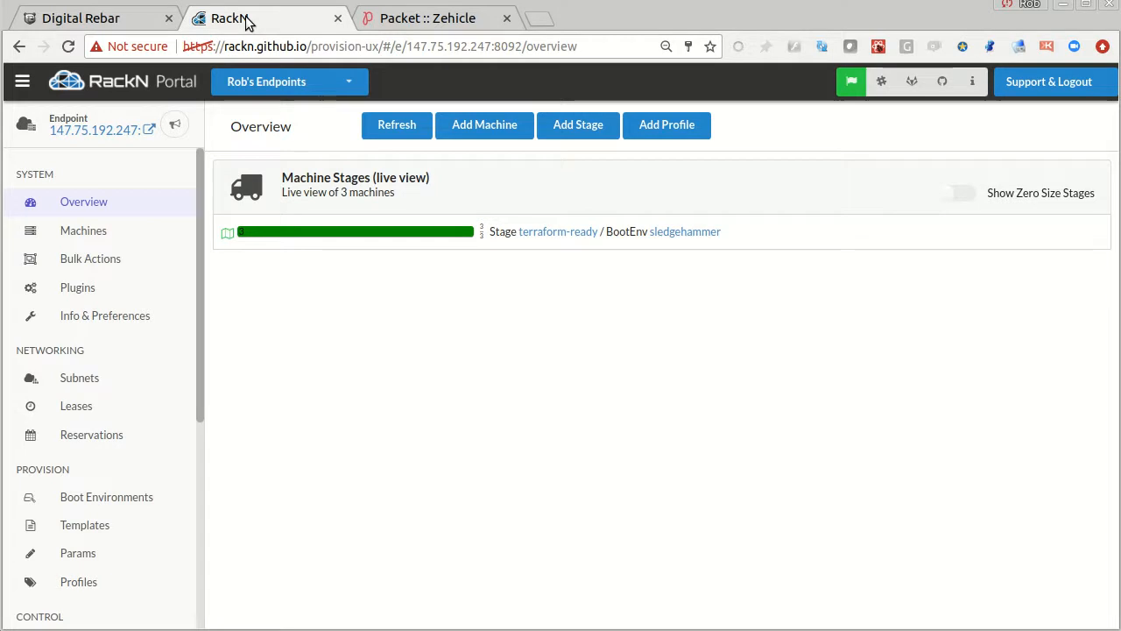
{"action": "scroll", "scroll_direction": "down", "scroll_amount": 3}
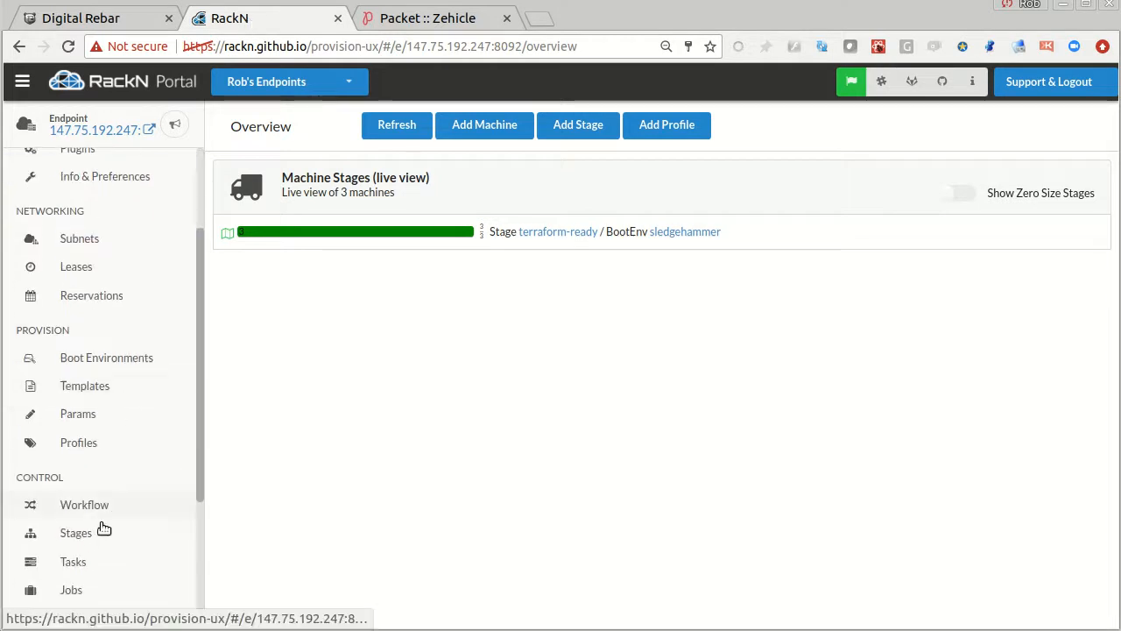
{"action": "left_click", "coordinate": [84, 231]}
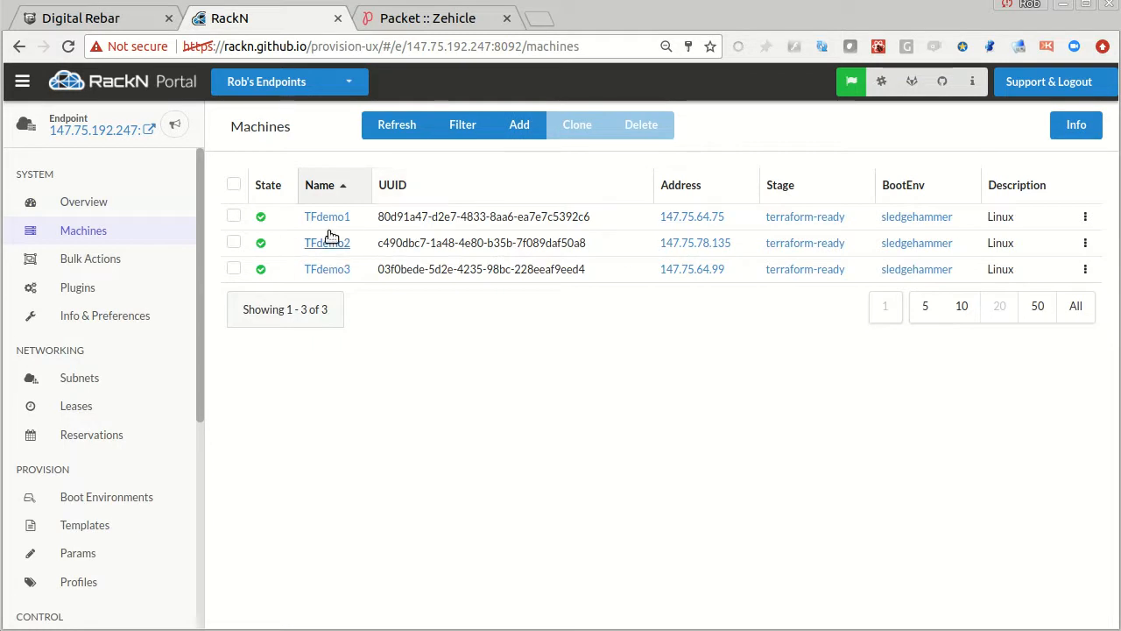
{"action": "left_click", "coordinate": [428, 18]}
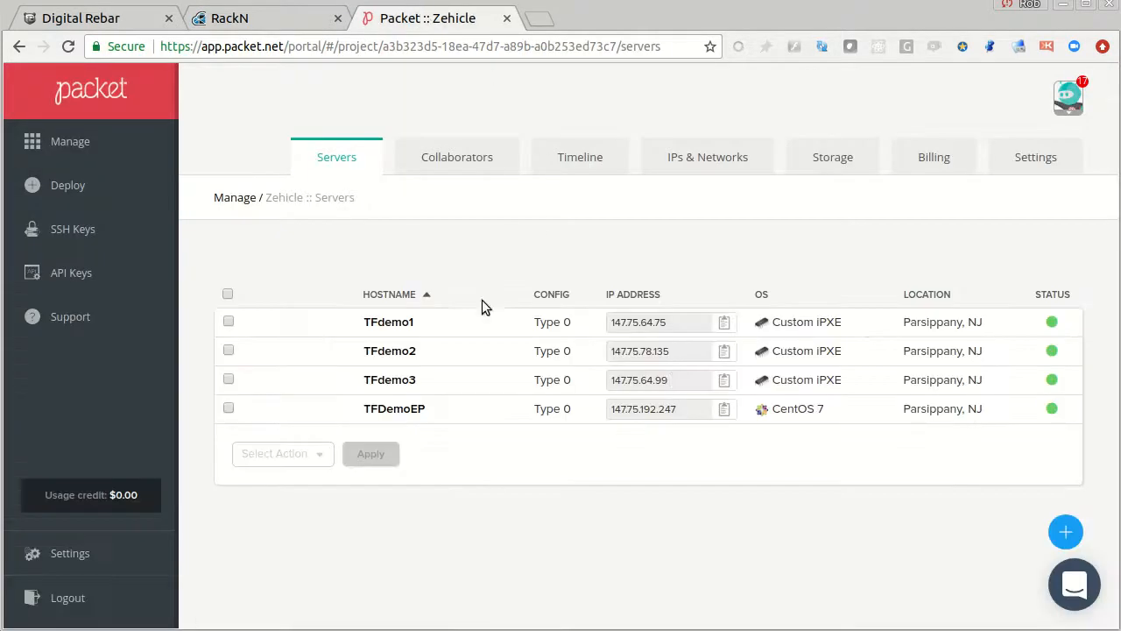
{"action": "left_click", "coordinate": [230, 18]}
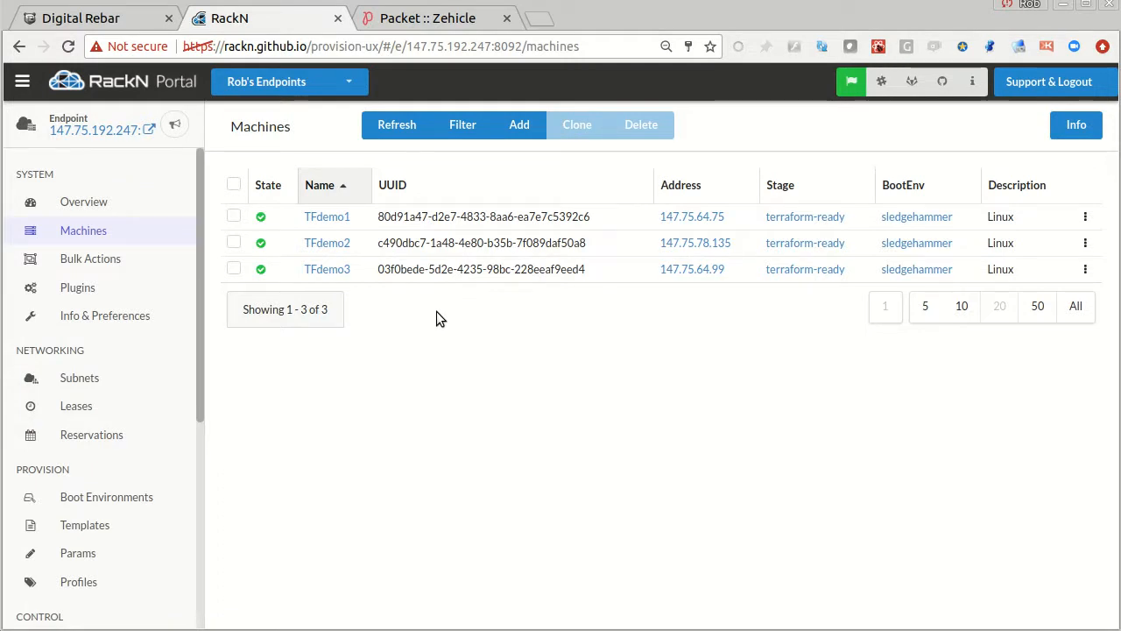
{"action": "left_click", "coordinate": [77, 287]}
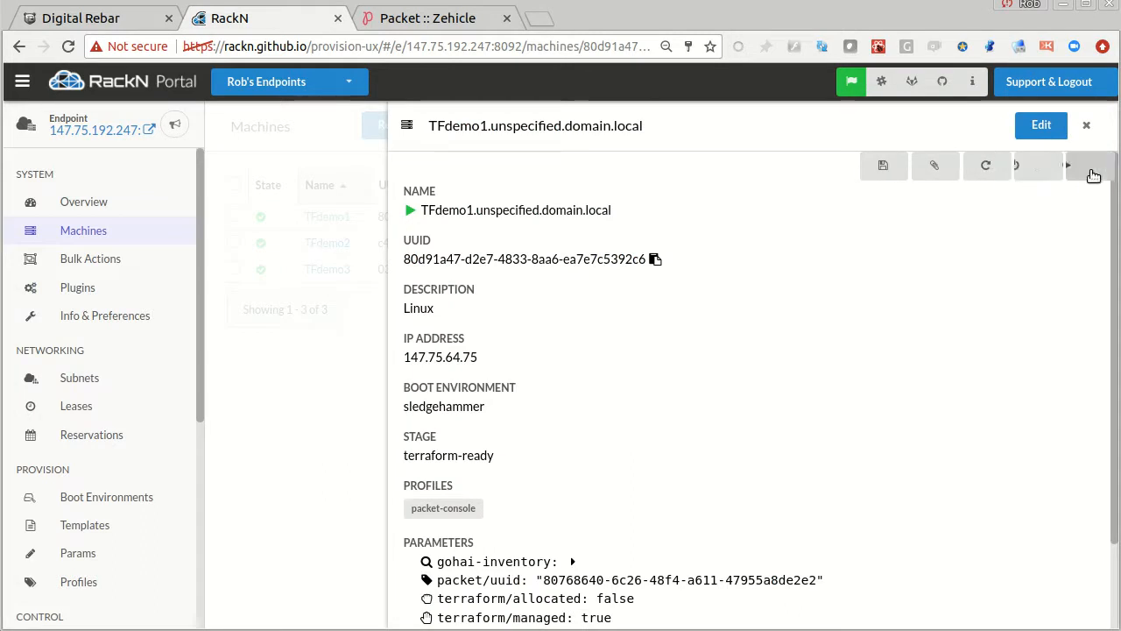
{"action": "mouse_move", "coordinate": [1048, 175]}
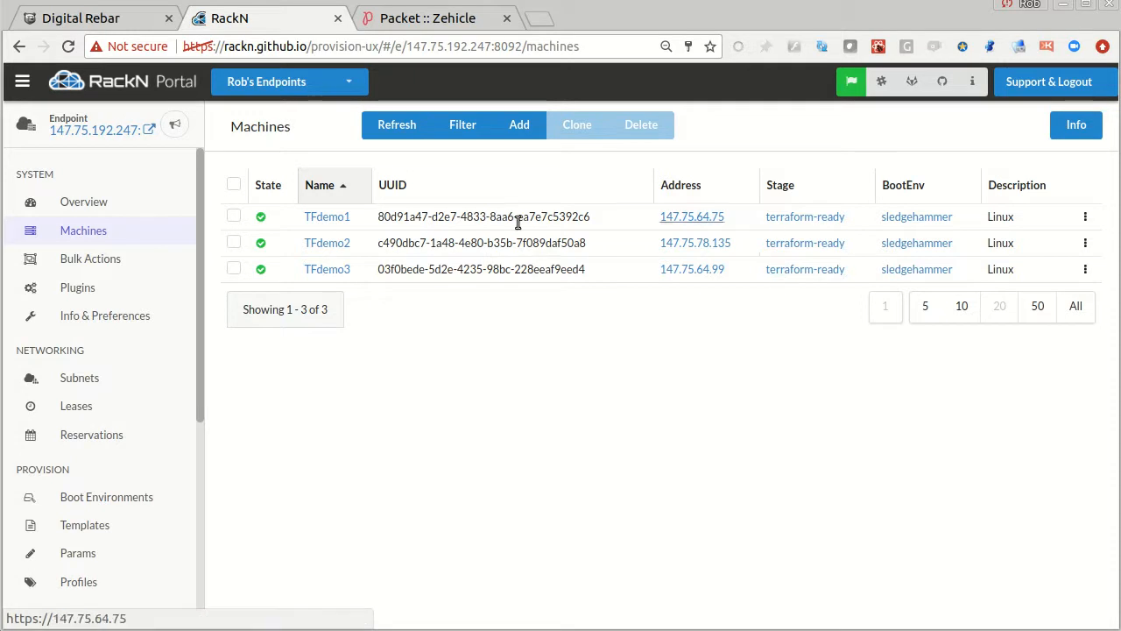
{"action": "left_click", "coordinate": [326, 217]}
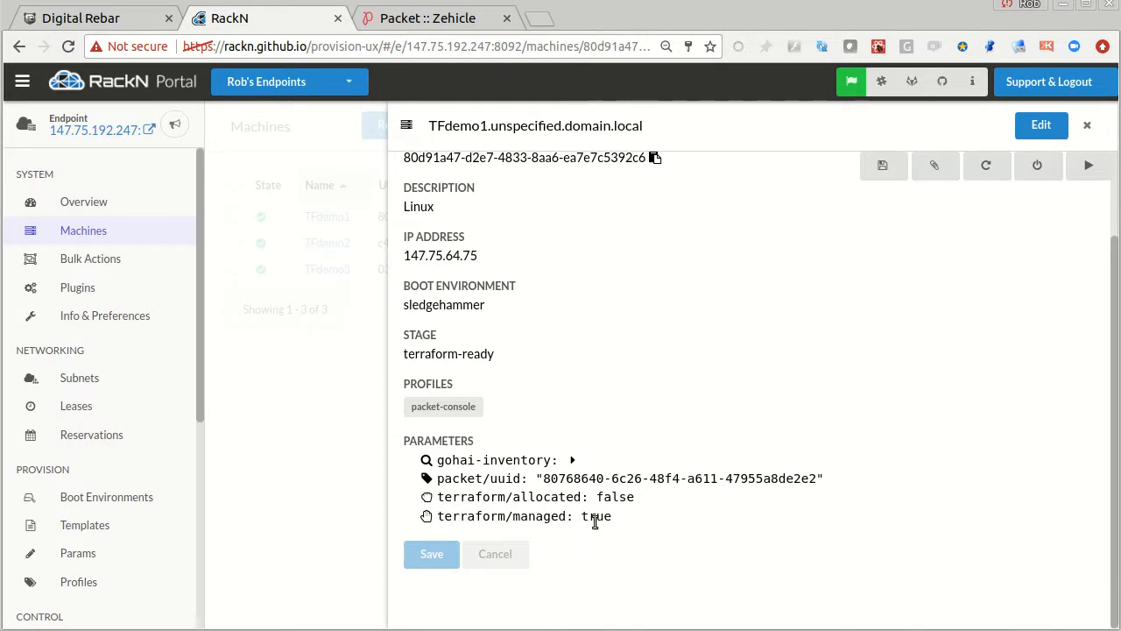
{"action": "double_click", "coordinate": [538, 515]}
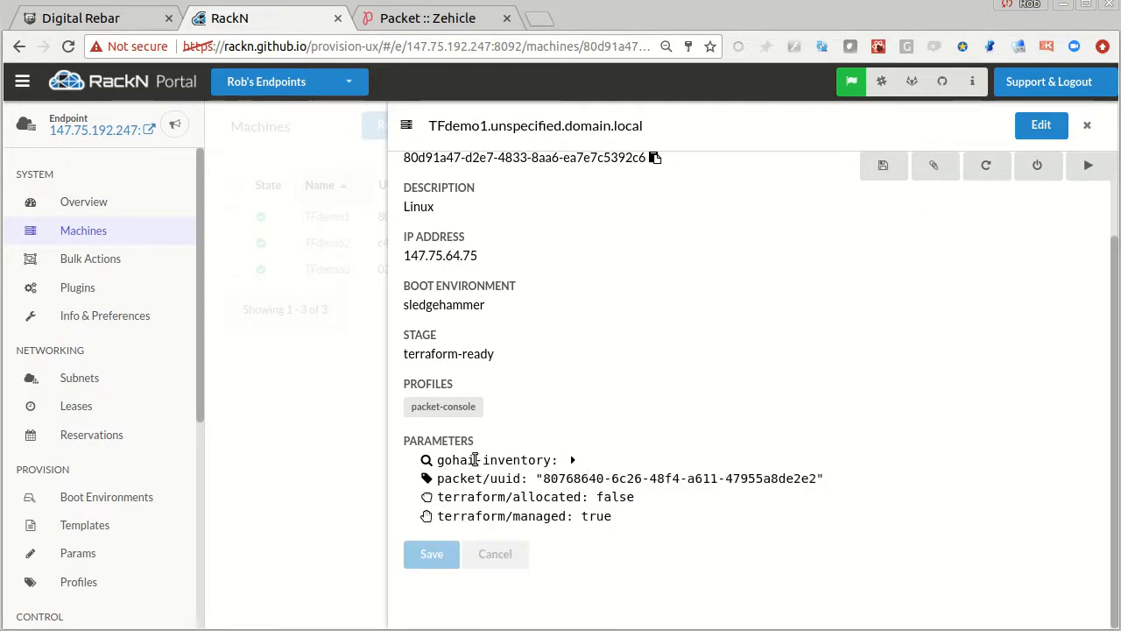
{"action": "left_click", "coordinate": [1086, 125]}
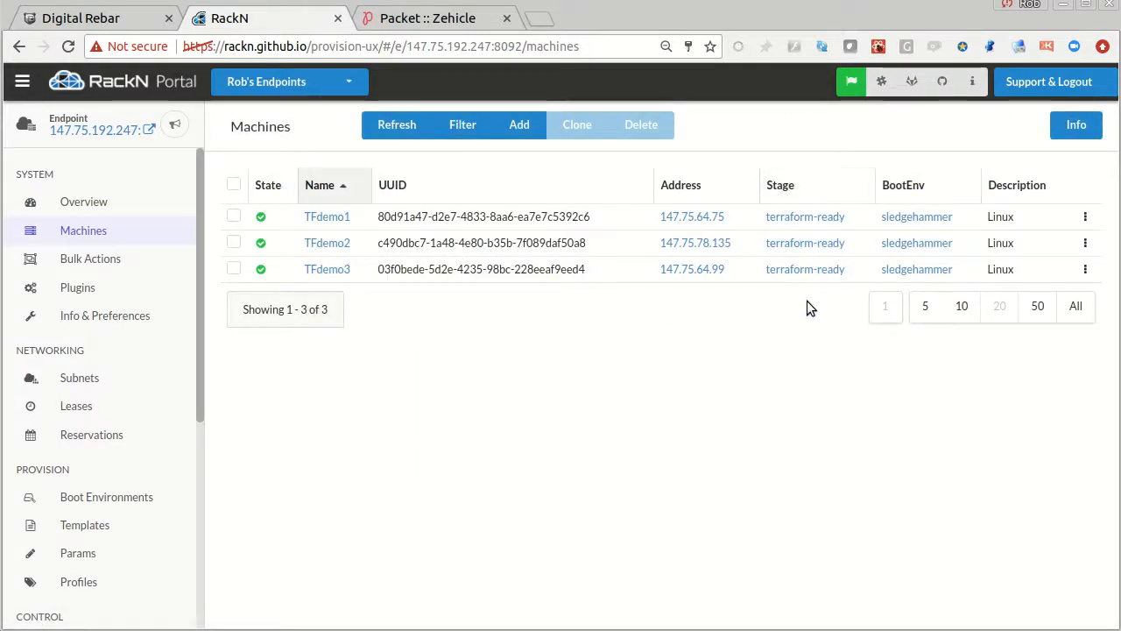
View the nine Boot Environments, then the Stages list with its 17 stages.
{"action": "scroll", "scroll_direction": "down", "scroll_amount": 3}
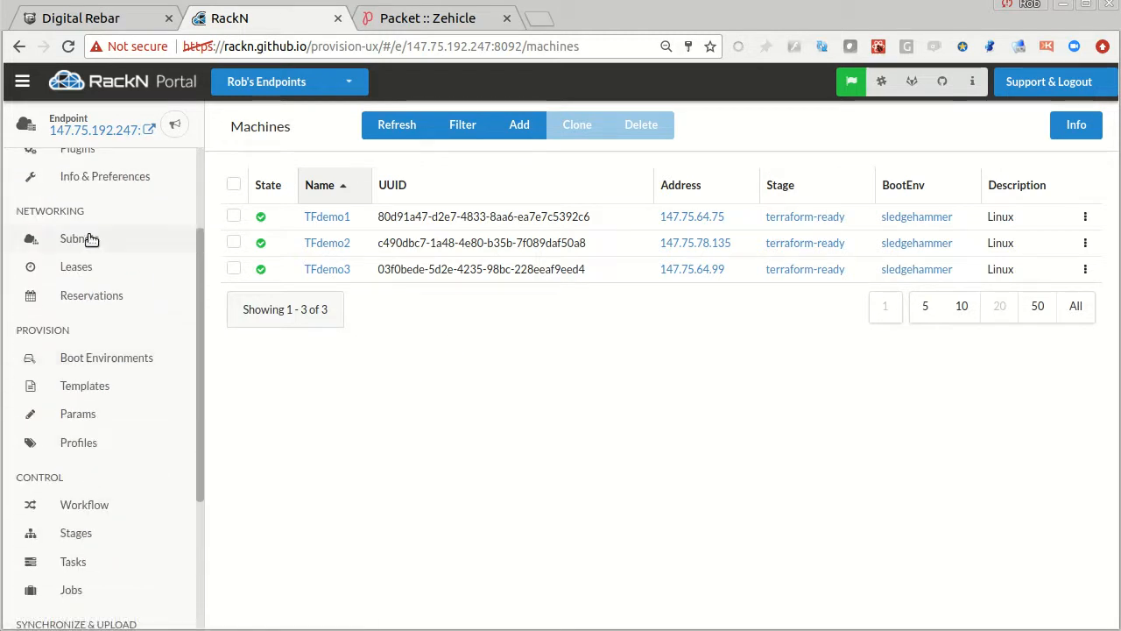
{"action": "mouse_move", "coordinate": [105, 357]}
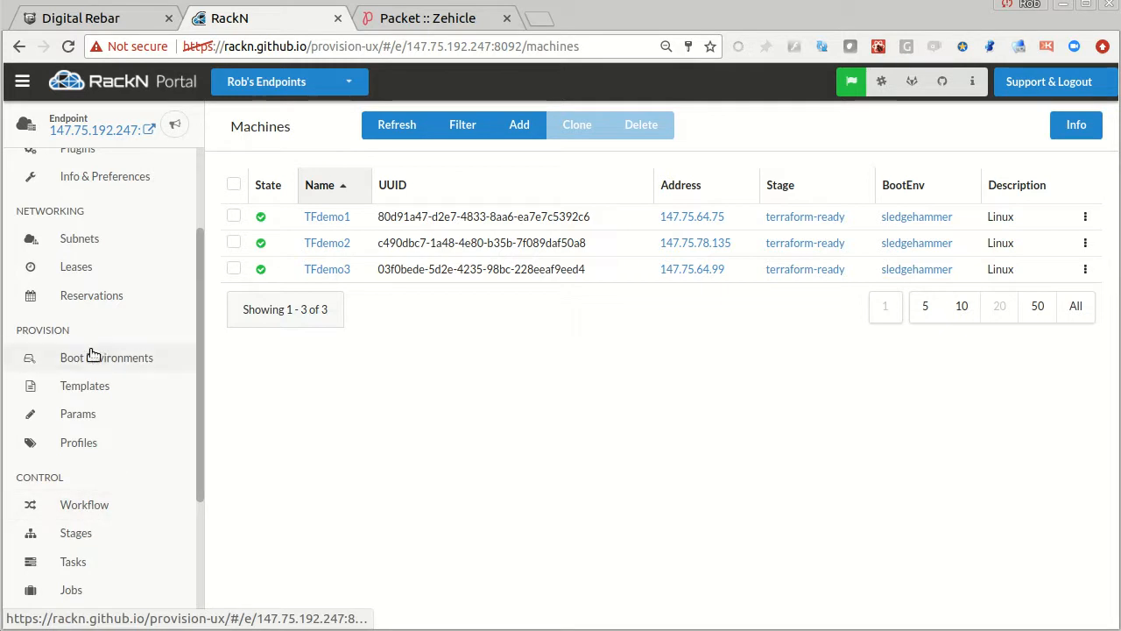
{"action": "mouse_move", "coordinate": [73, 442]}
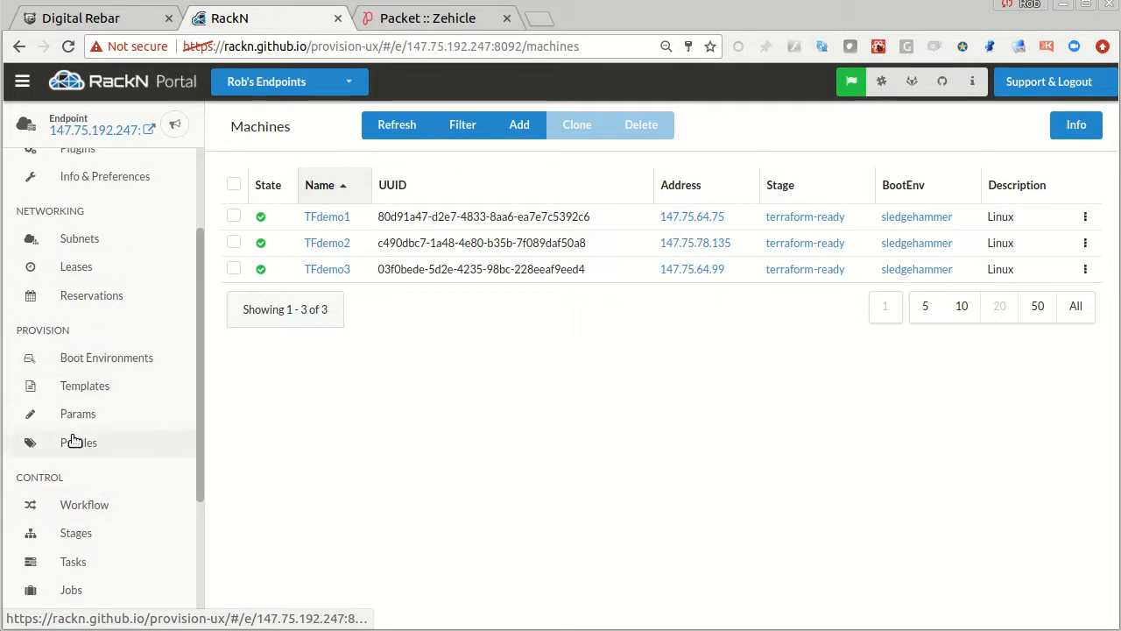
{"action": "left_click", "coordinate": [105, 358]}
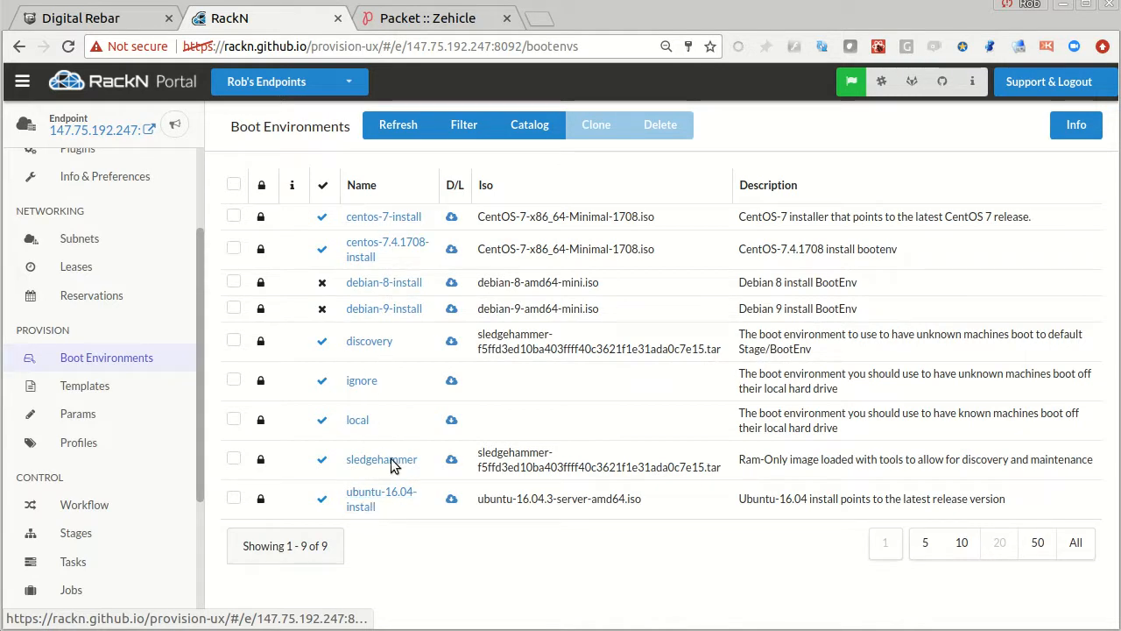
{"action": "mouse_move", "coordinate": [86, 469]}
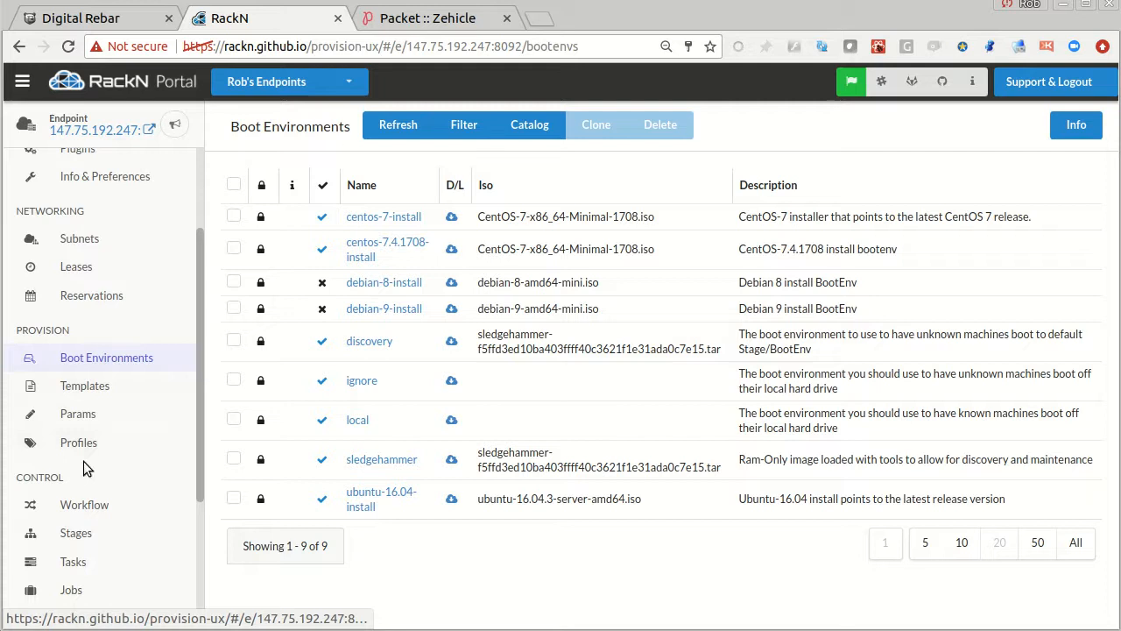
{"action": "left_click", "coordinate": [75, 533]}
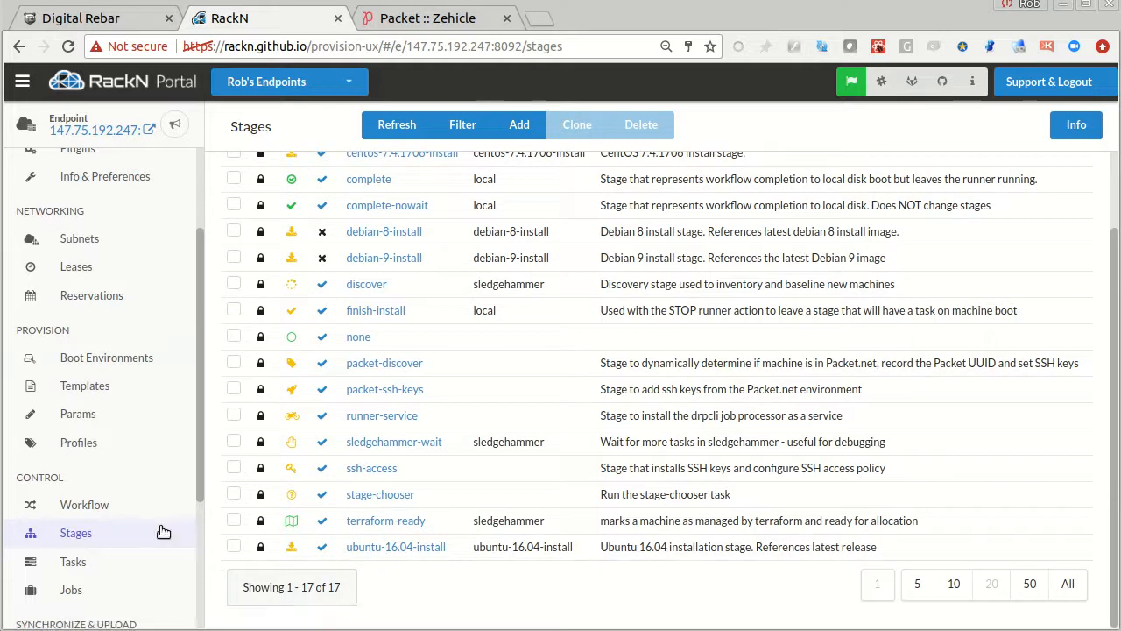
{"action": "left_click", "coordinate": [84, 505]}
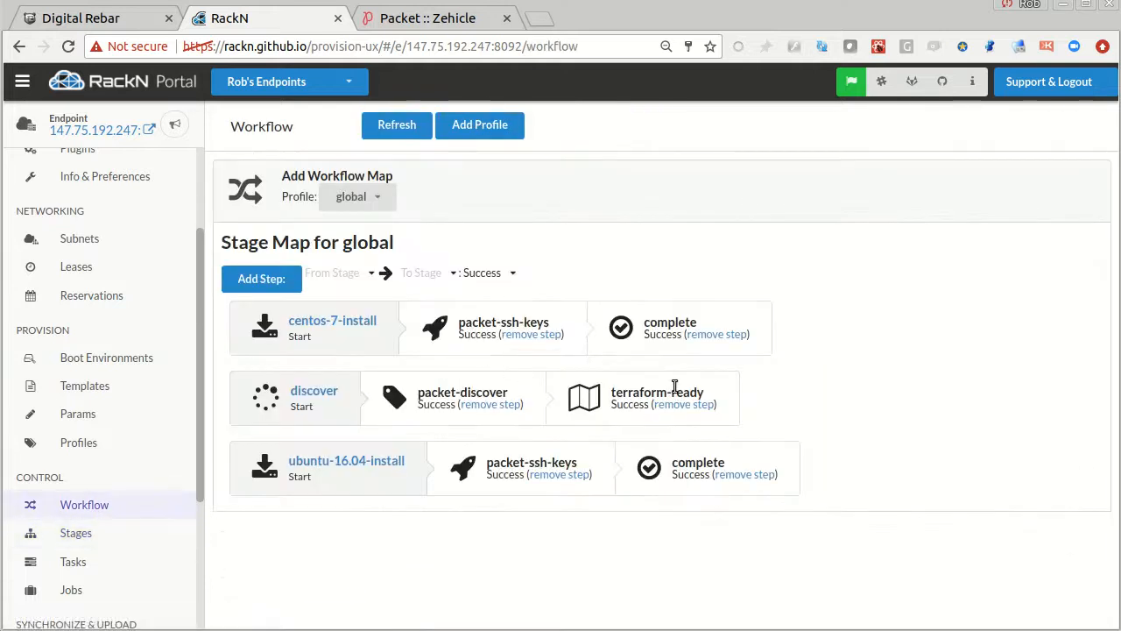
{"action": "mouse_move", "coordinate": [511, 376]}
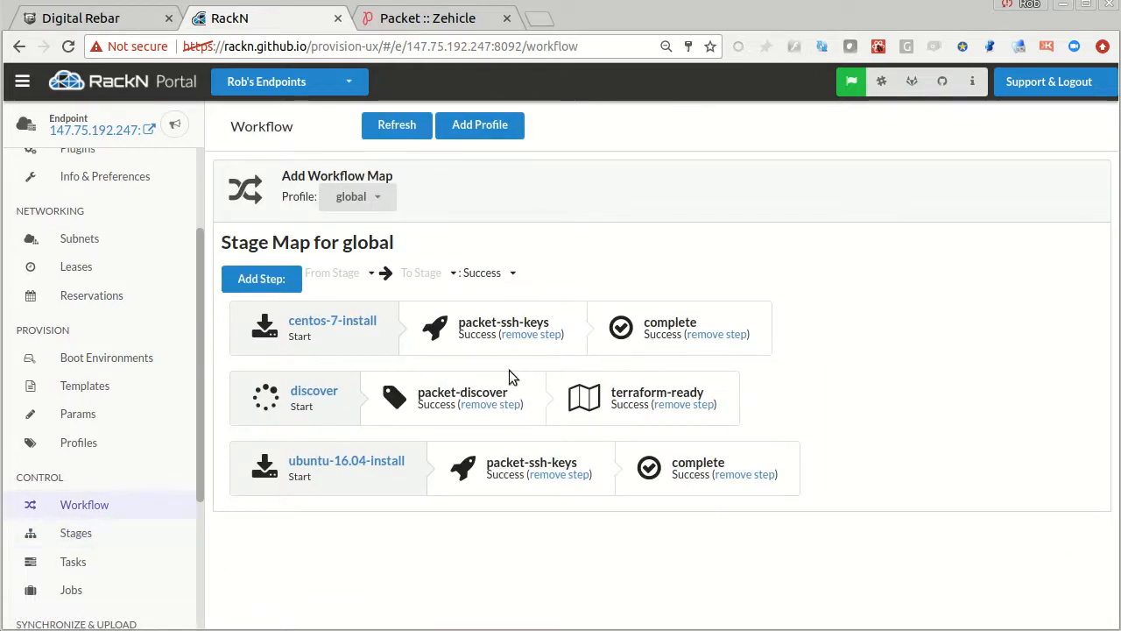
{"action": "mouse_move", "coordinate": [564, 264]}
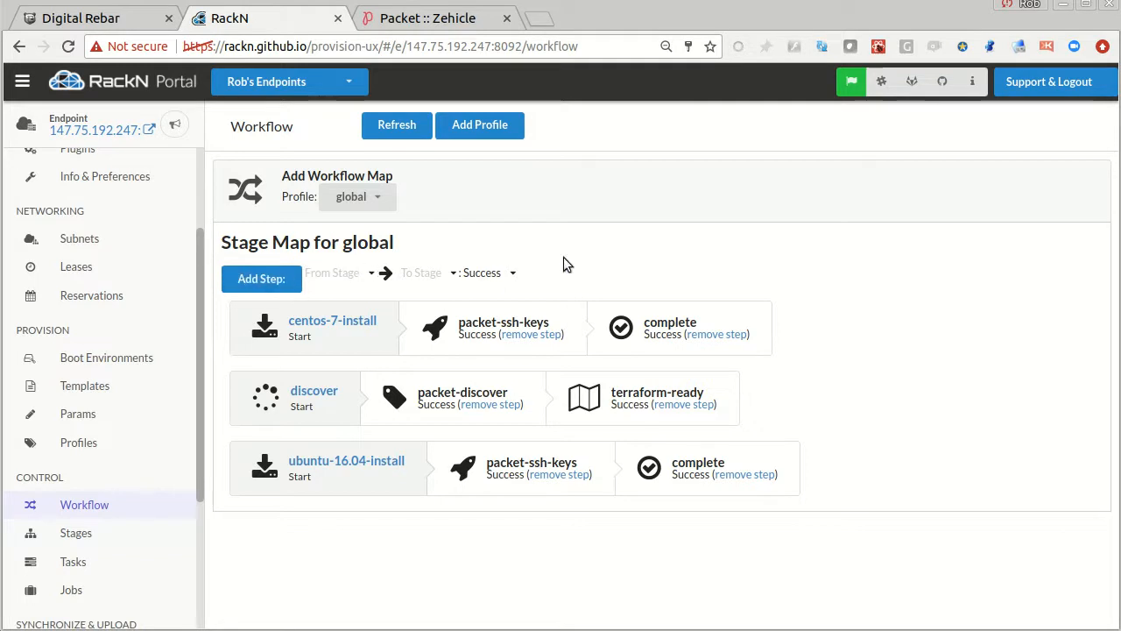
{"action": "mouse_move", "coordinate": [494, 401]}
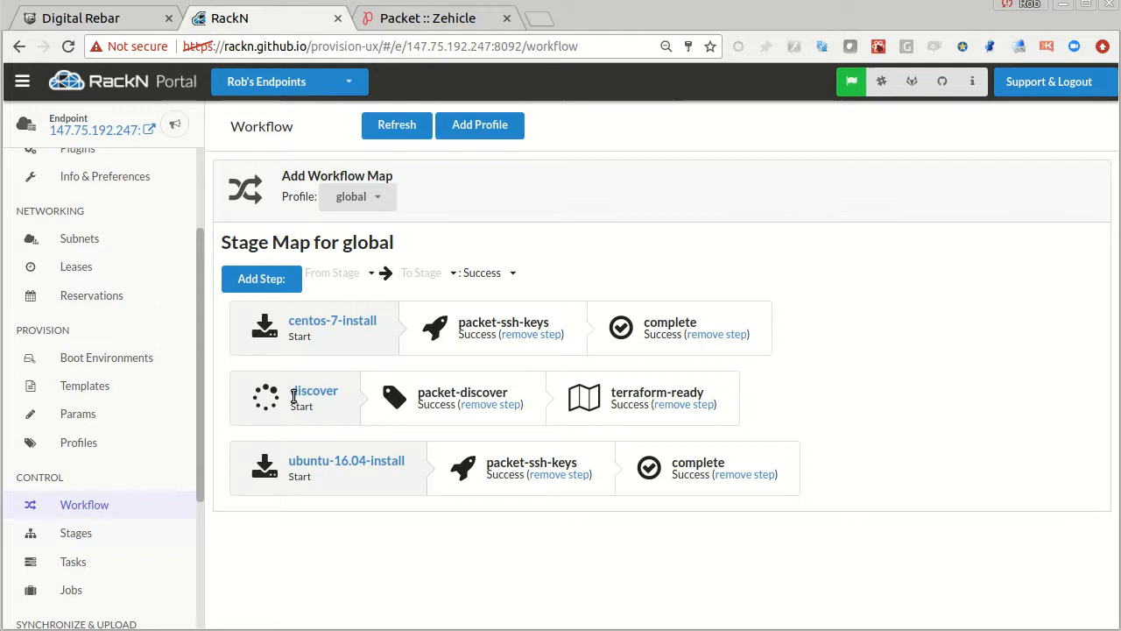
{"action": "mouse_move", "coordinate": [287, 399]}
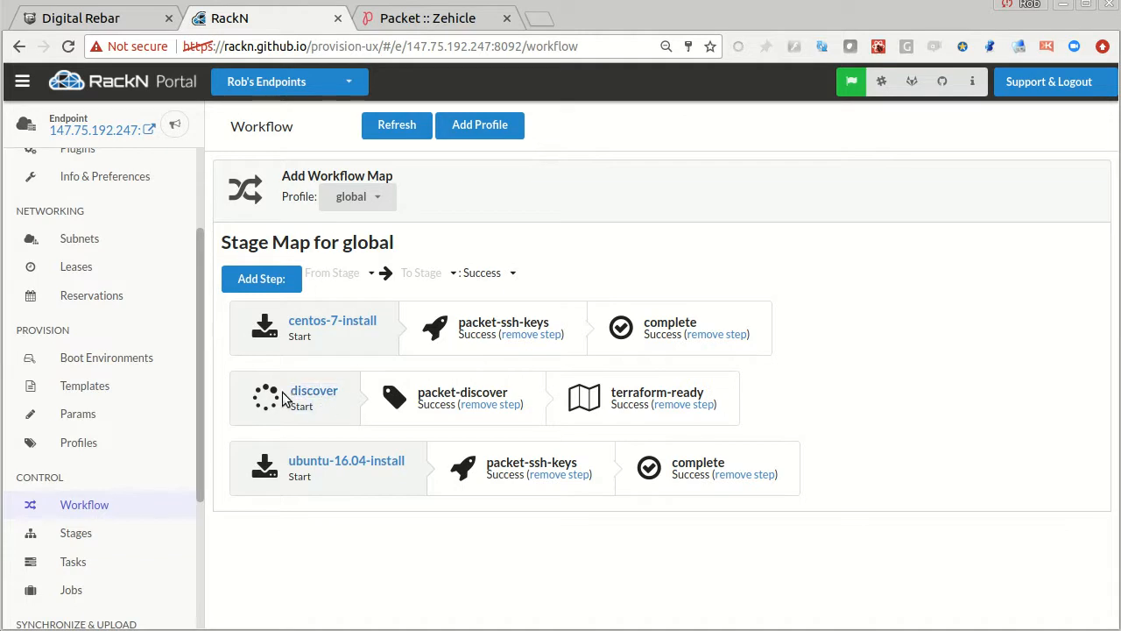
{"action": "mouse_move", "coordinate": [341, 403]}
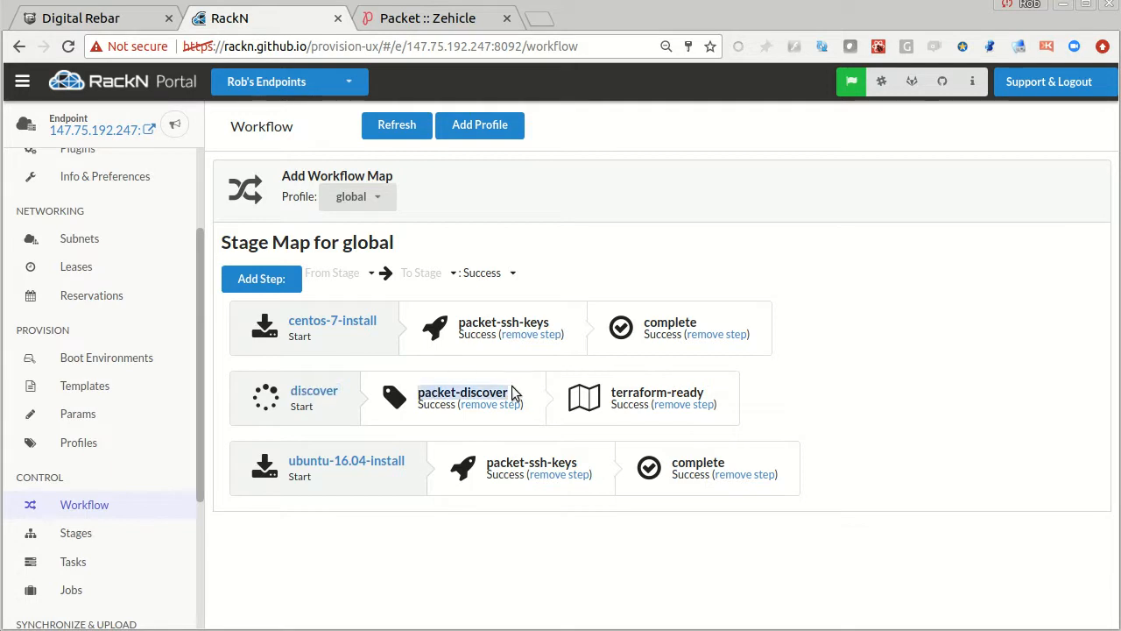
{"action": "mouse_move", "coordinate": [454, 392]}
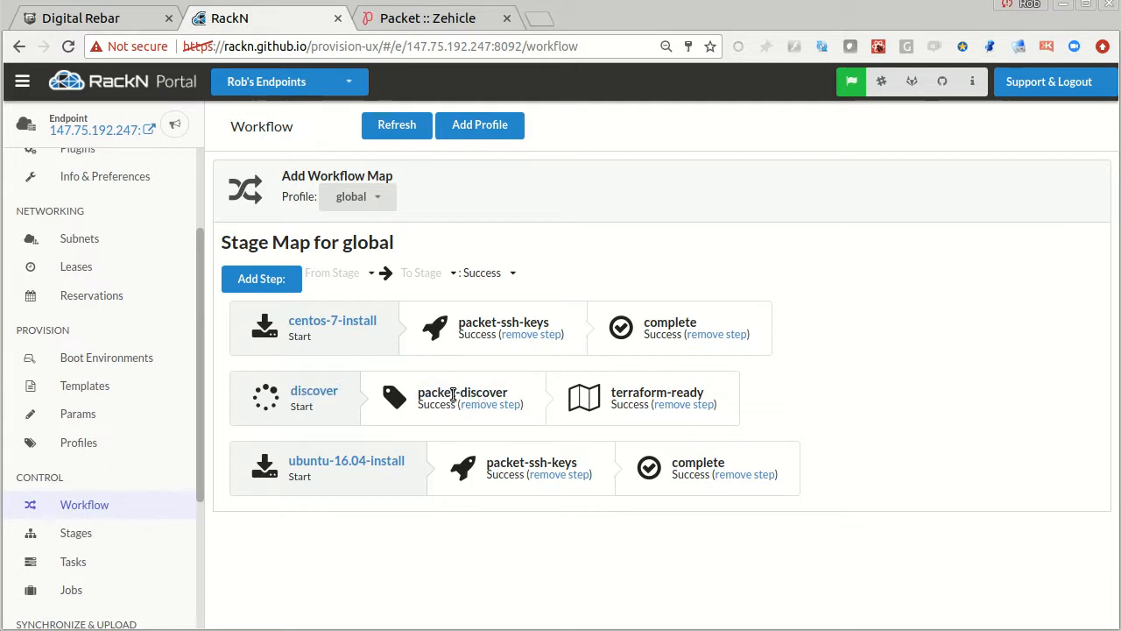
{"action": "mouse_move", "coordinate": [656, 392]}
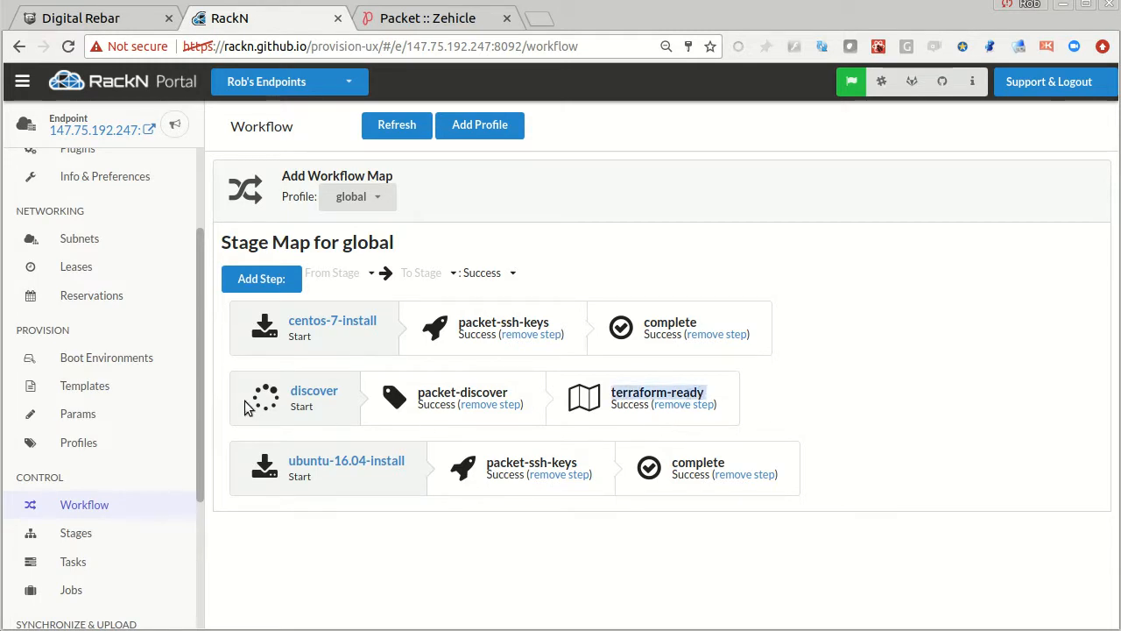
{"action": "mouse_move", "coordinate": [473, 371]}
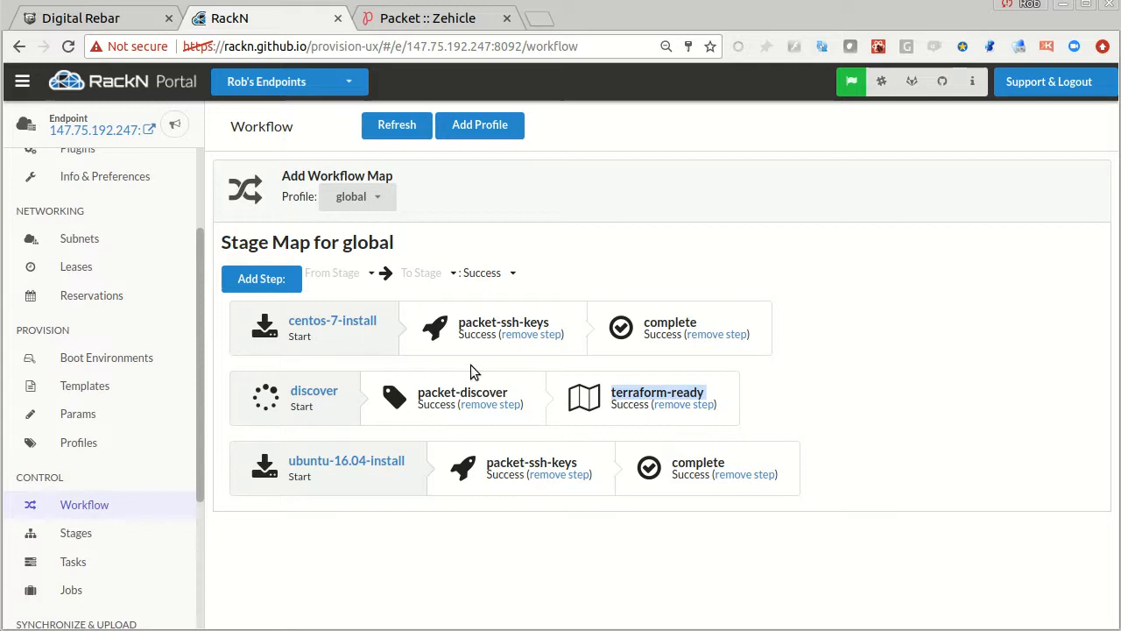
{"action": "mouse_move", "coordinate": [692, 389]}
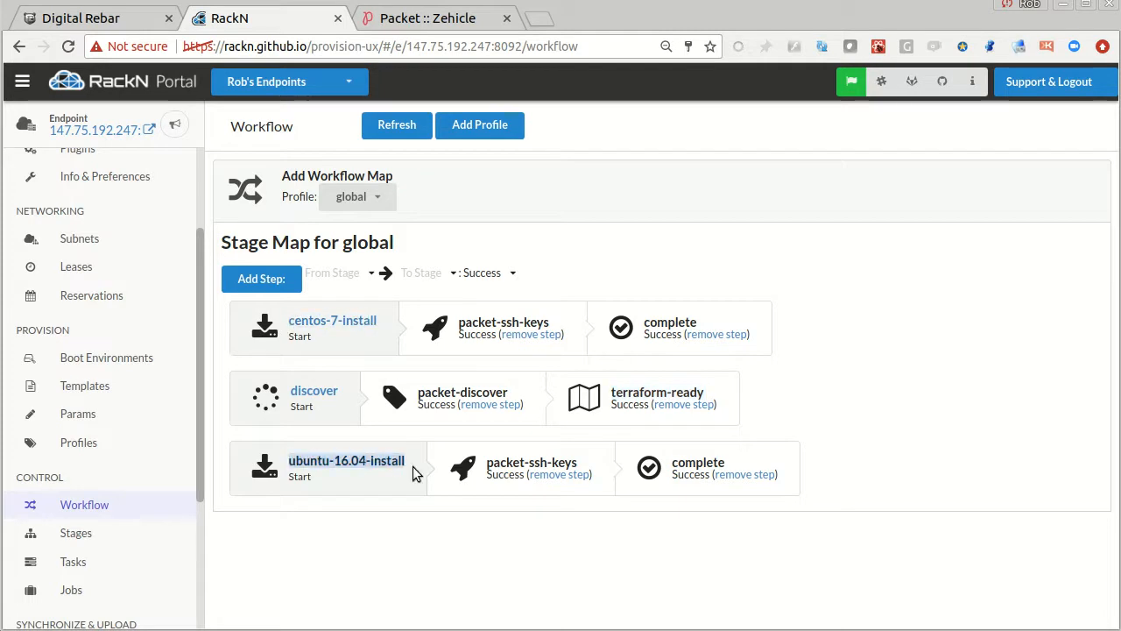
{"action": "mouse_move", "coordinate": [459, 322]}
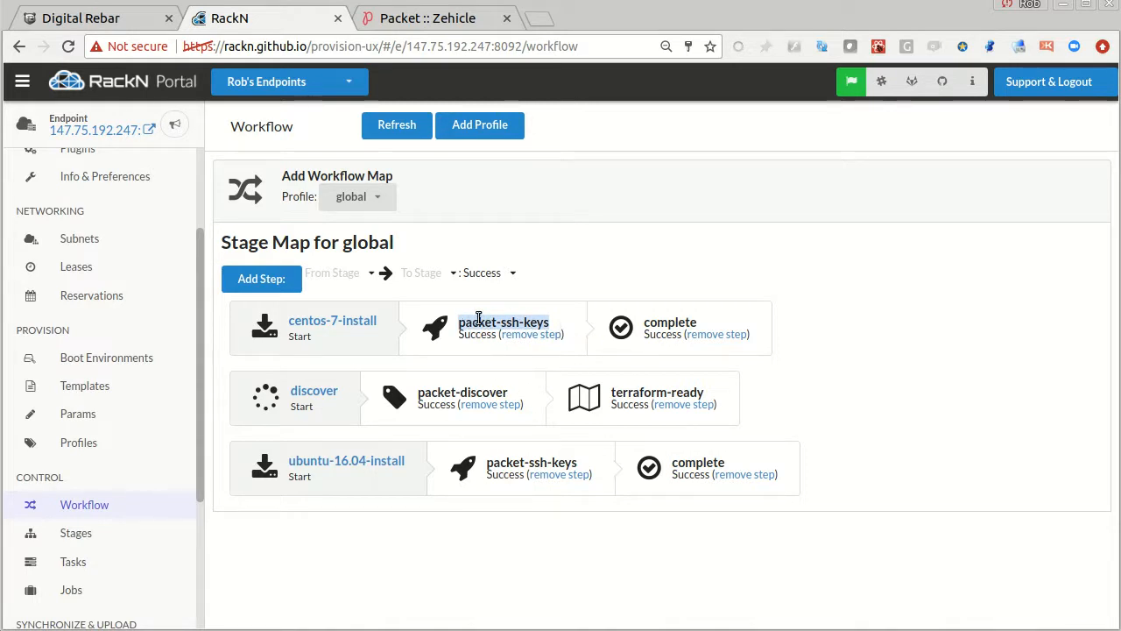
{"action": "mouse_move", "coordinate": [679, 359]}
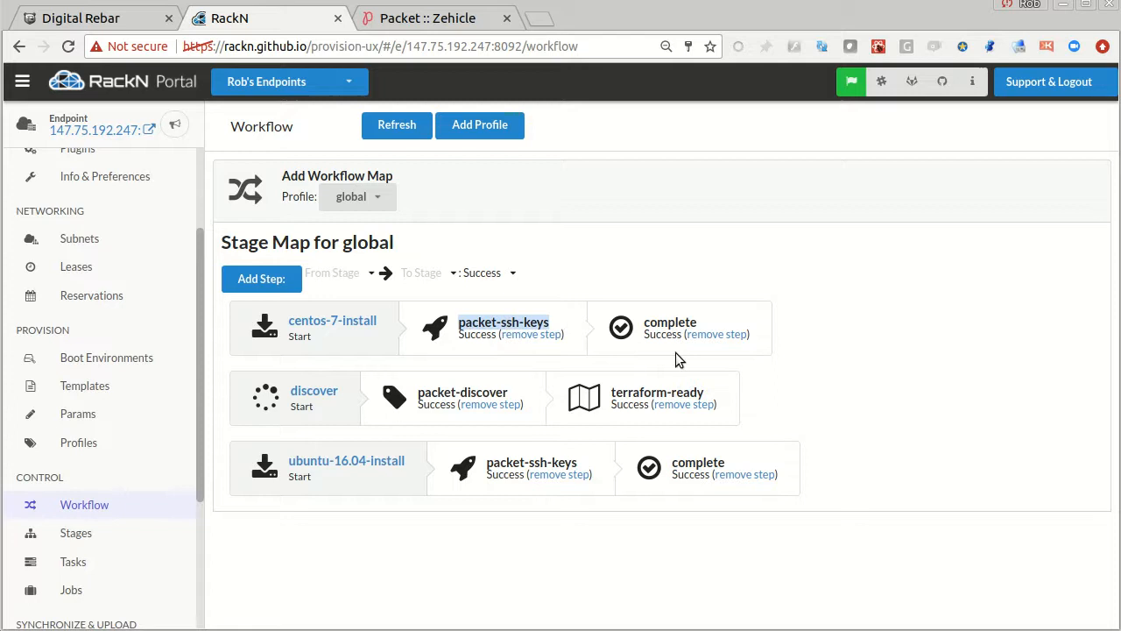
{"action": "mouse_move", "coordinate": [673, 324]}
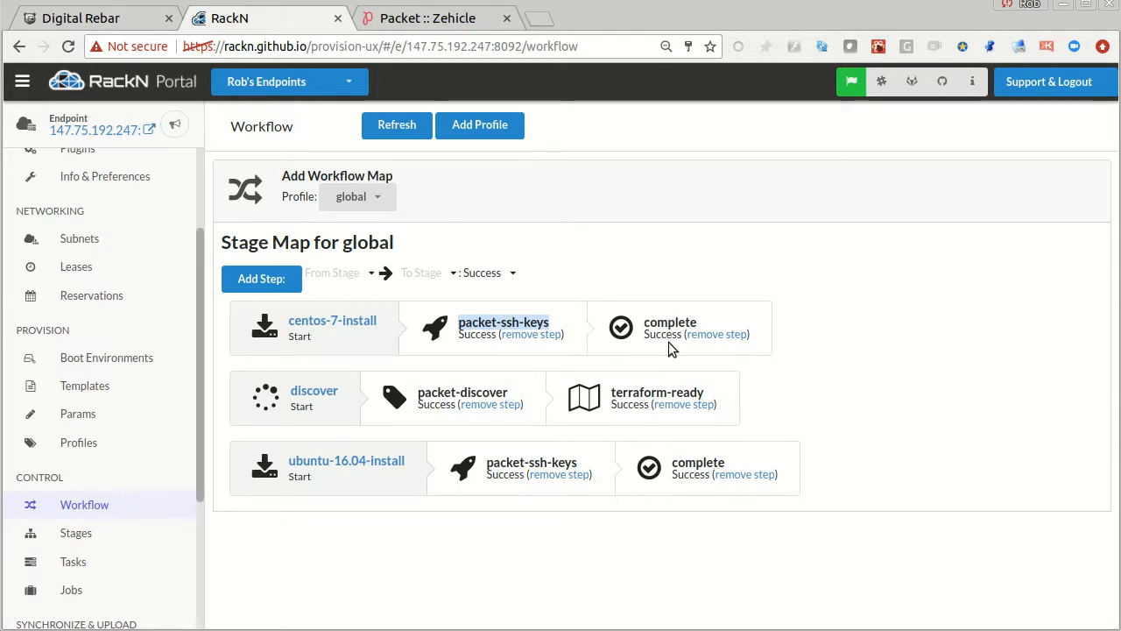
{"action": "mouse_move", "coordinate": [663, 322]}
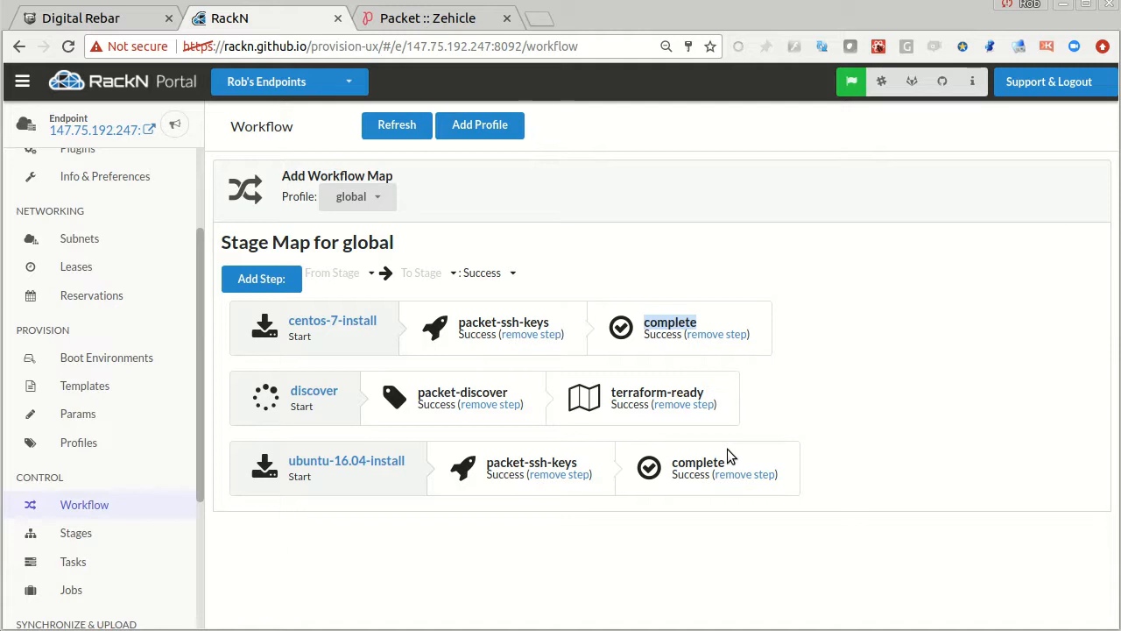
{"action": "mouse_move", "coordinate": [714, 384]}
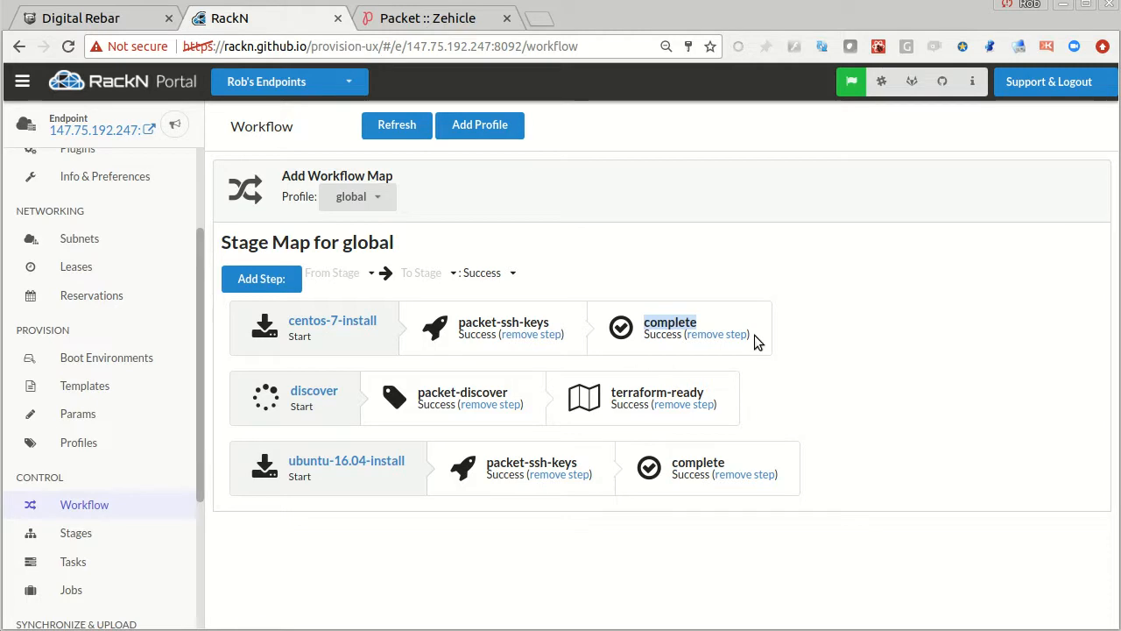
Choose centos-7-install as the From Stage for a new step in the global stage map.
{"action": "left_click", "coordinate": [337, 274]}
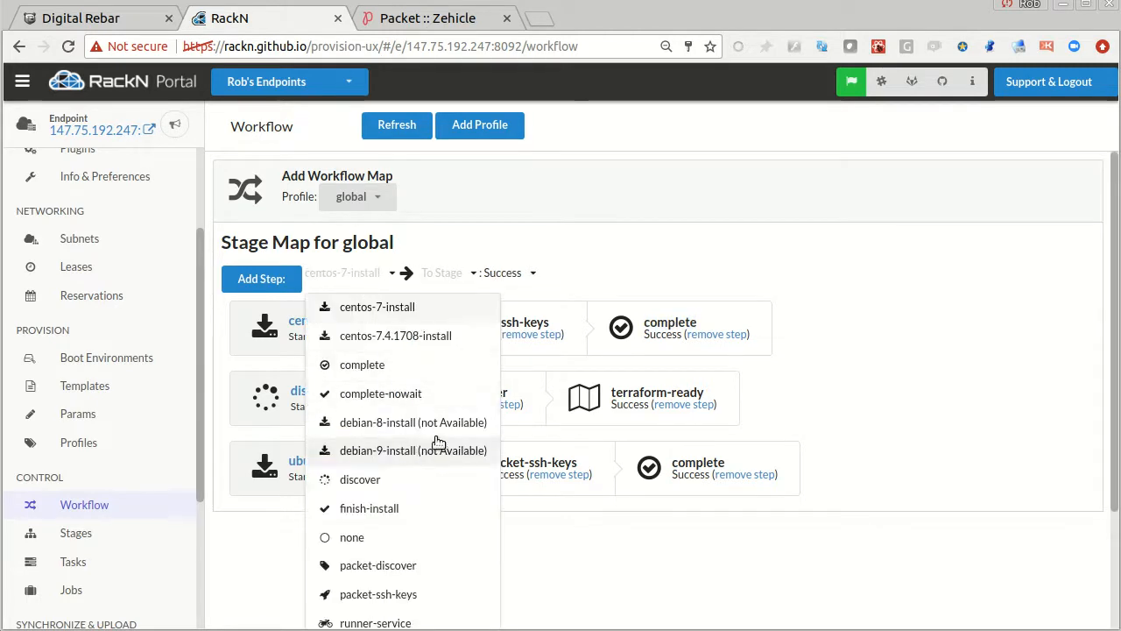
{"action": "scroll", "scroll_direction": "down", "scroll_amount": 3}
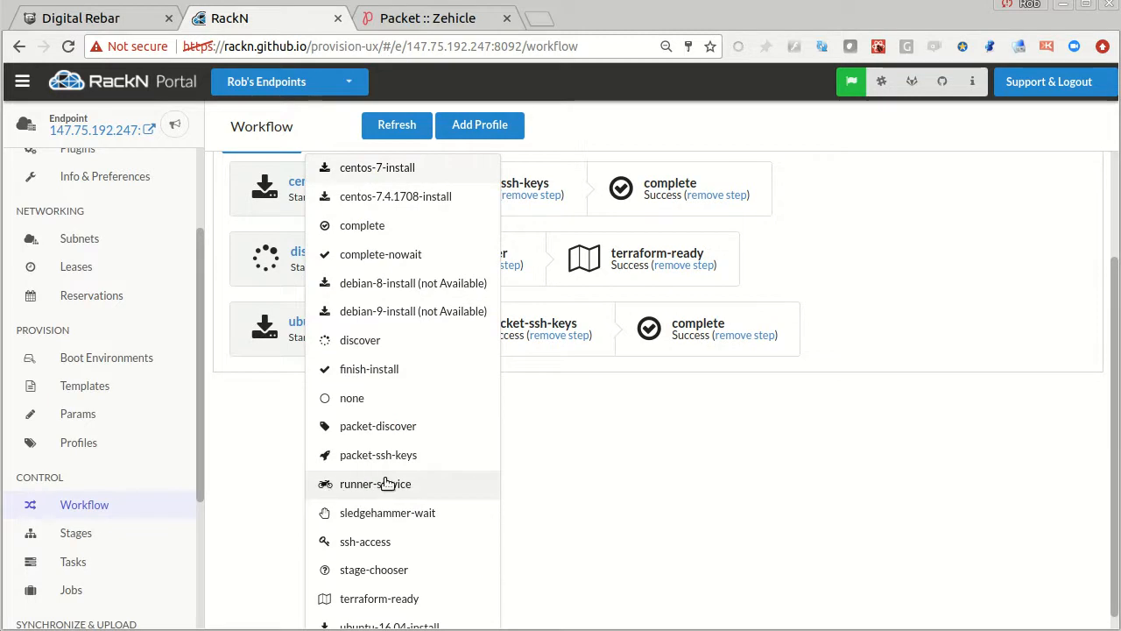
{"action": "scroll", "scroll_direction": "down", "scroll_amount": 3}
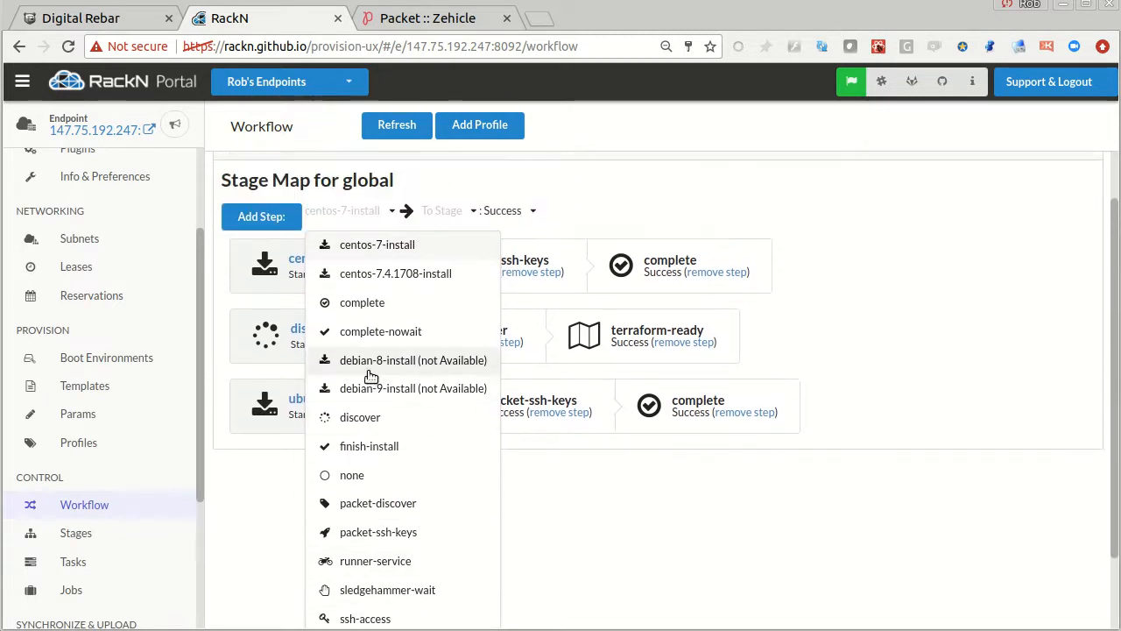
{"action": "mouse_move", "coordinate": [368, 446]}
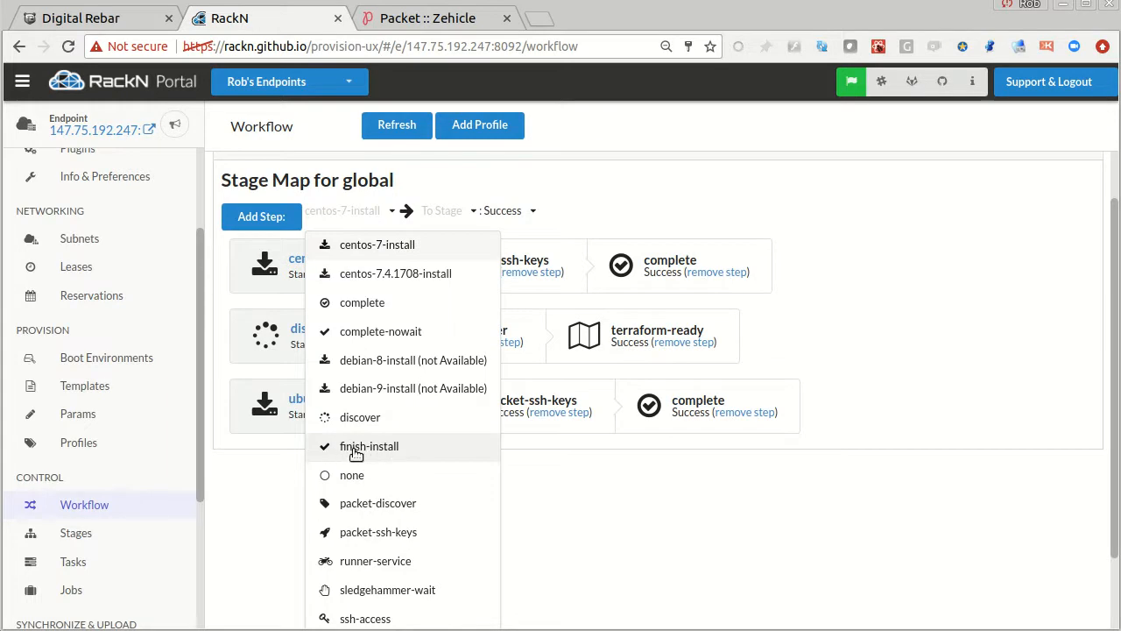
{"action": "mouse_move", "coordinate": [366, 454]}
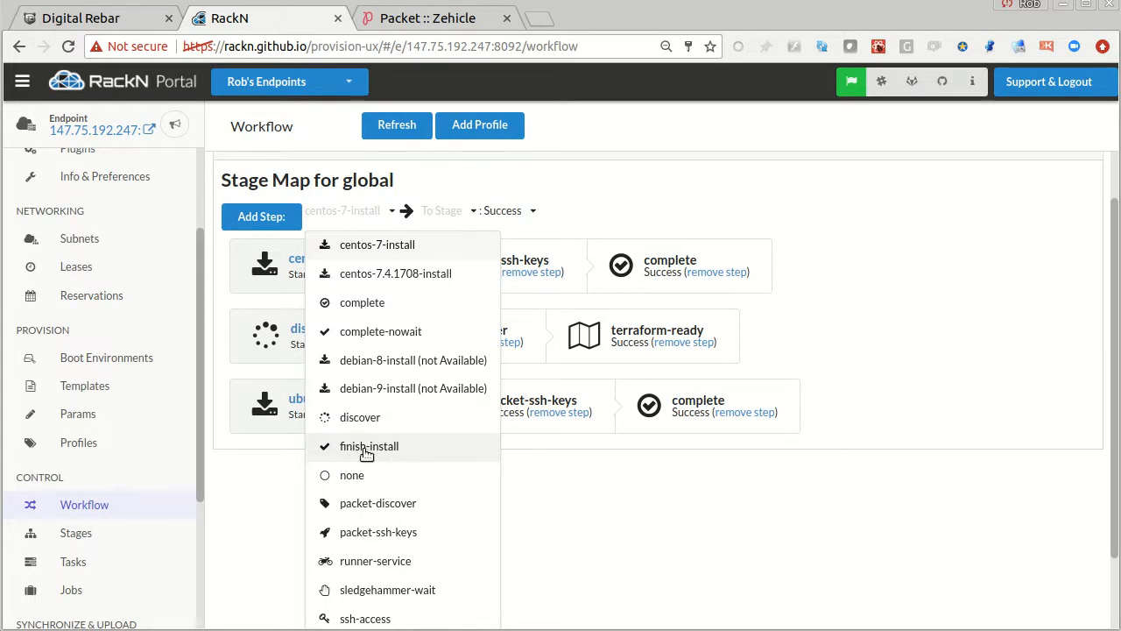
{"action": "mouse_move", "coordinate": [833, 266]}
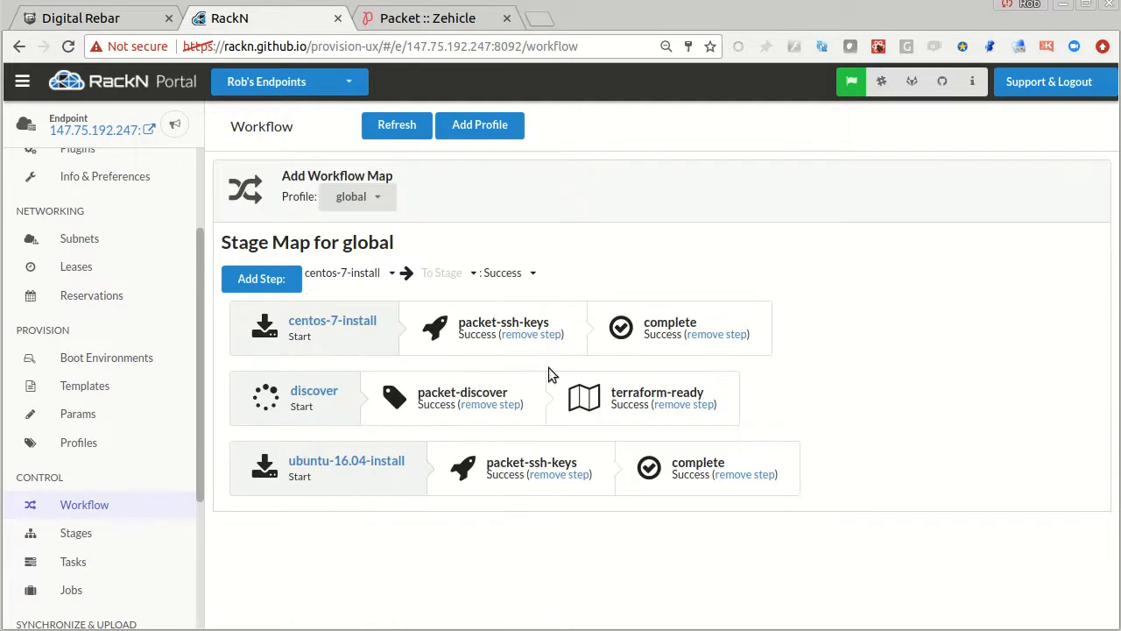
{"action": "scroll", "scroll_direction": "down", "scroll_amount": 3}
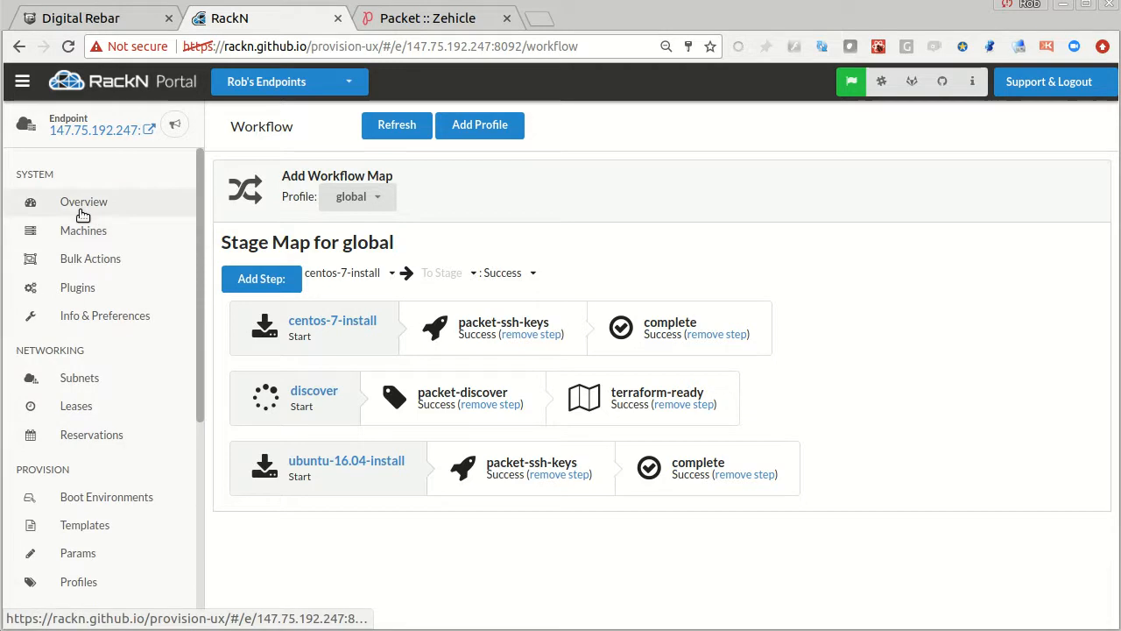
Review the live stage overview and the installed content packages.
{"action": "left_click", "coordinate": [84, 202]}
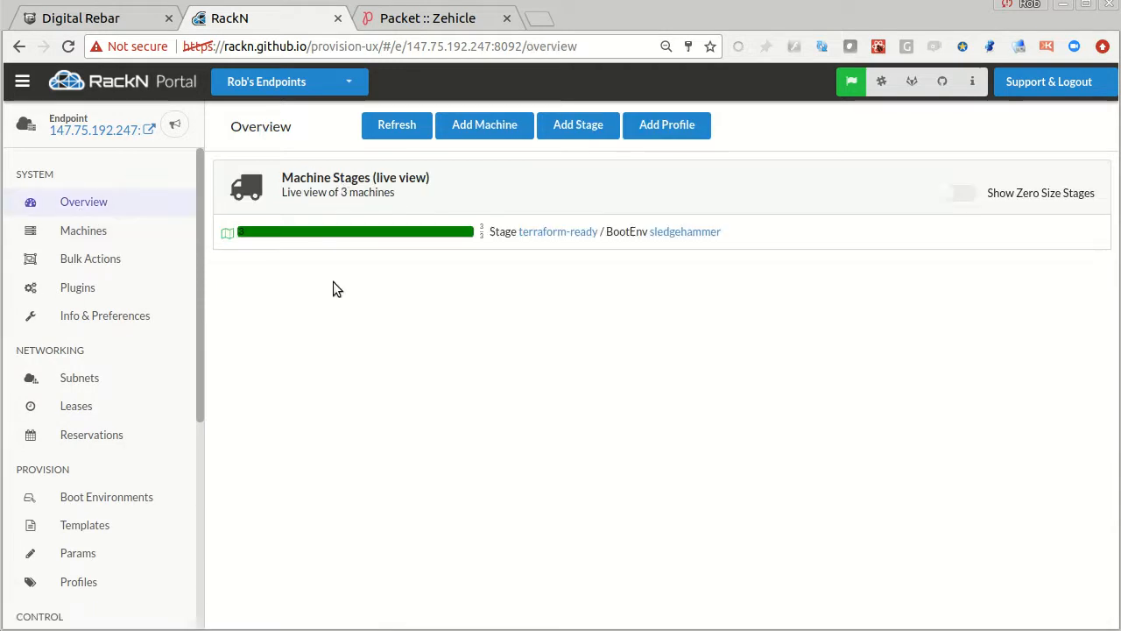
{"action": "mouse_move", "coordinate": [560, 319]}
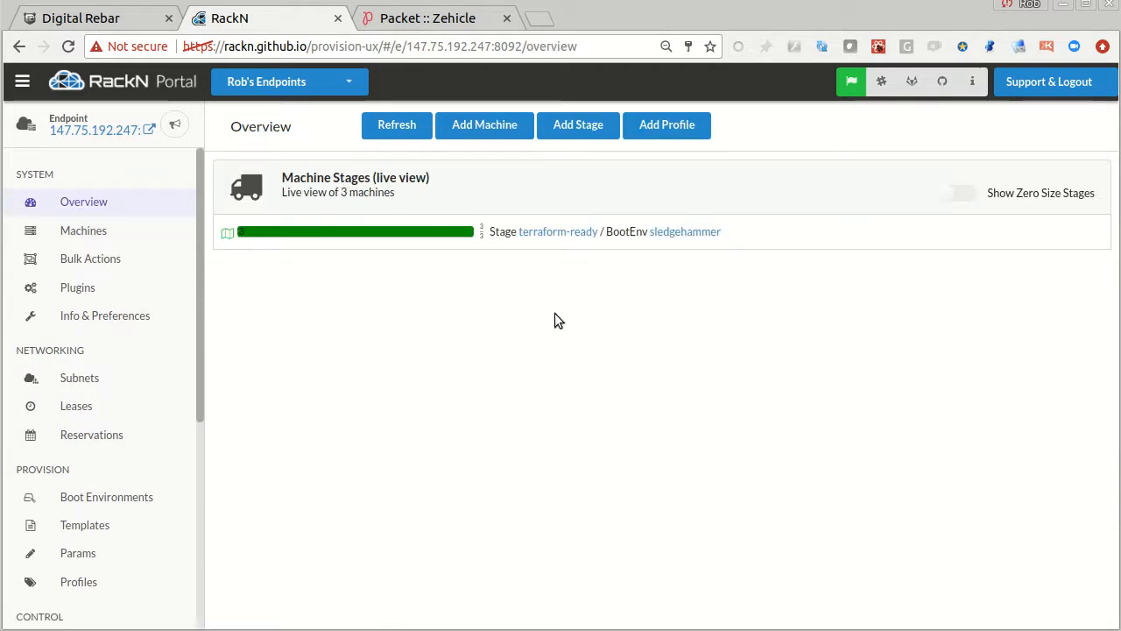
{"action": "mouse_move", "coordinate": [369, 237]}
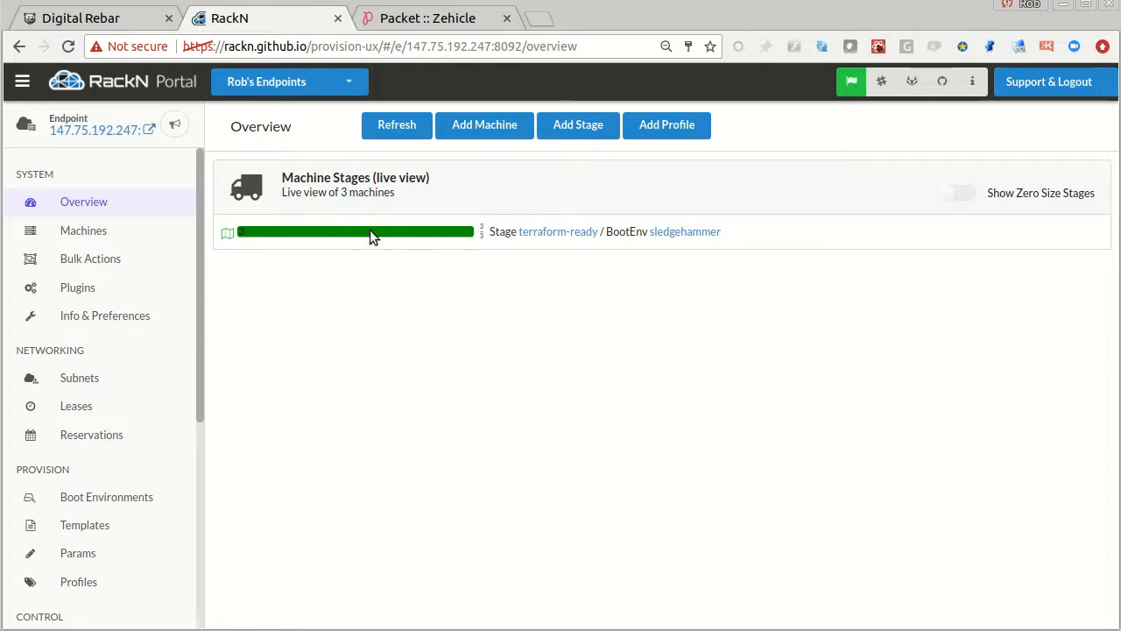
{"action": "mouse_move", "coordinate": [1030, 431]}
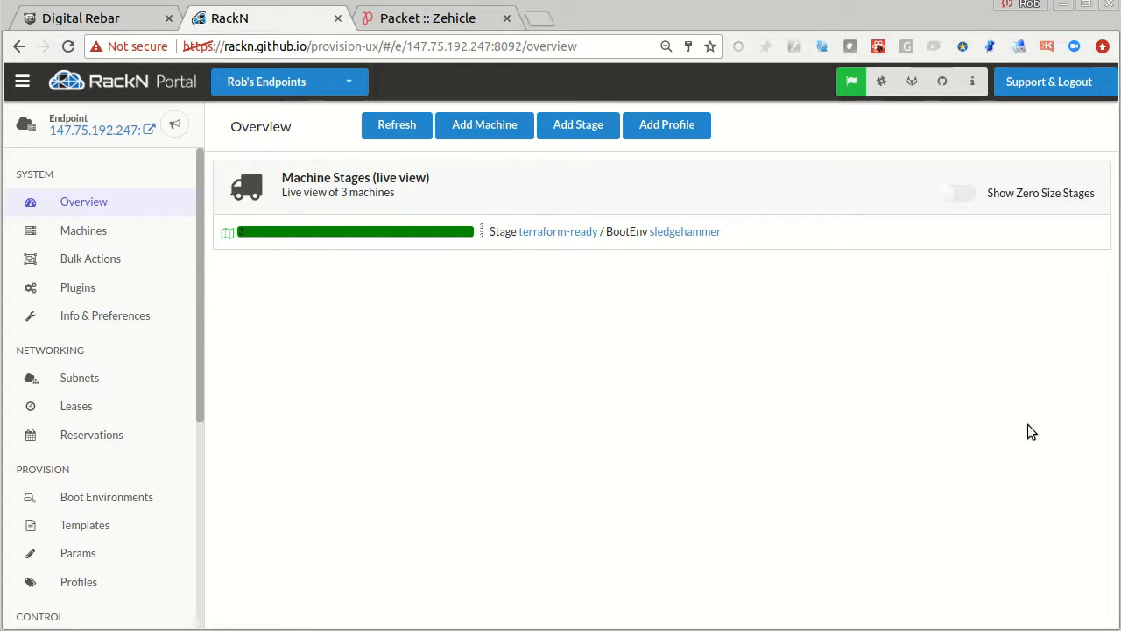
{"action": "scroll", "scroll_direction": "down", "scroll_amount": 3}
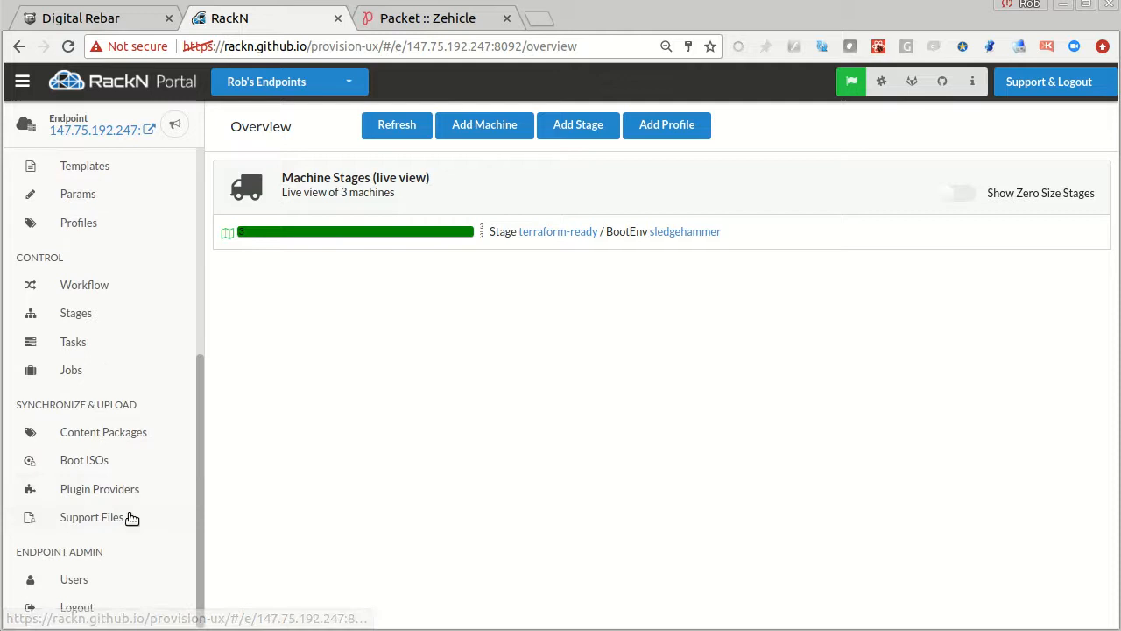
{"action": "left_click", "coordinate": [103, 431]}
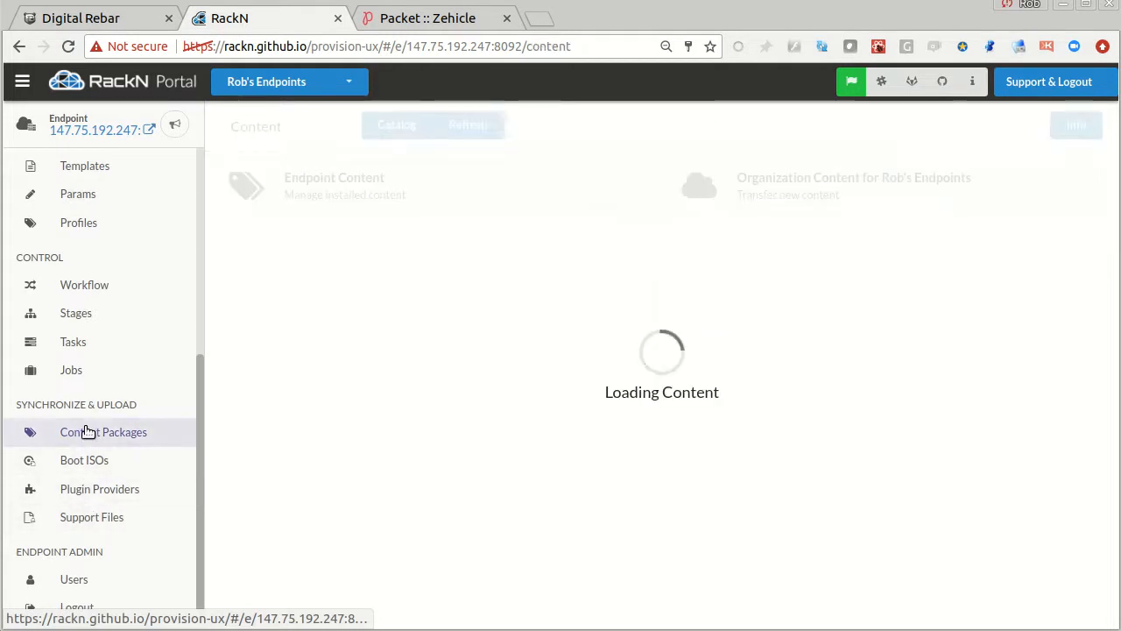
{"action": "left_click", "coordinate": [104, 431]}
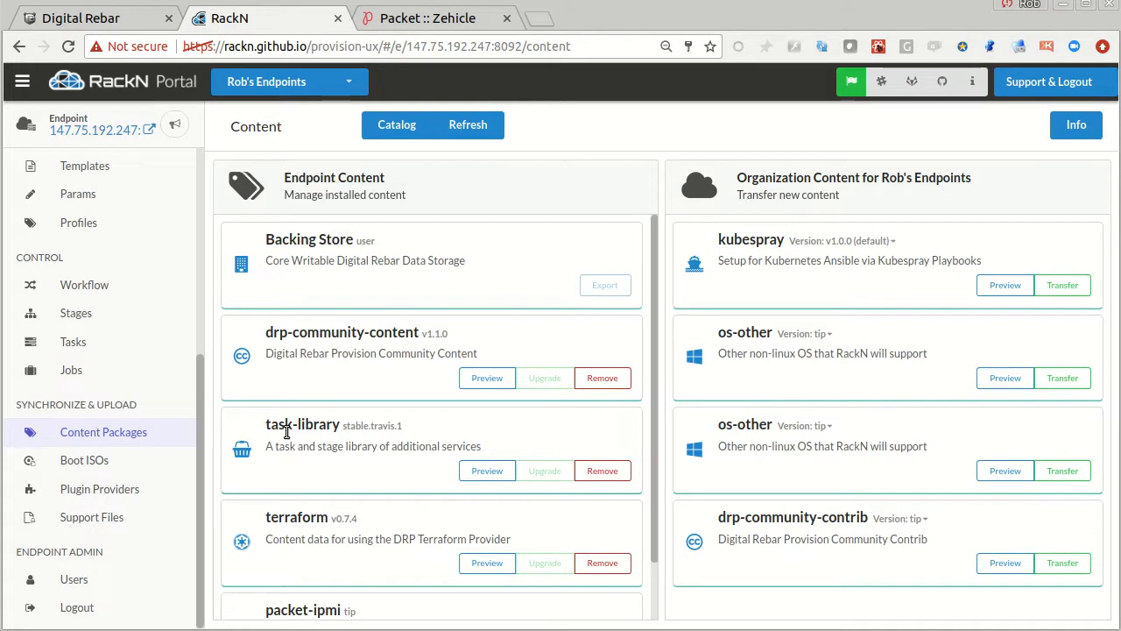
{"action": "mouse_move", "coordinate": [304, 539]}
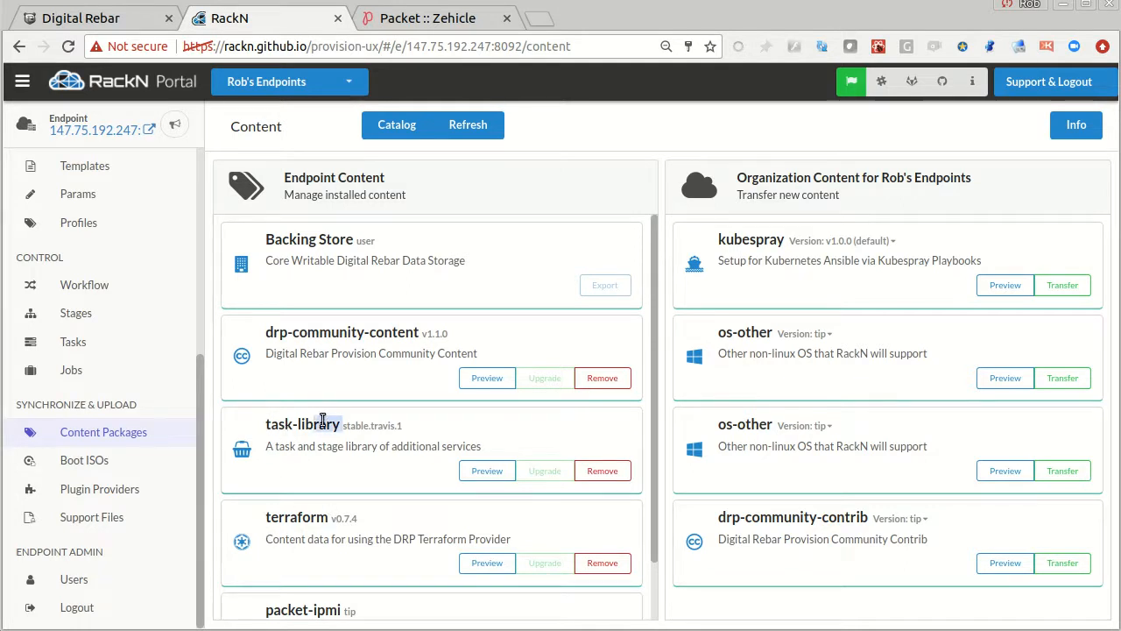
Review the boot ISOs and the plugin providers listing Packet IPMI, then return to the overview.
{"action": "scroll", "scroll_direction": "down", "scroll_amount": 3}
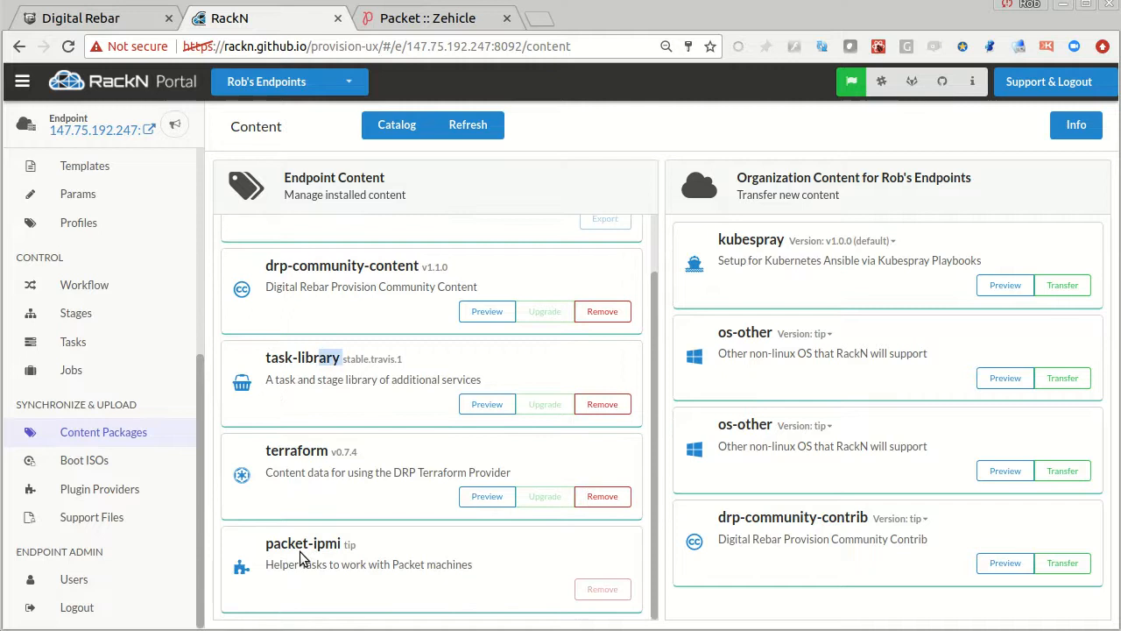
{"action": "left_click", "coordinate": [84, 459]}
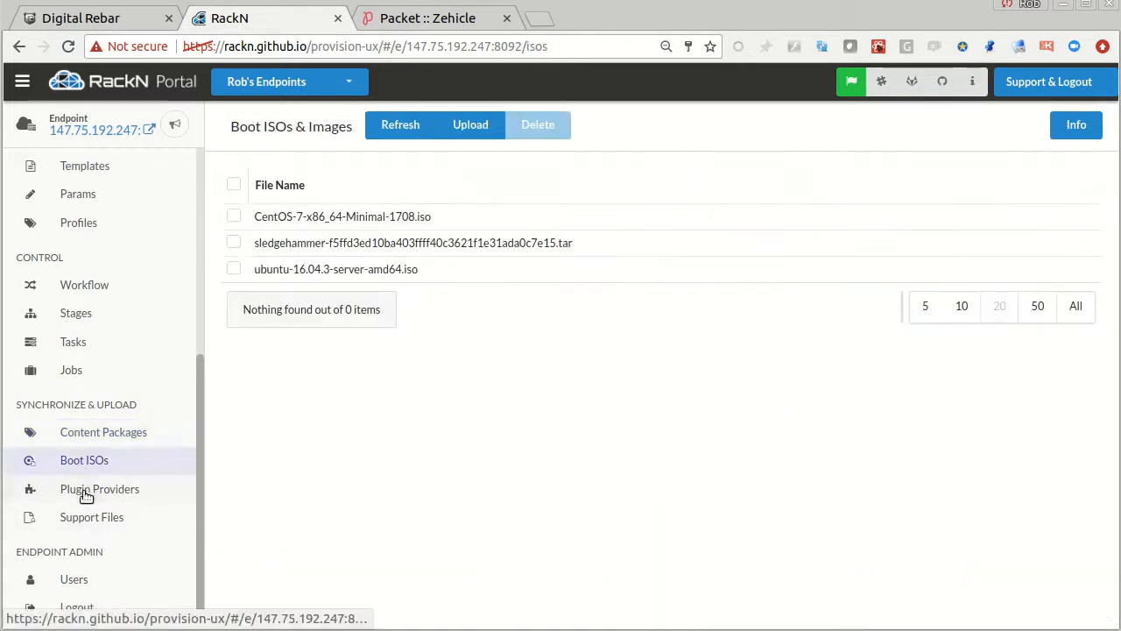
{"action": "left_click", "coordinate": [98, 489]}
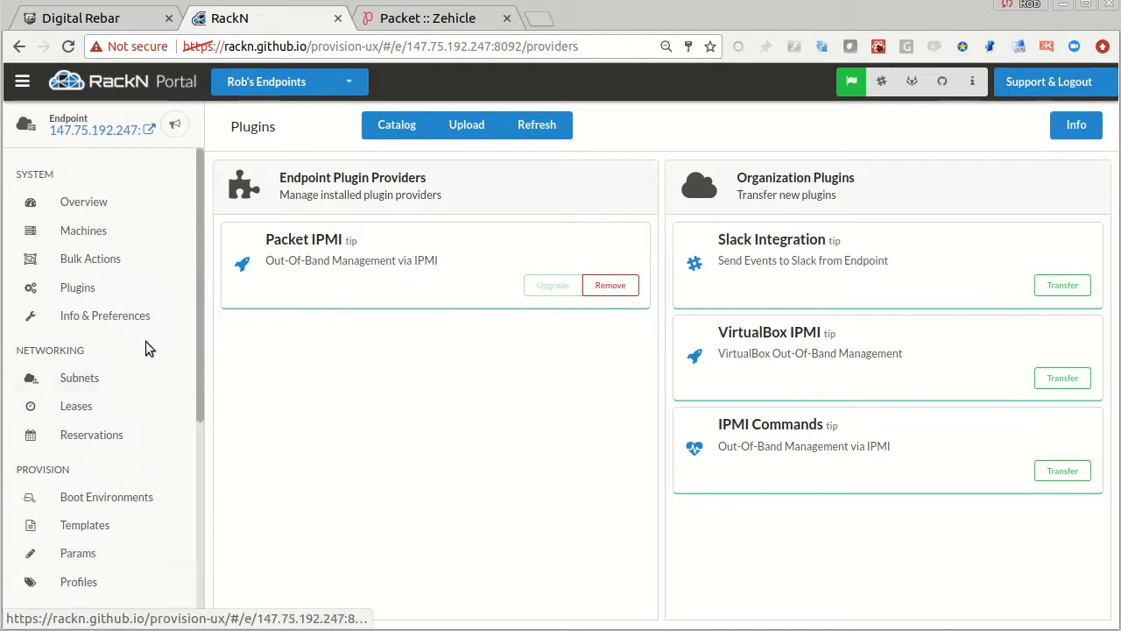
{"action": "left_click", "coordinate": [84, 201]}
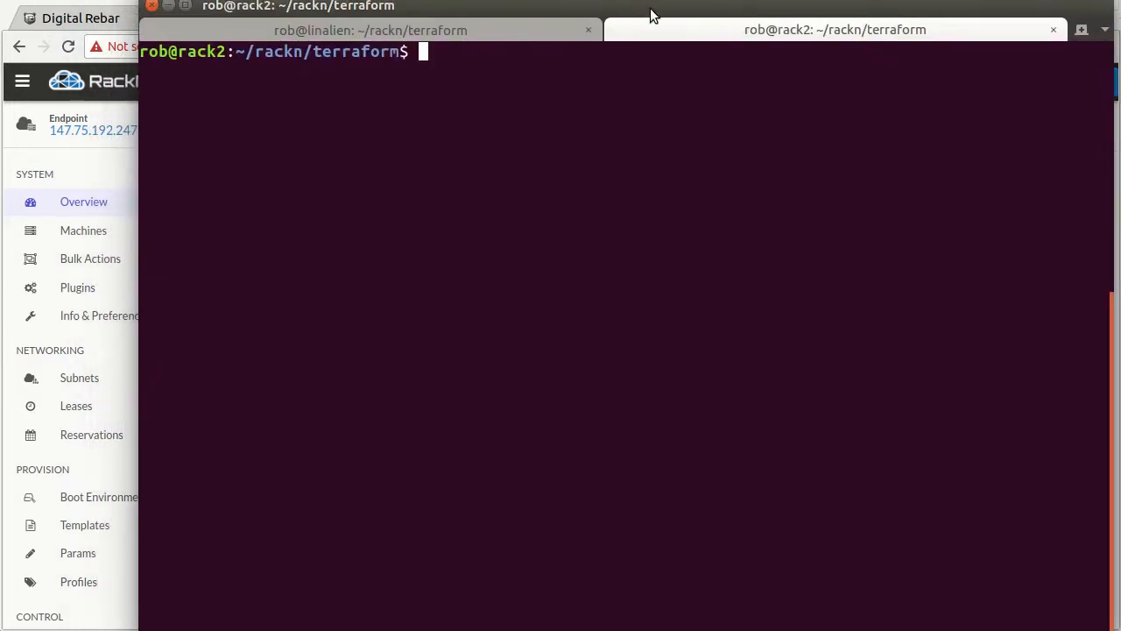
View vb.tf in vi, then run terraform init in ~/rackn/terraform.
{"action": "type", "text": "t"}
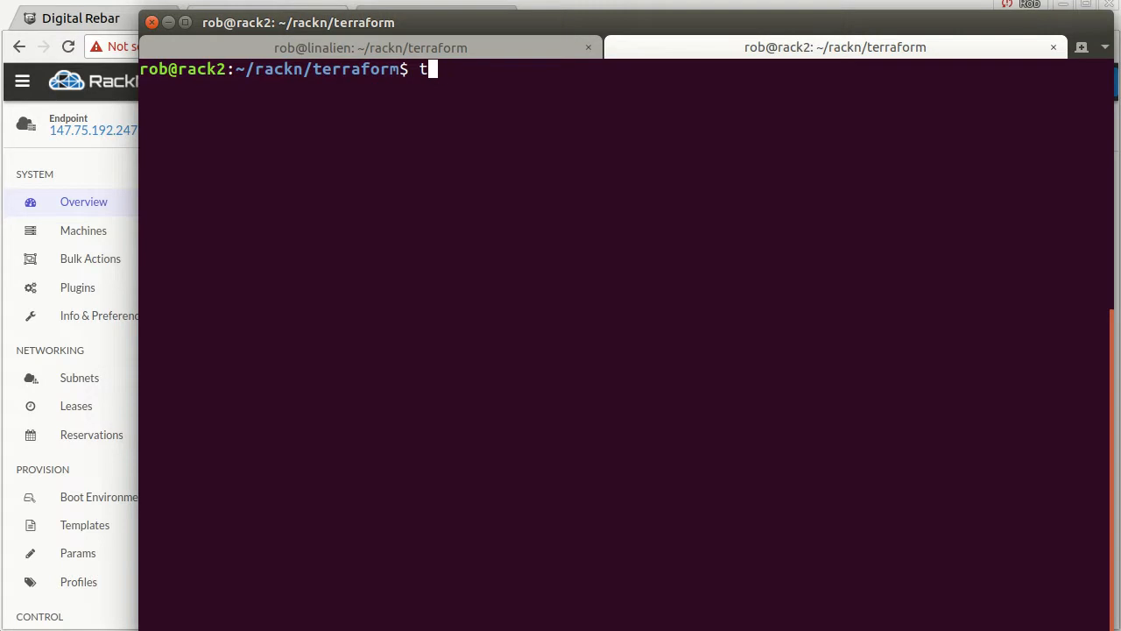
{"action": "type", "text": "o v"}
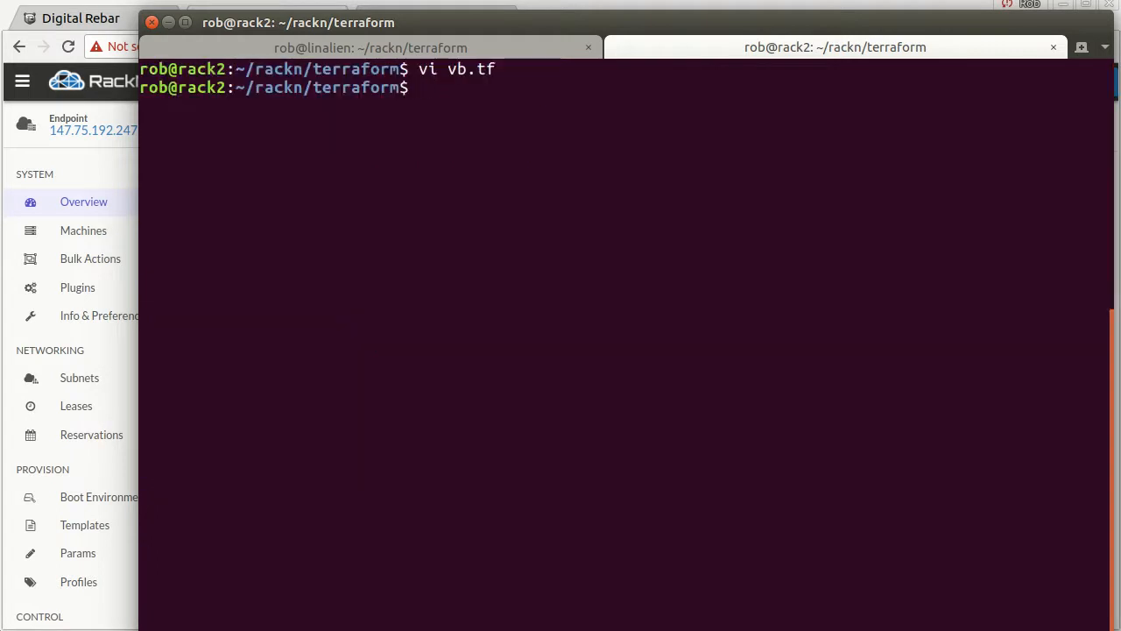
{"action": "type", "text": "terraform"}
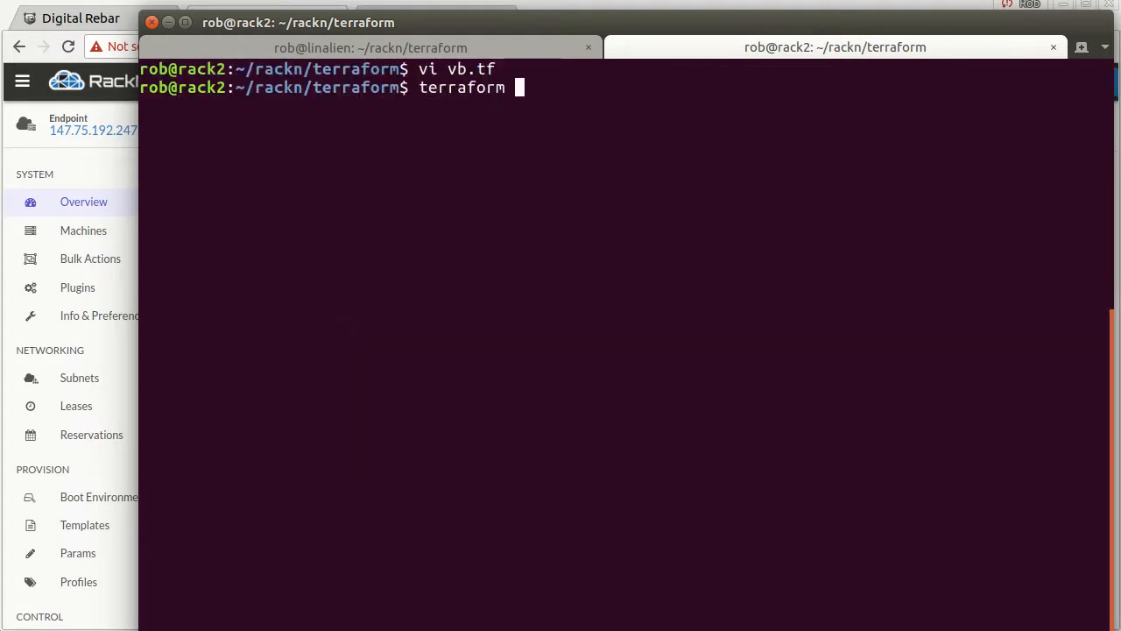
{"action": "type", "text": "init"}
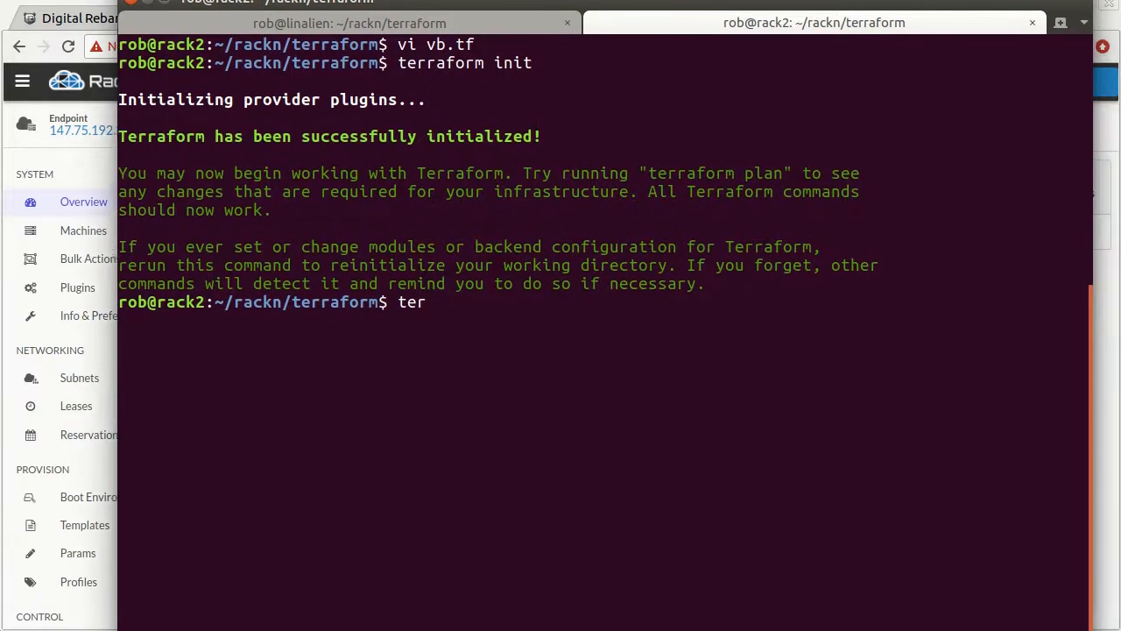
Run terraform plan listing three machines to add, then start typing terraform apply.
{"action": "type", "text": "raform"}
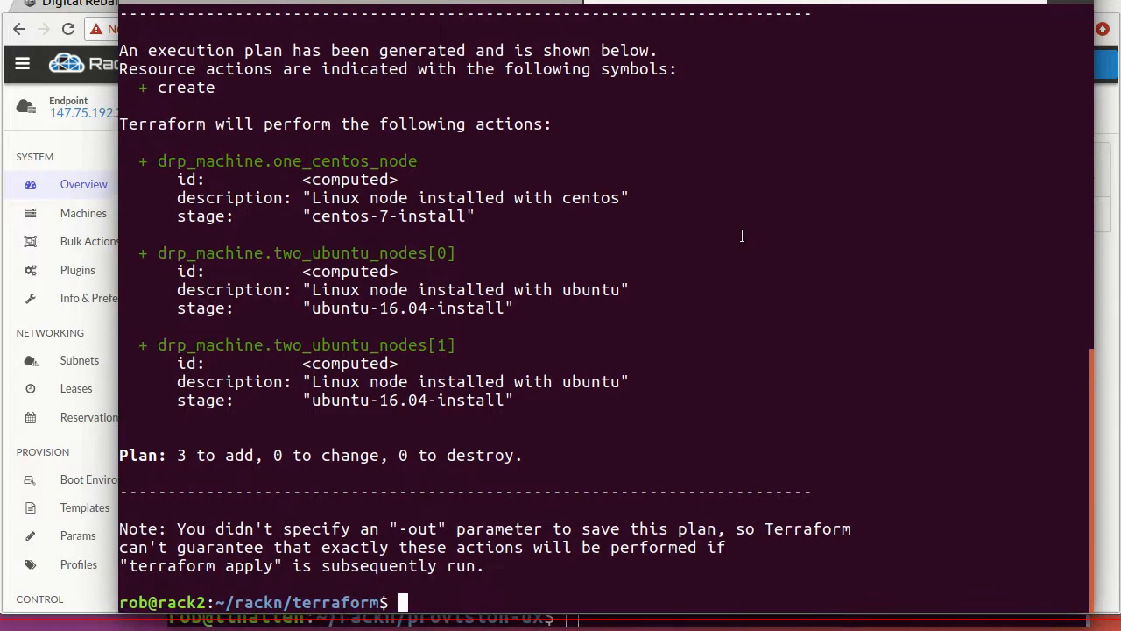
{"action": "type", "text": "tt"}
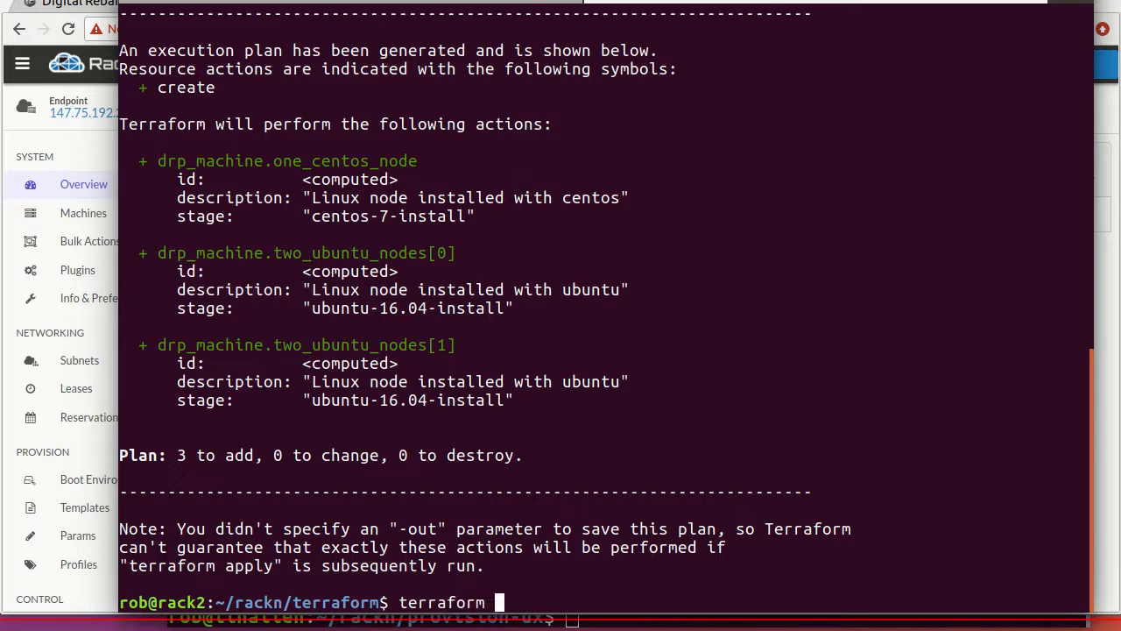
{"action": "type", "text": "app"}
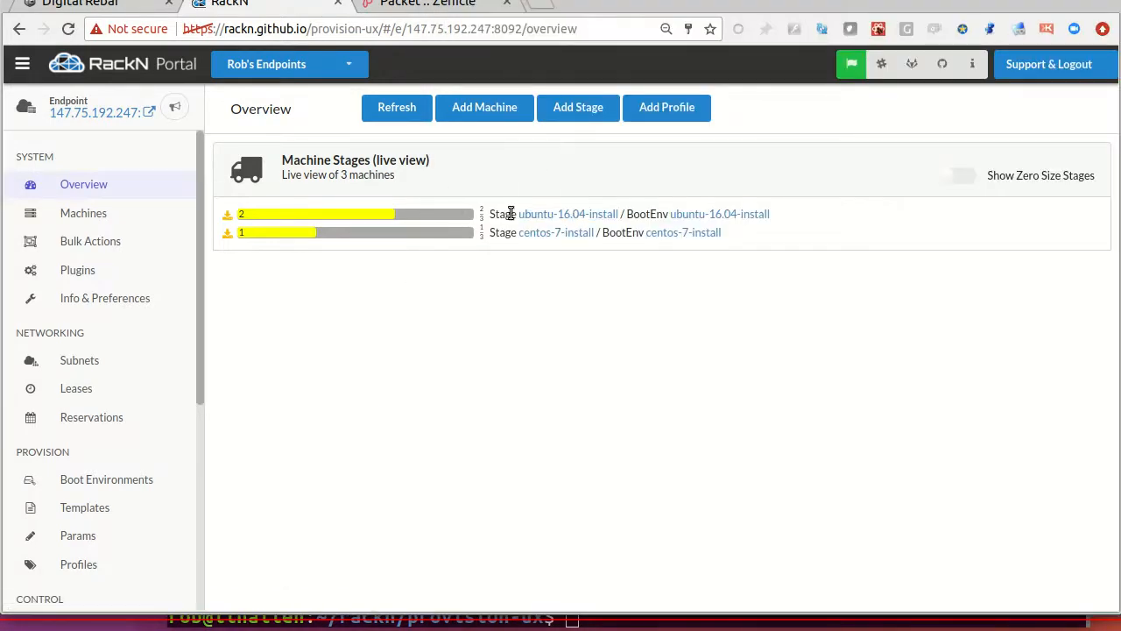
{"action": "mouse_move", "coordinate": [446, 231]}
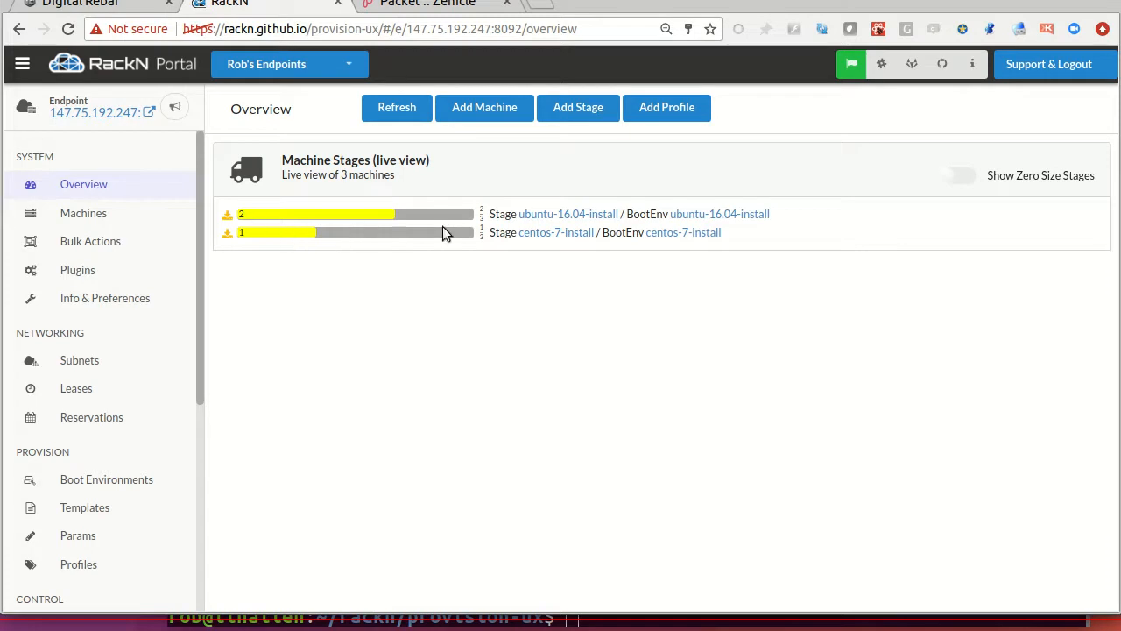
{"action": "mouse_move", "coordinate": [557, 231]}
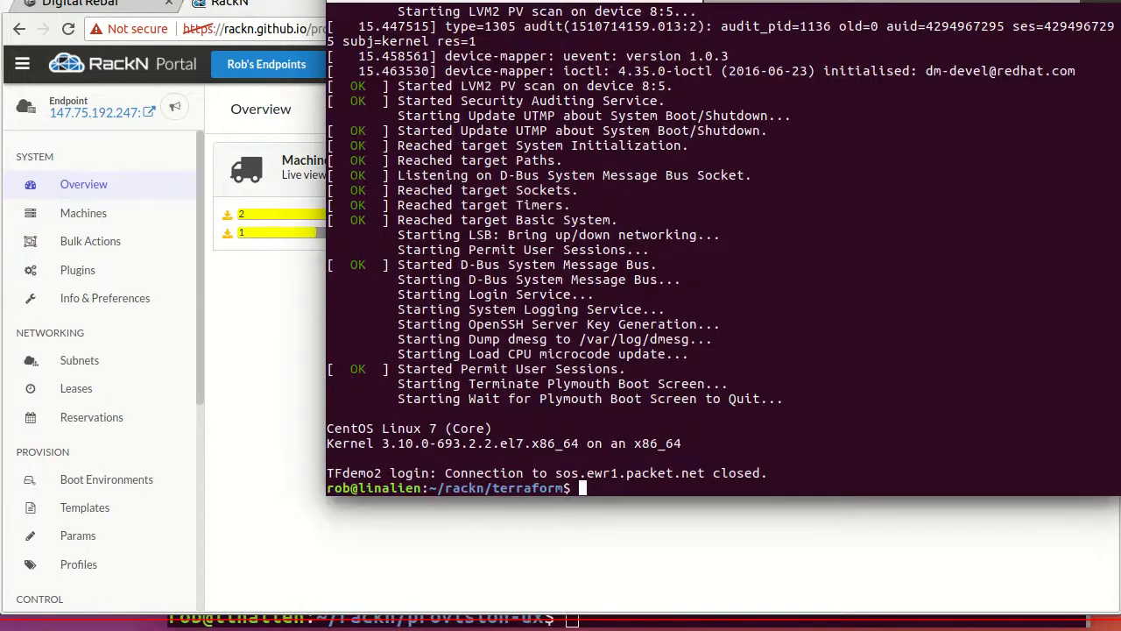
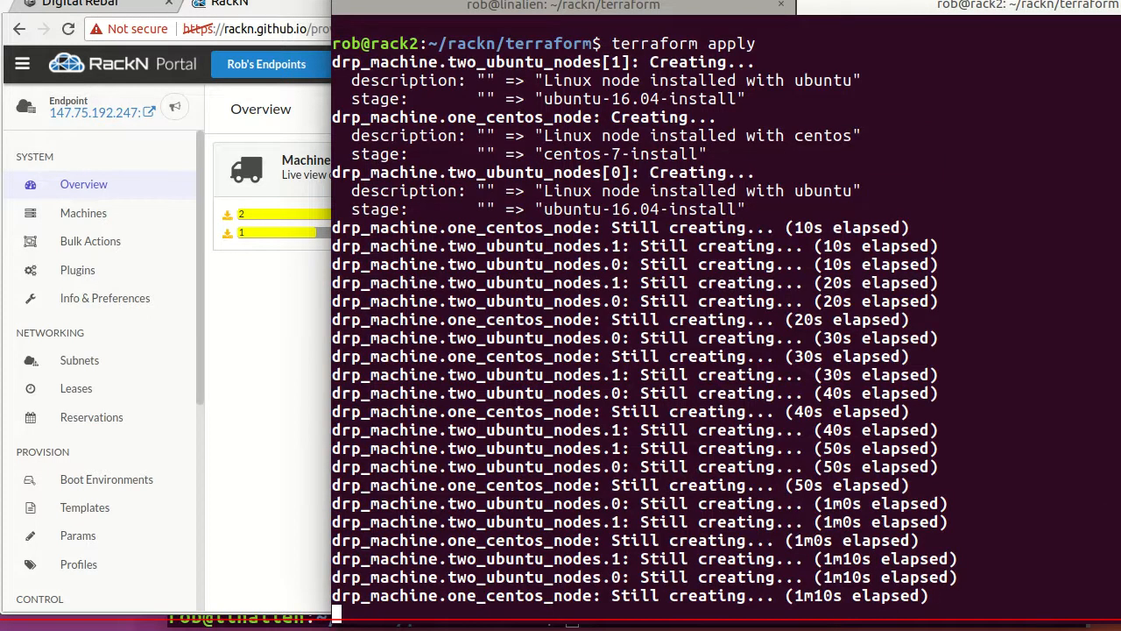
SSH to the Packet serial console at sos.ewr1.packet.net, then watch terraform apply create the three nodes.
{"action": "scroll", "scroll_direction": "down", "scroll_amount": 3}
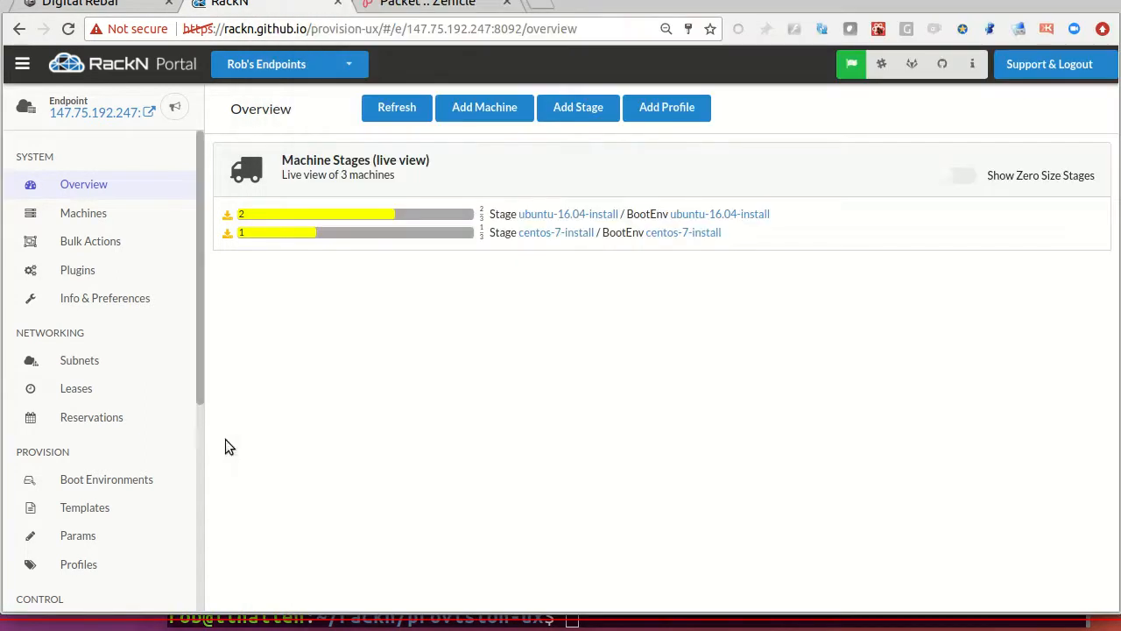
Bring up the Bulk Actions view listing TFdemo1–3 in the portal.
{"action": "left_click", "coordinate": [956, 175]}
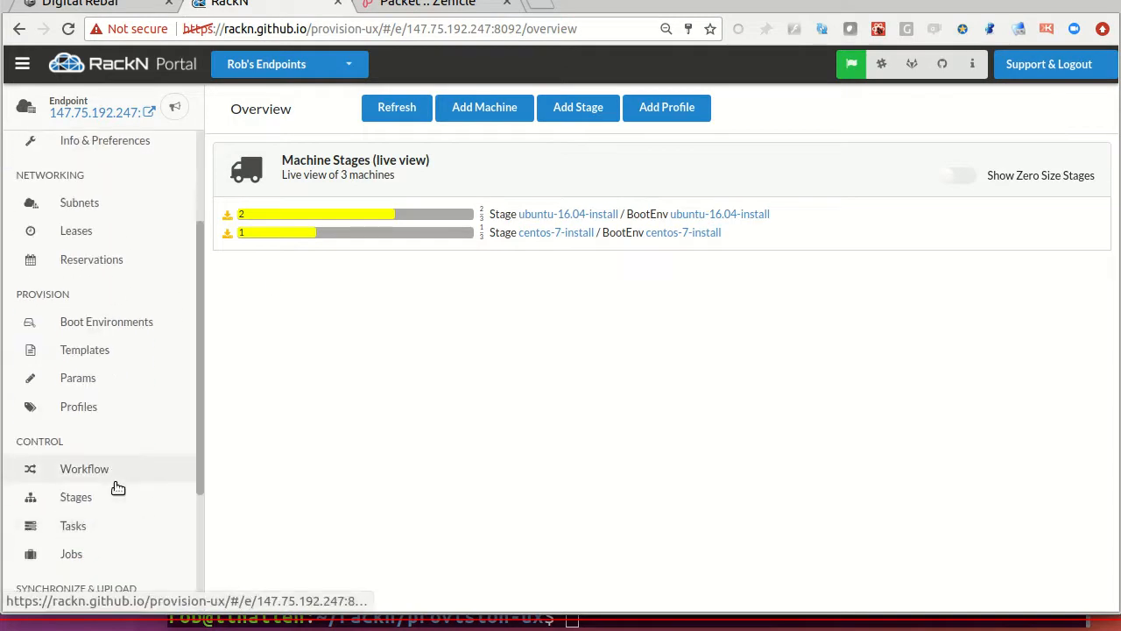
{"action": "scroll", "scroll_direction": "down", "scroll_amount": 3}
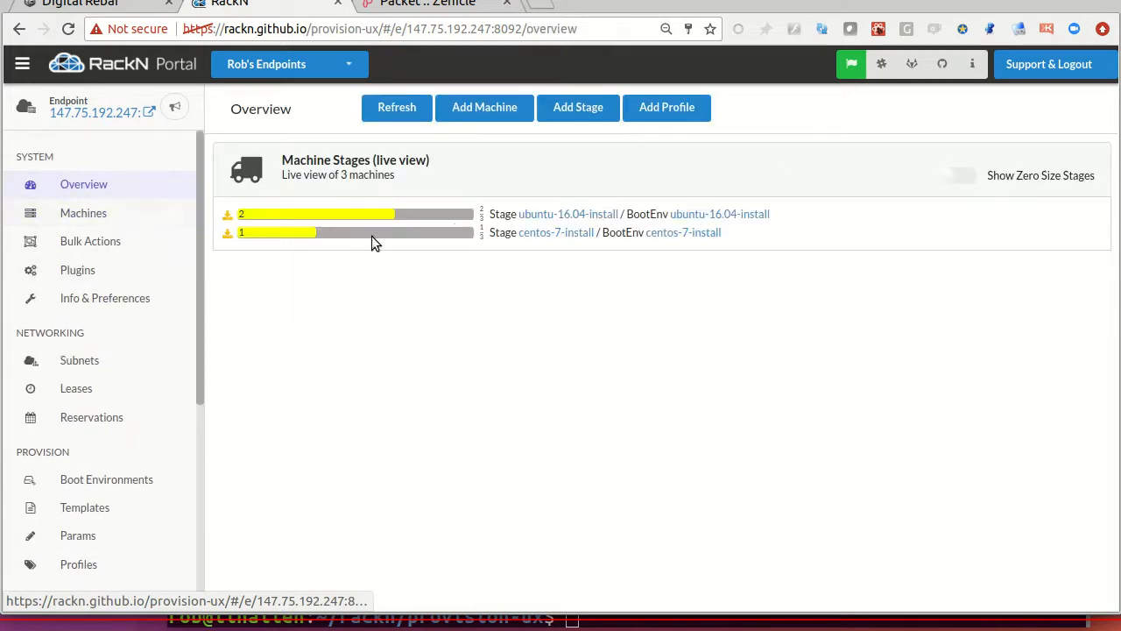
{"action": "left_click", "coordinate": [91, 241]}
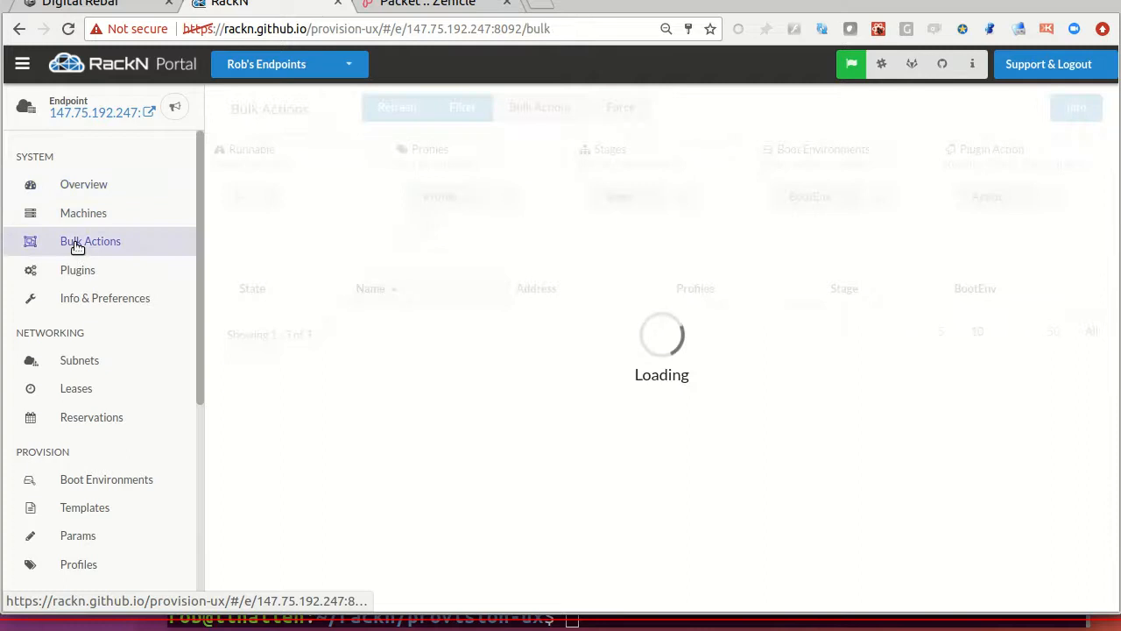
{"action": "left_click", "coordinate": [92, 242]}
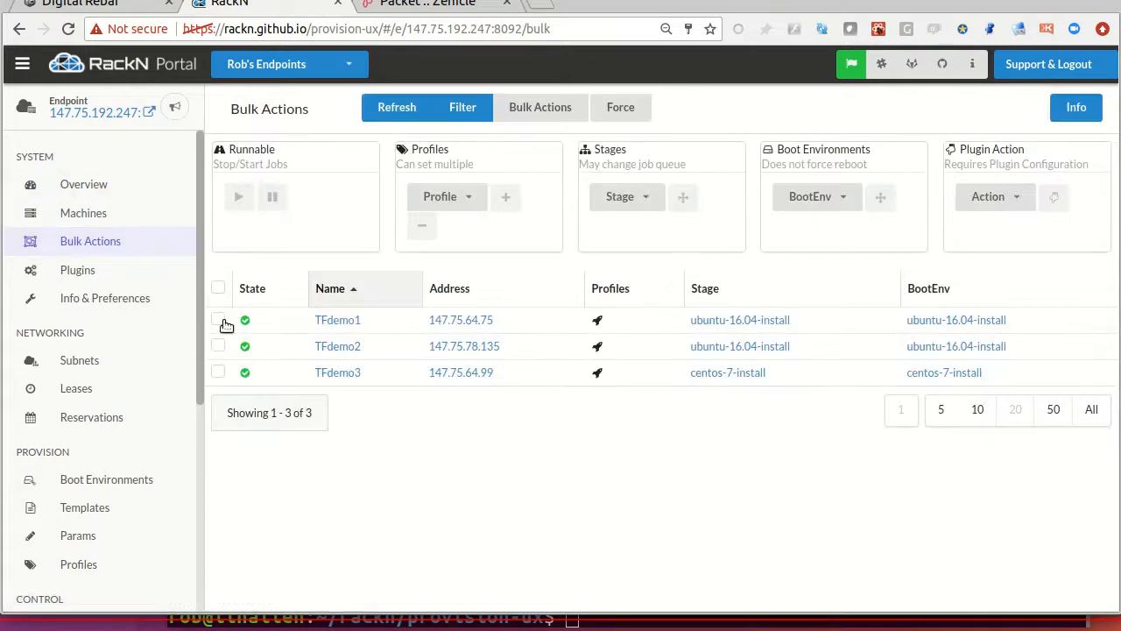
{"action": "mouse_move", "coordinate": [651, 326]}
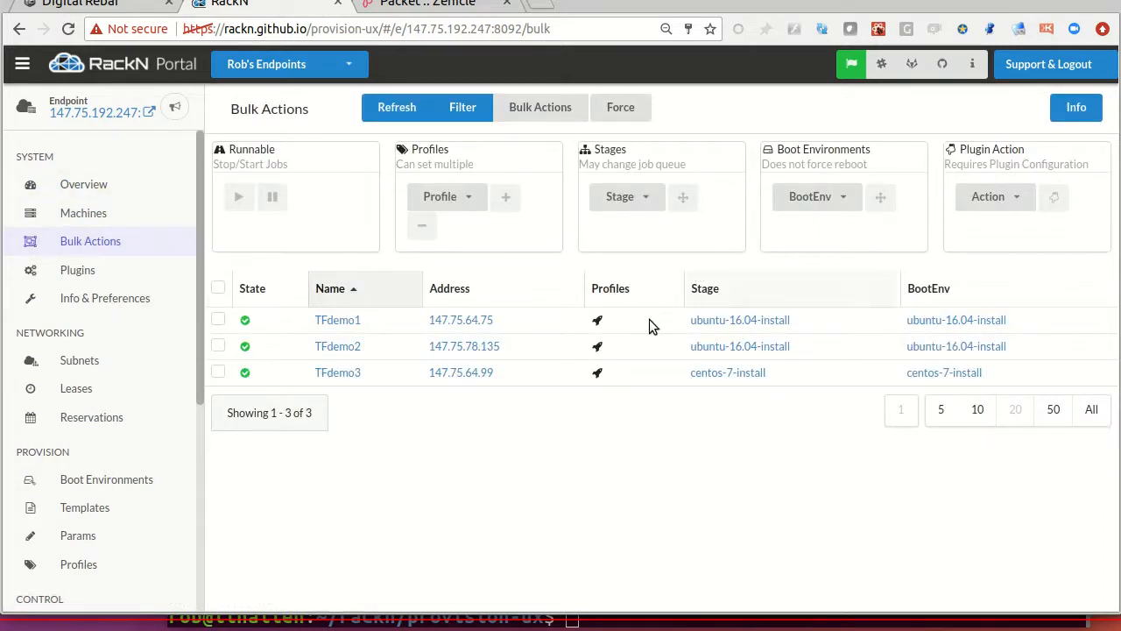
Select all three machines, sort them by BootEnv, then clear the selection.
{"action": "left_click", "coordinate": [217, 287]}
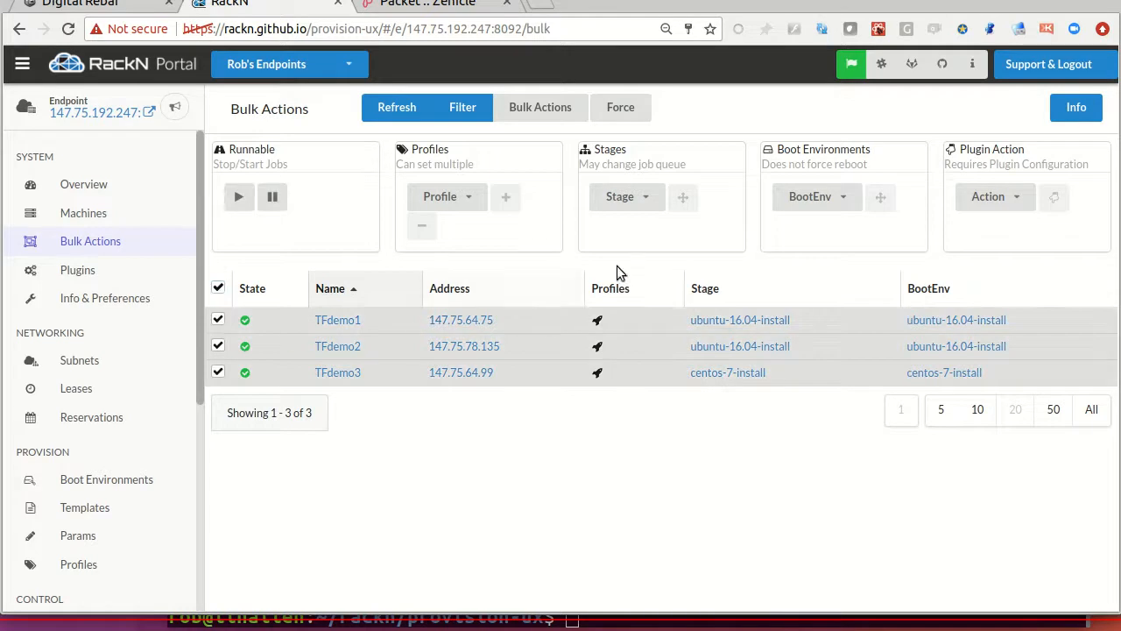
{"action": "left_click", "coordinate": [628, 196]}
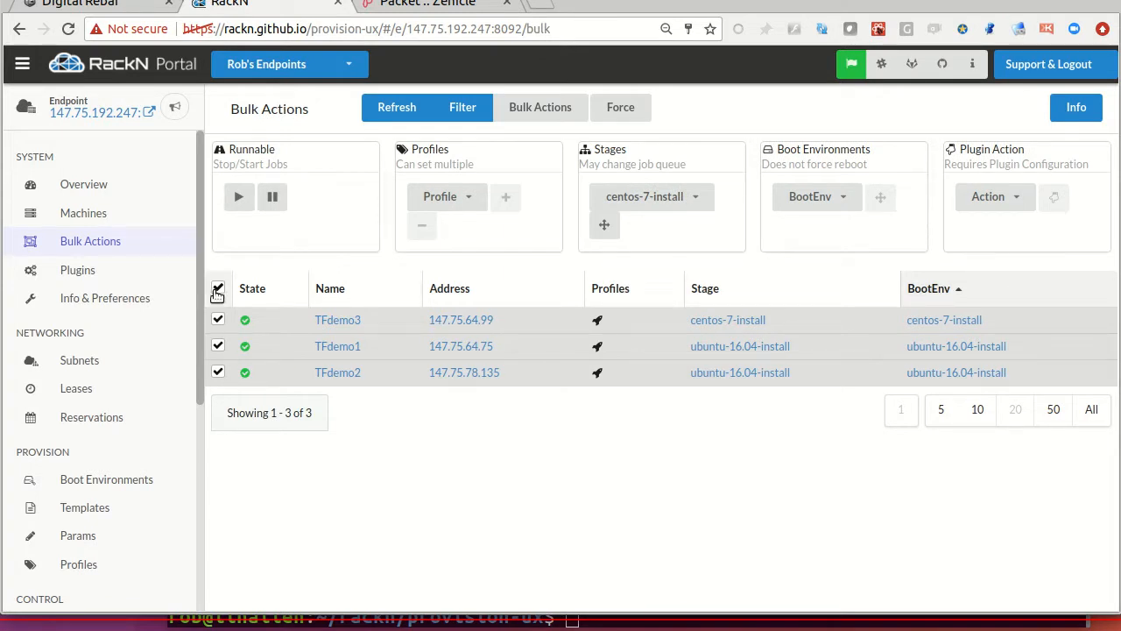
{"action": "left_click", "coordinate": [217, 287]}
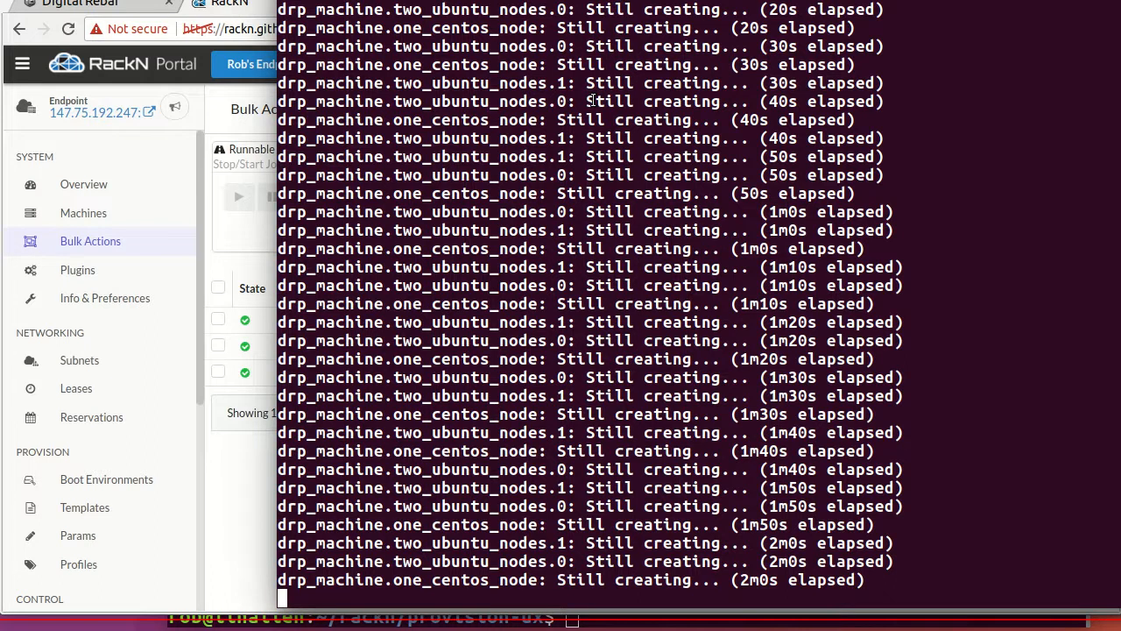
{"action": "scroll", "scroll_direction": "down", "scroll_amount": 3}
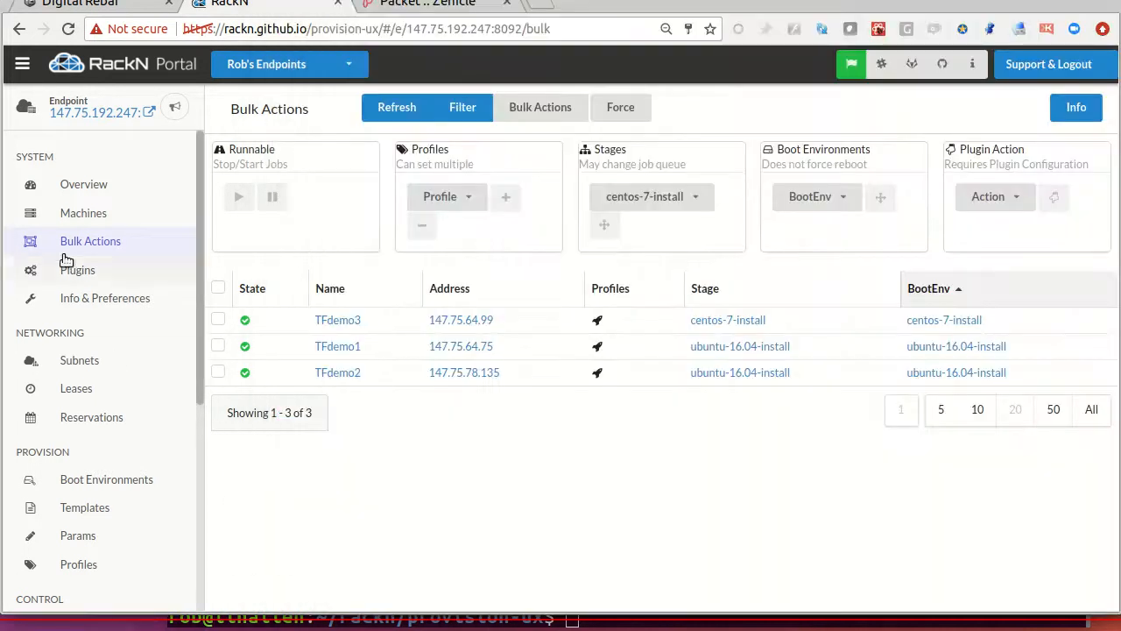
Show TFdemo1's details: 147.75.64.75, ubuntu-16.04-install, packet-console profile, terraform parameters.
{"action": "left_click", "coordinate": [84, 214]}
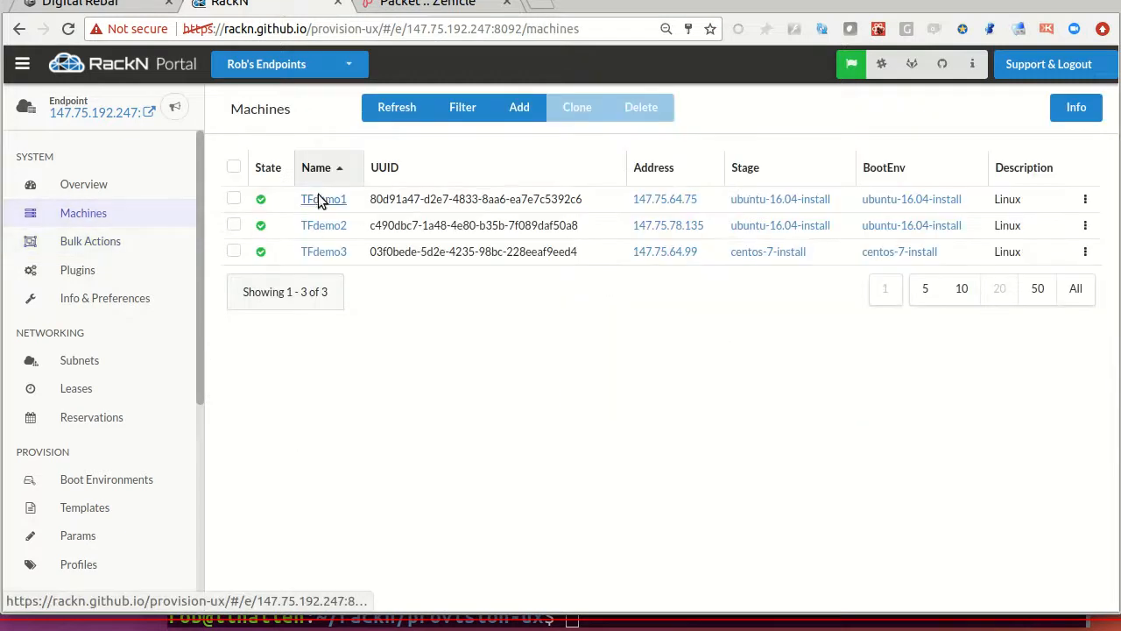
{"action": "left_click", "coordinate": [323, 200]}
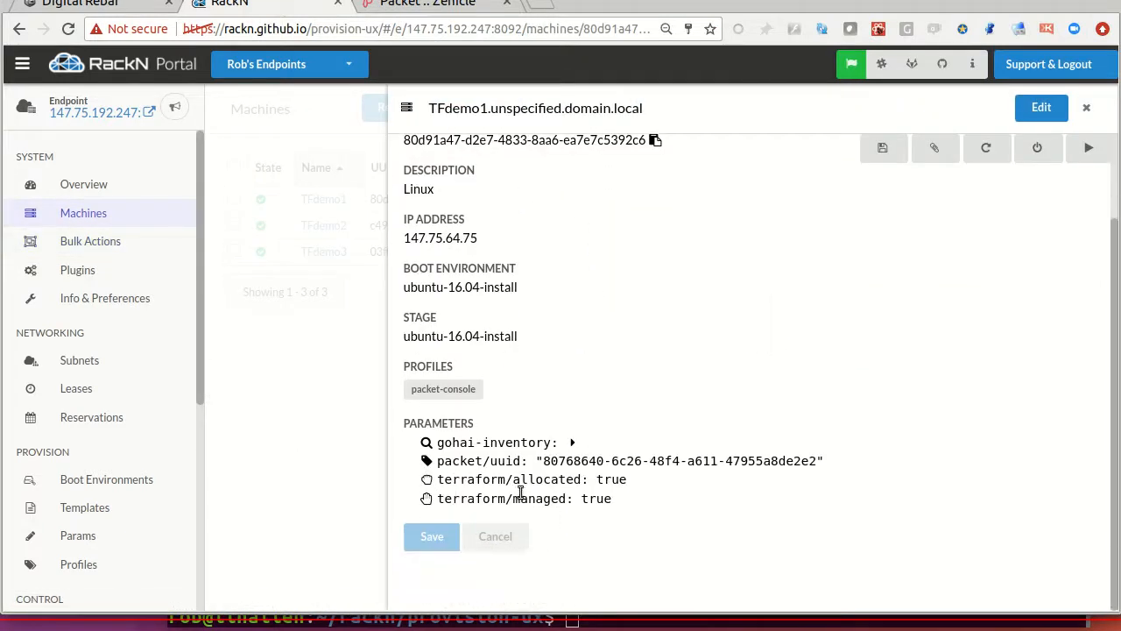
{"action": "mouse_move", "coordinate": [295, 426]}
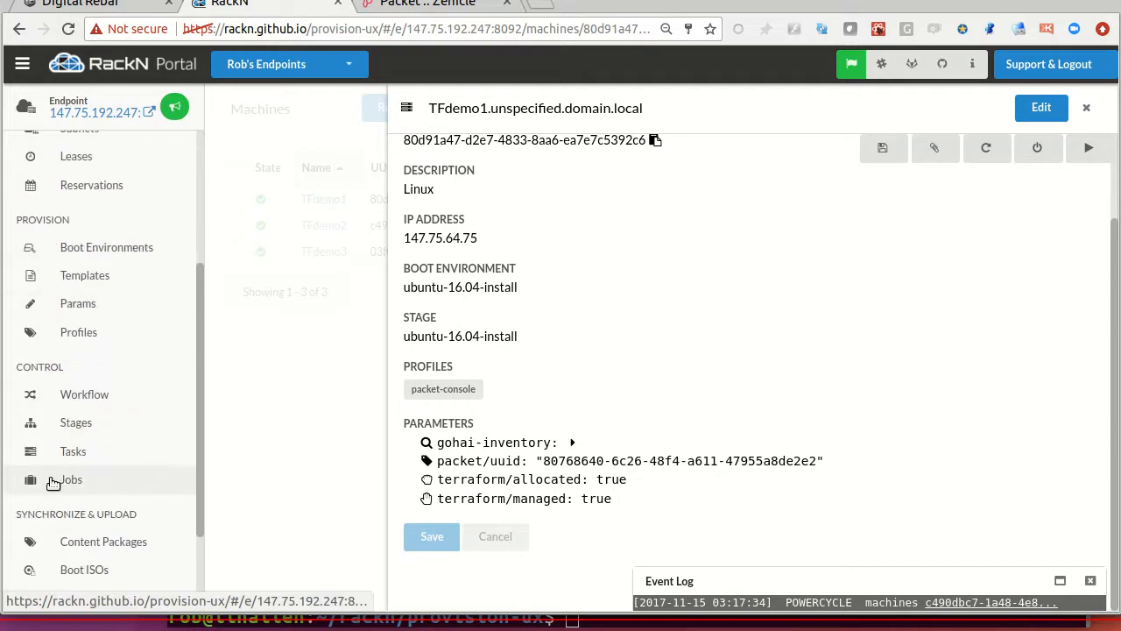
Browse the Jobs list, step back through three previous job logs, then return to the list.
{"action": "left_click", "coordinate": [70, 480]}
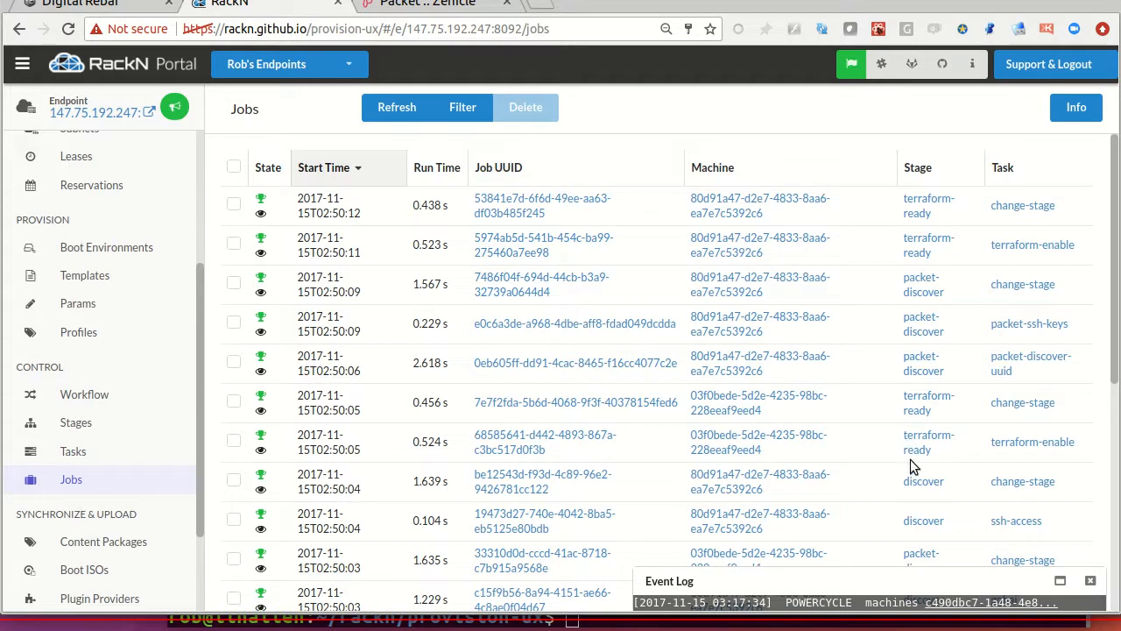
{"action": "mouse_move", "coordinate": [420, 199]}
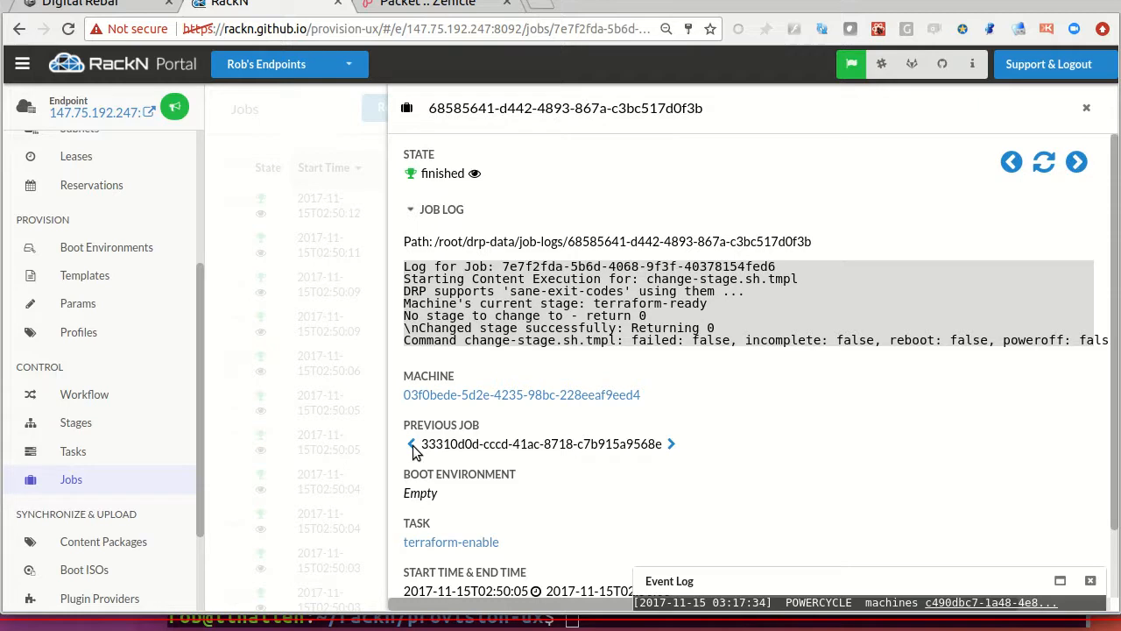
{"action": "left_click", "coordinate": [409, 444]}
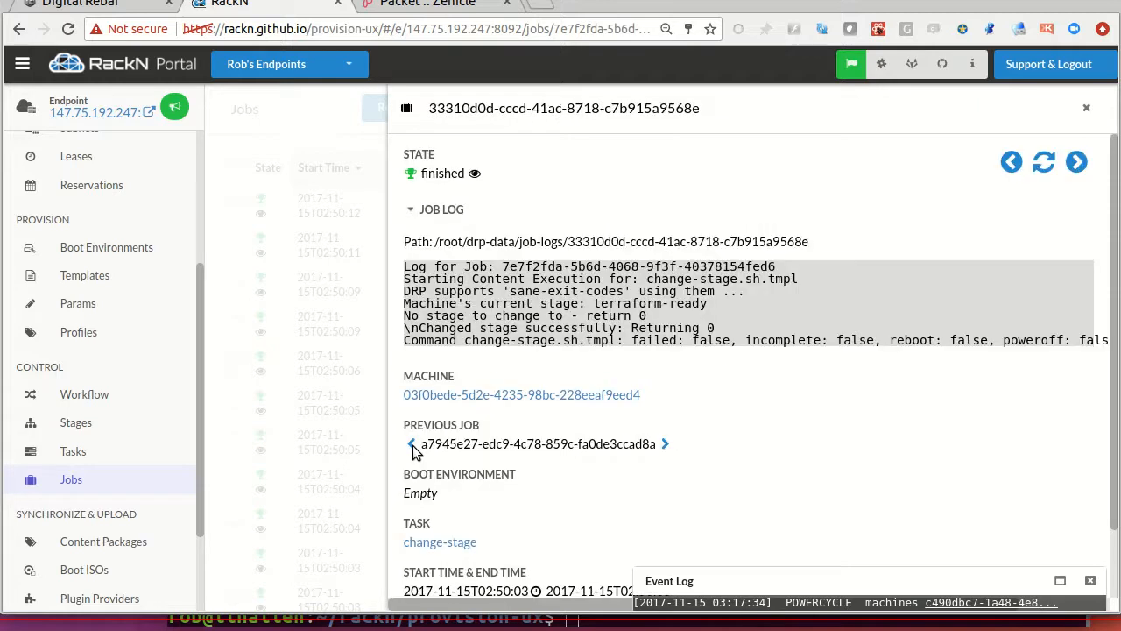
{"action": "left_click", "coordinate": [410, 443]}
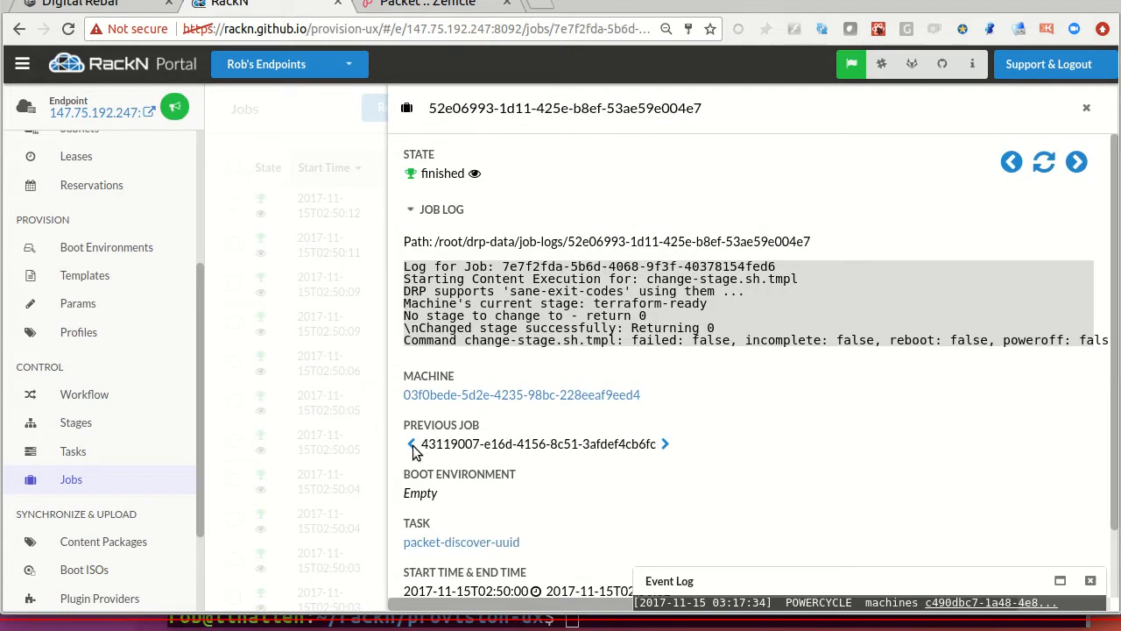
{"action": "left_click", "coordinate": [410, 443]}
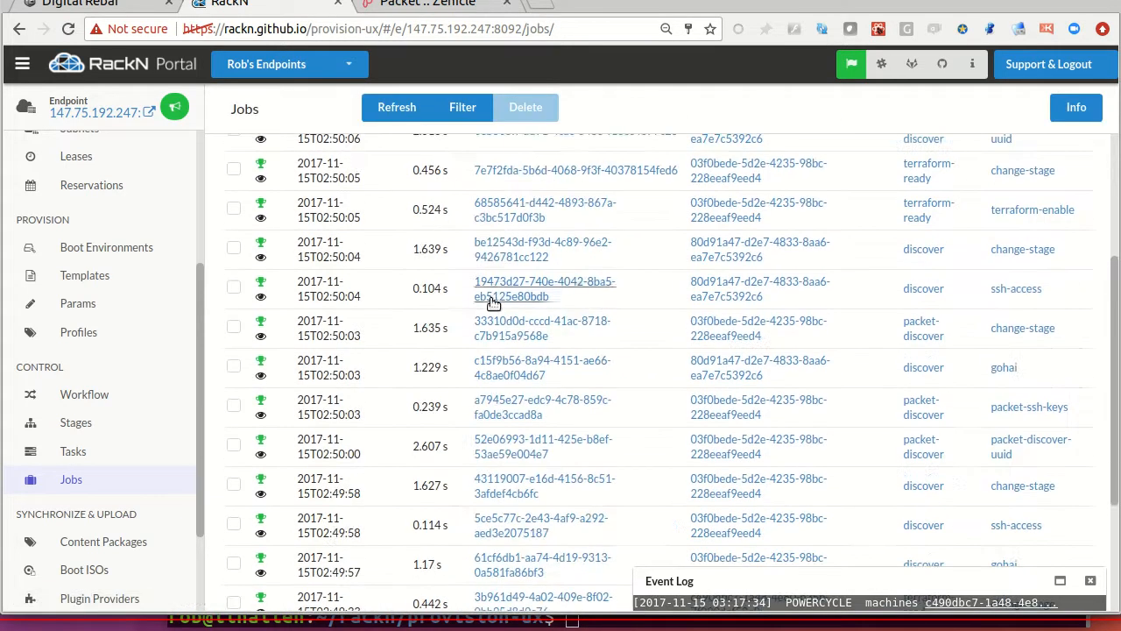
{"action": "scroll", "scroll_direction": "down", "scroll_amount": 3}
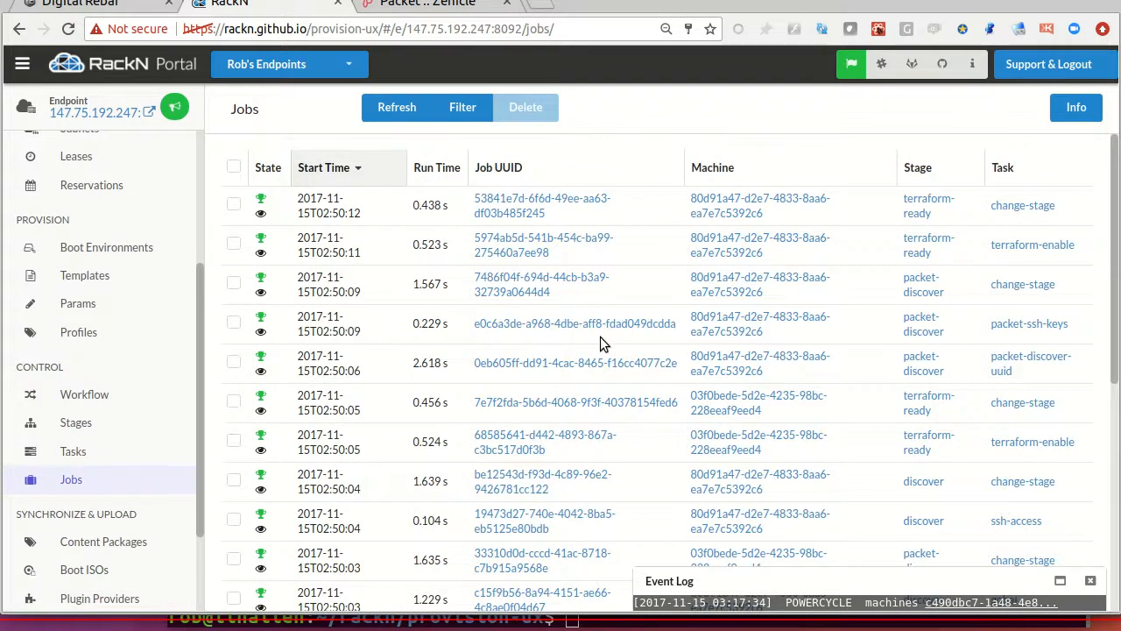
{"action": "mouse_move", "coordinate": [761, 205]}
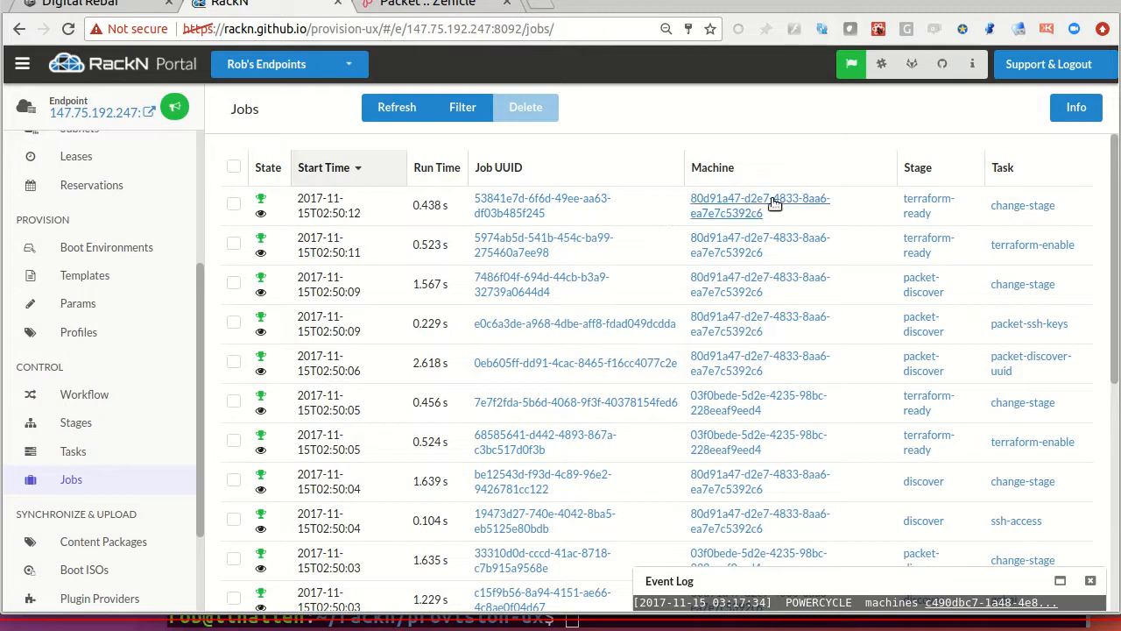
{"action": "left_click", "coordinate": [396, 107]}
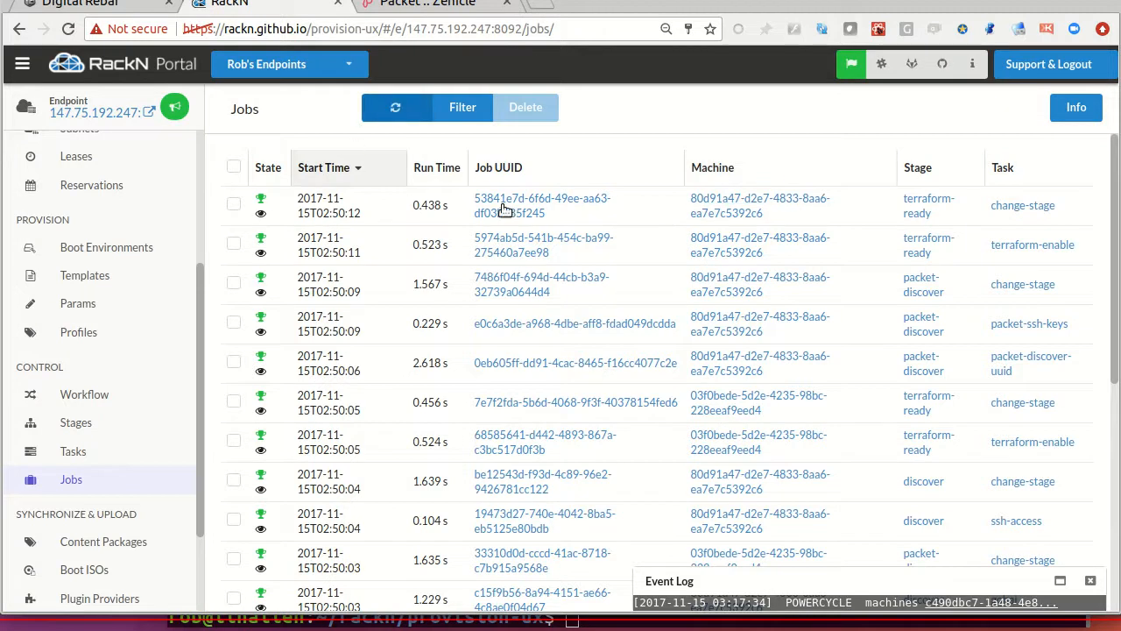
{"action": "mouse_move", "coordinate": [594, 307]}
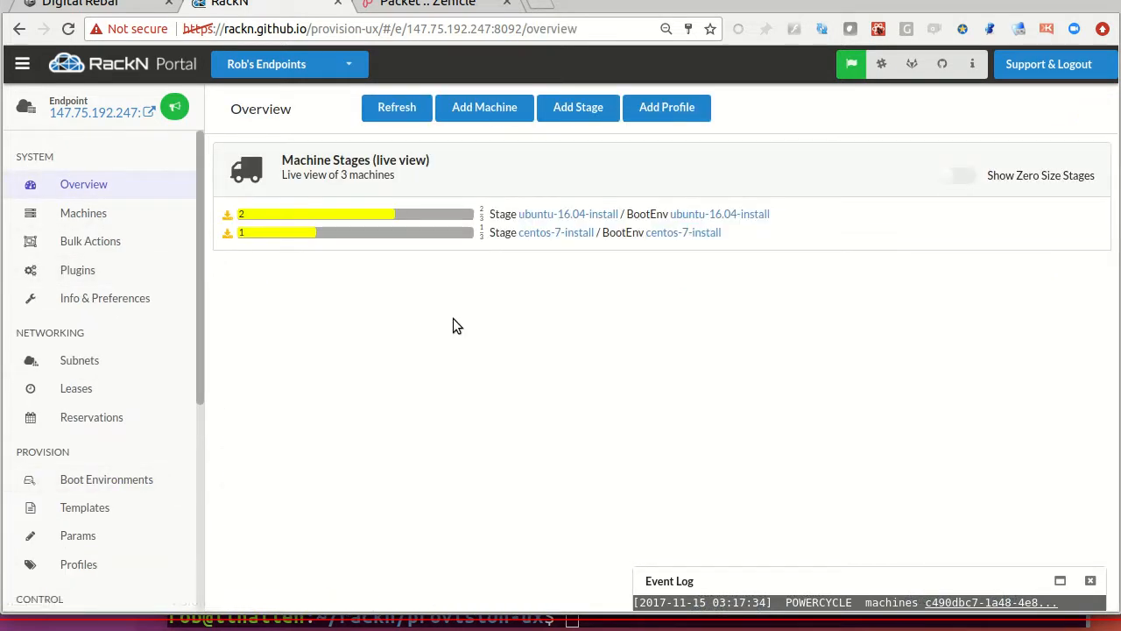
{"action": "mouse_move", "coordinate": [645, 277]}
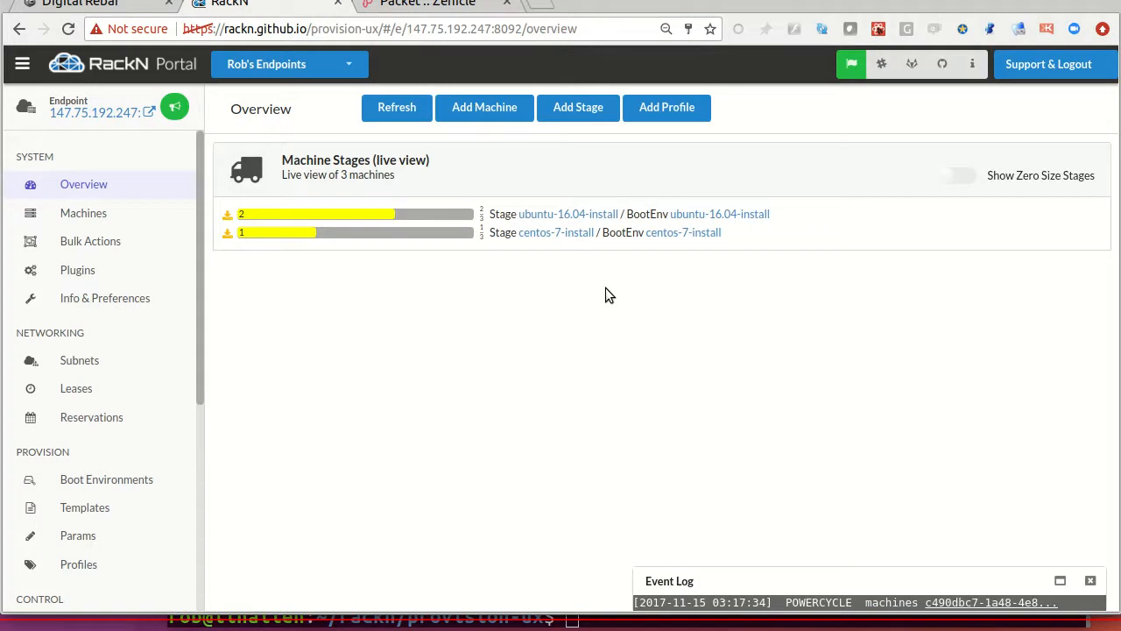
{"action": "mouse_move", "coordinate": [687, 277]}
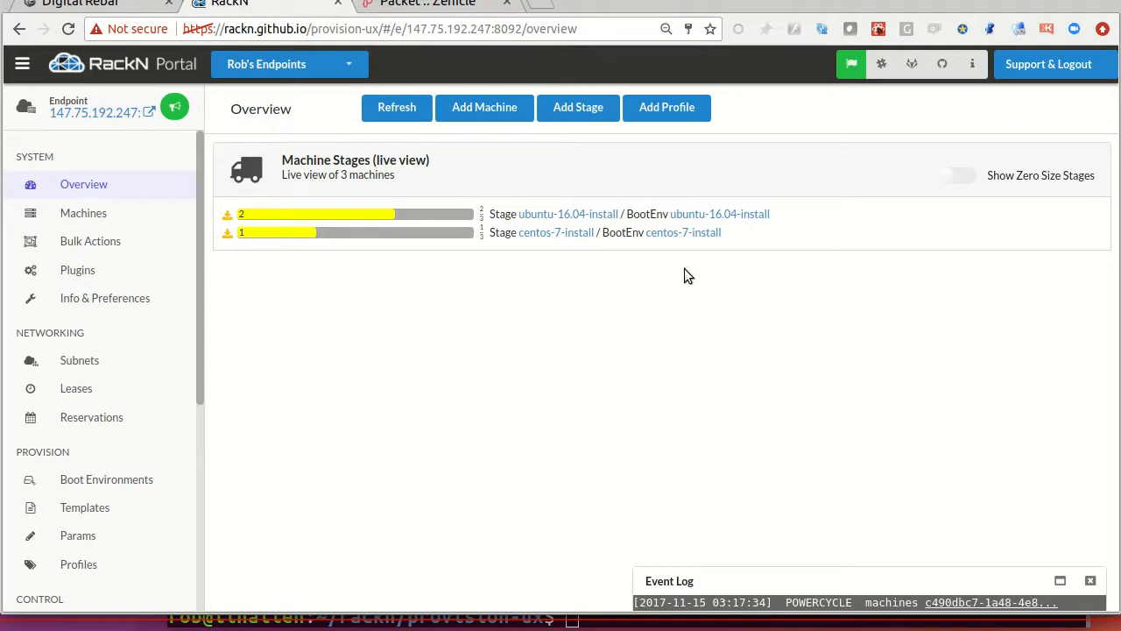
{"action": "mouse_move", "coordinate": [368, 360]}
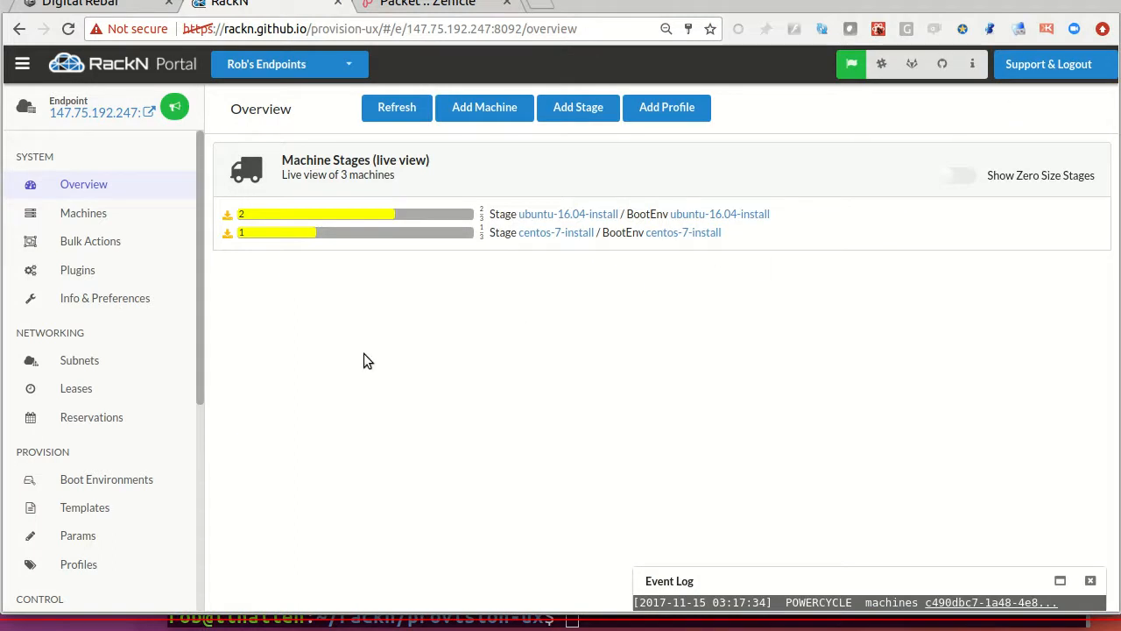
{"action": "mouse_move", "coordinate": [477, 351]}
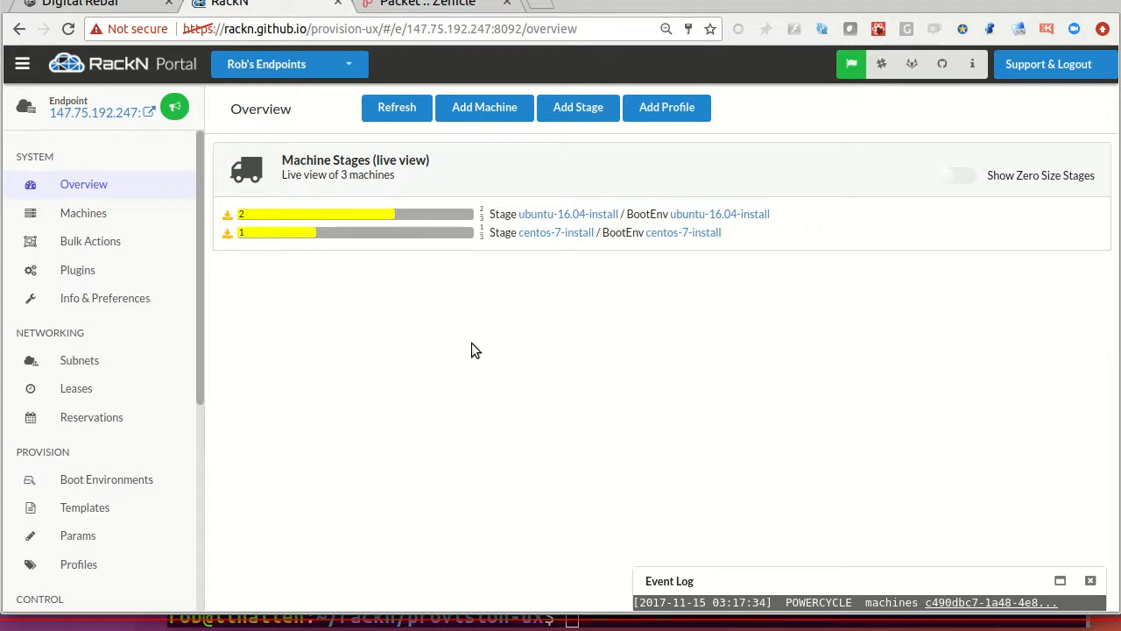
{"action": "mouse_move", "coordinate": [519, 364]}
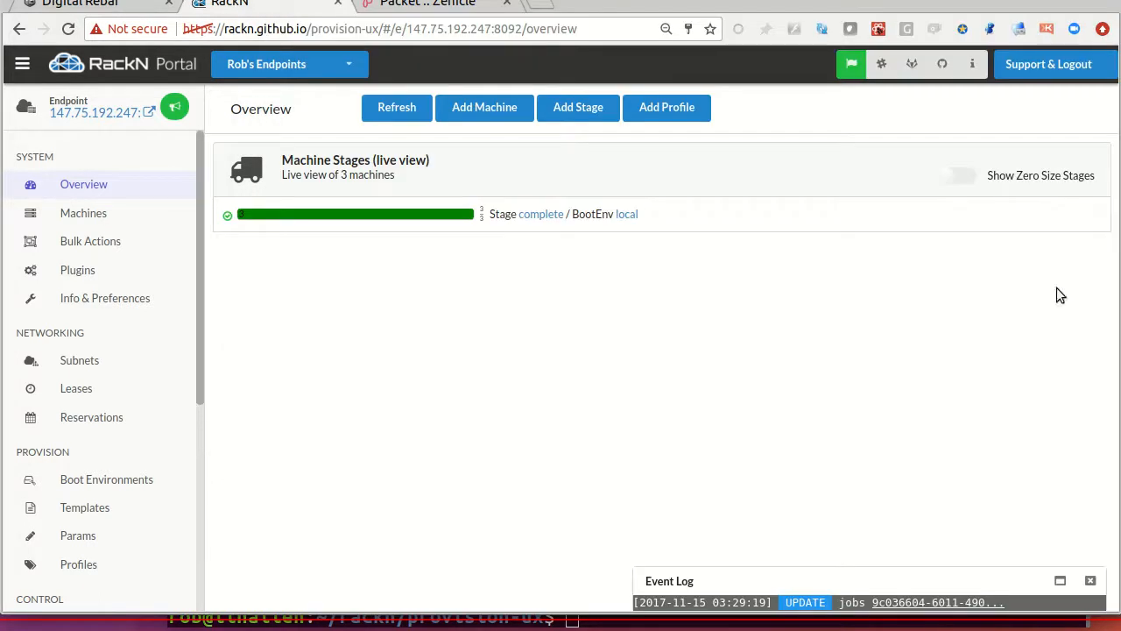
{"action": "mouse_move", "coordinate": [323, 231]}
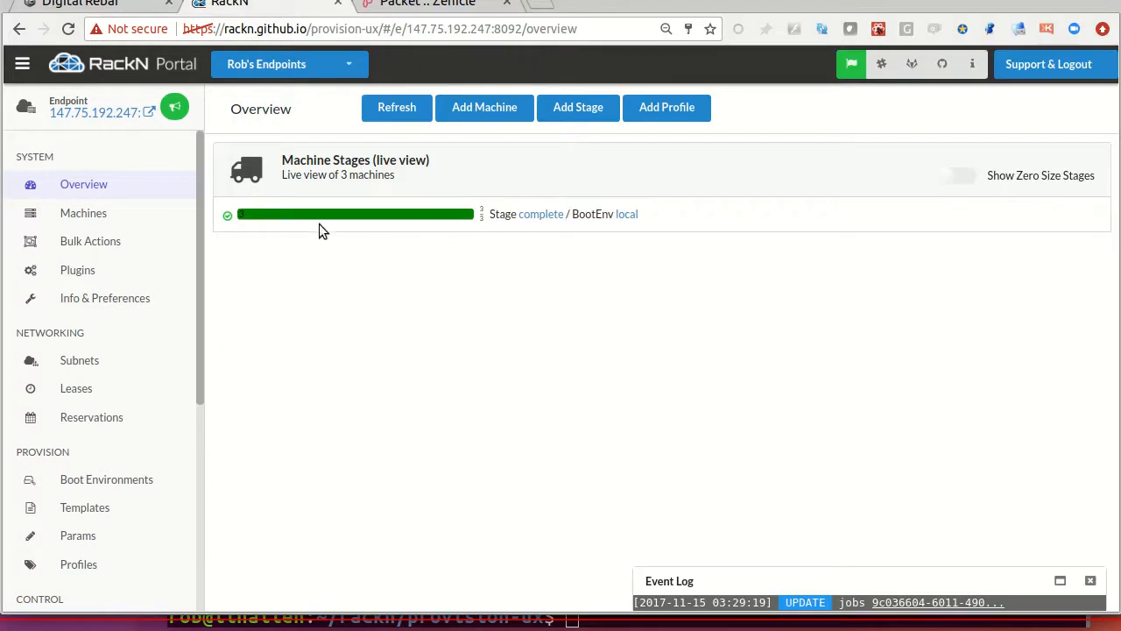
{"action": "mouse_move", "coordinate": [361, 238]}
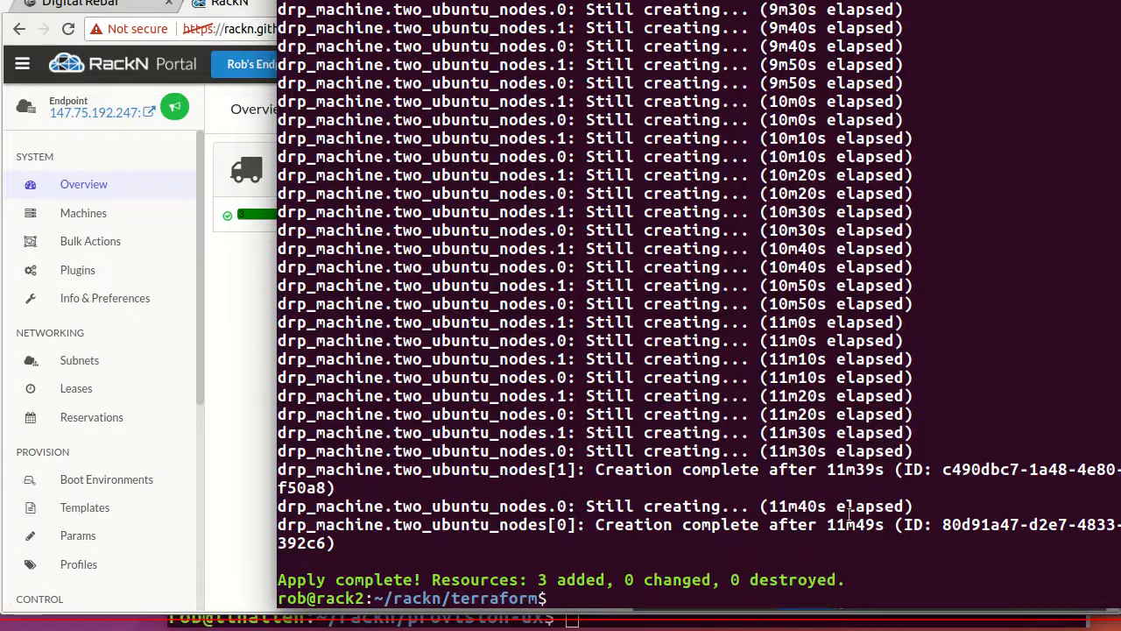
Review TFdemo1's completed machine details, then bring the Terraform terminal showing 3 resources added forward.
{"action": "double_click", "coordinate": [796, 505]}
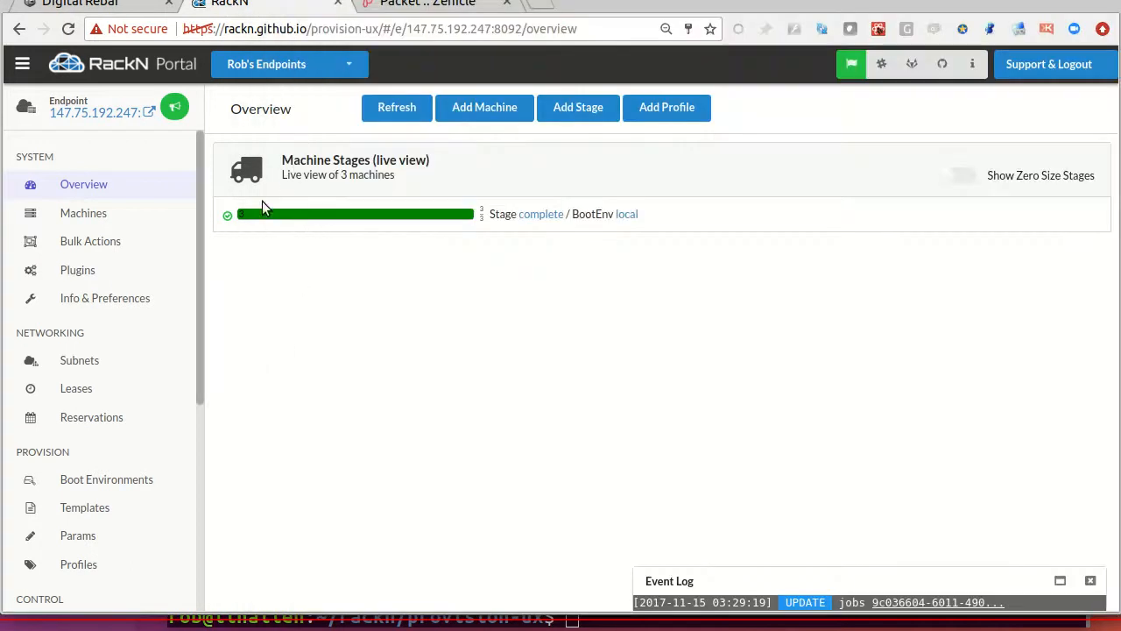
{"action": "mouse_move", "coordinate": [311, 226]}
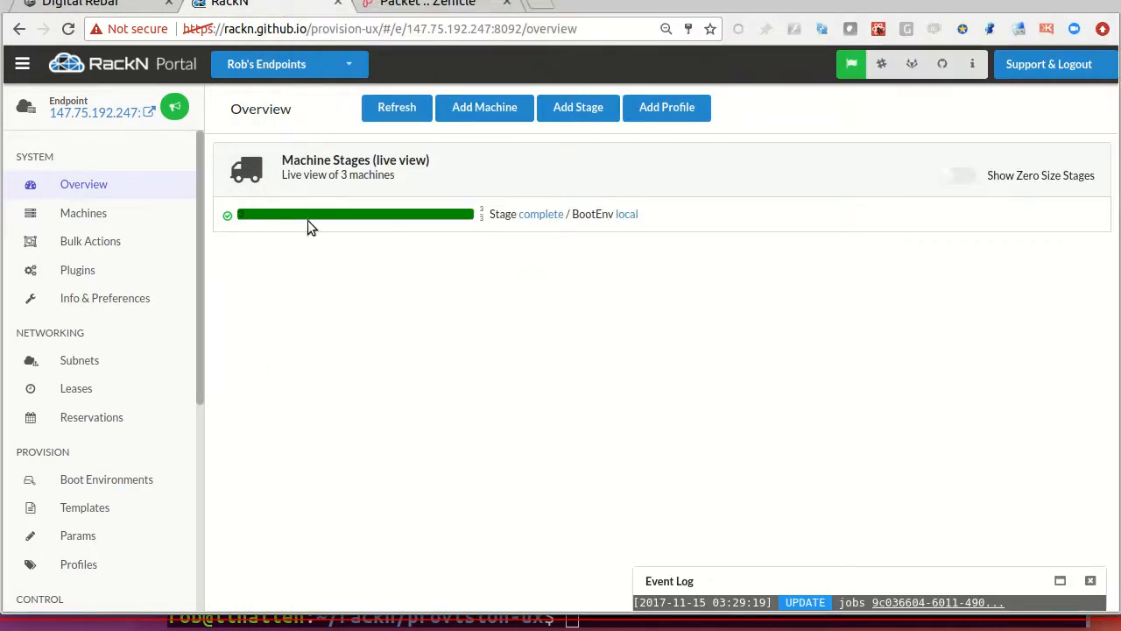
{"action": "left_click", "coordinate": [84, 214]}
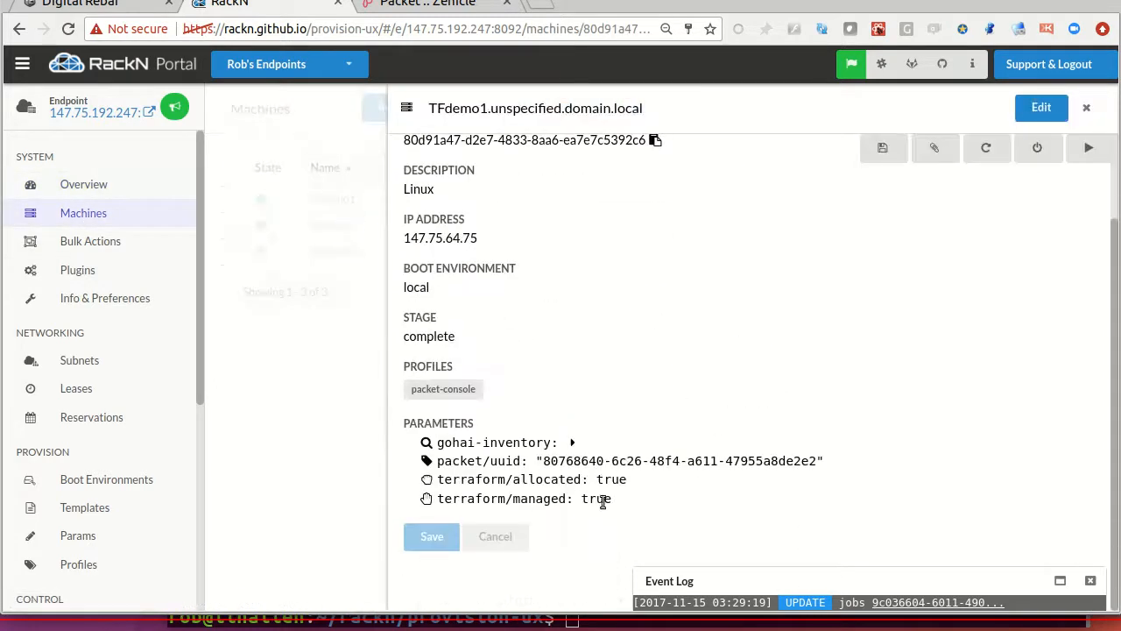
{"action": "left_click", "coordinate": [1086, 109]}
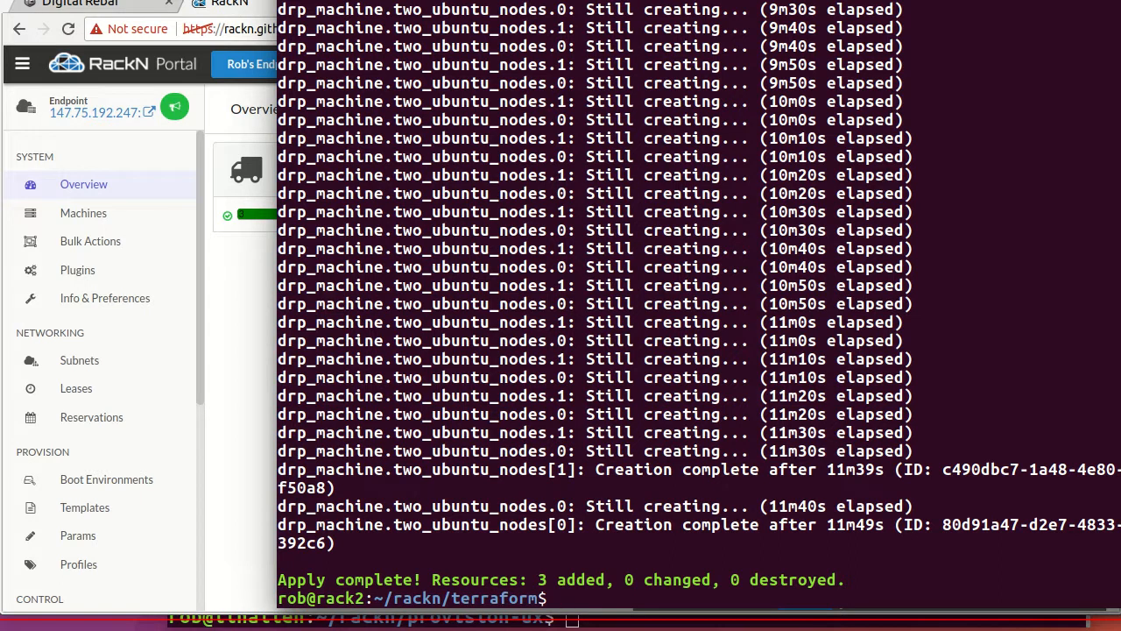
Run terraform destroy and confirm with yes to remove the 3 machine resources.
{"action": "type", "text": "terraform destro"}
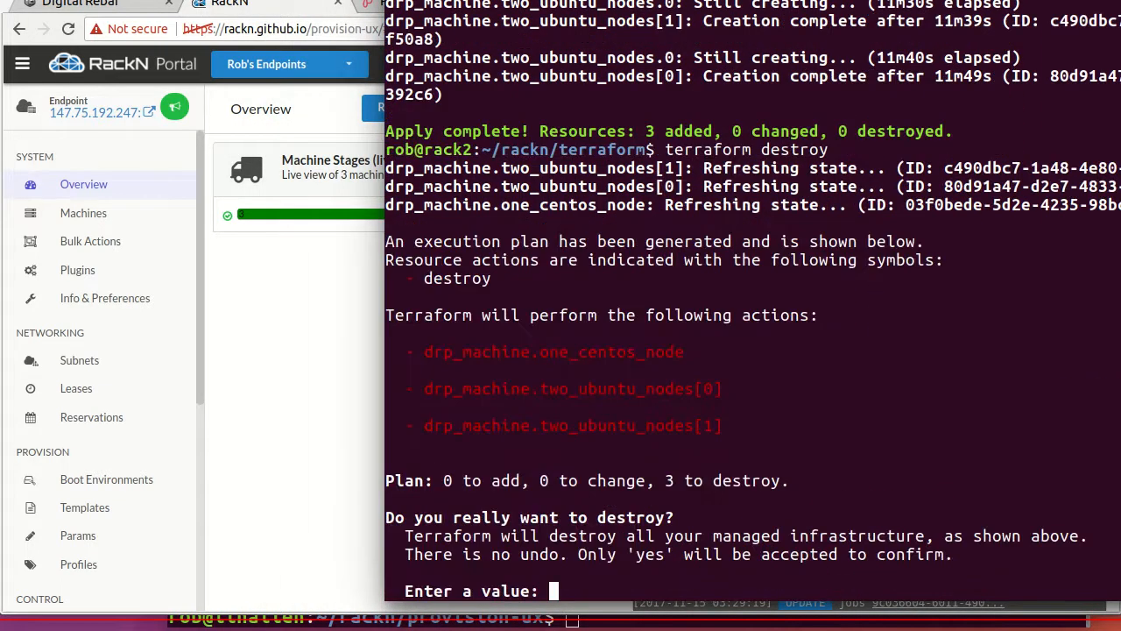
{"action": "type", "text": "yes"}
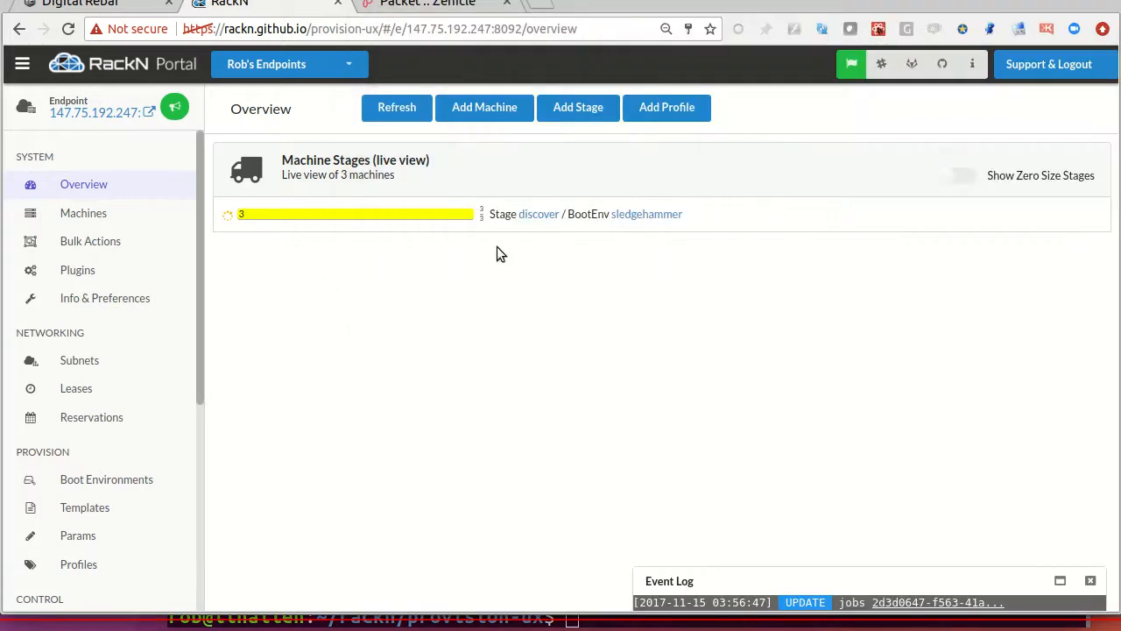
{"action": "mouse_move", "coordinate": [538, 214]}
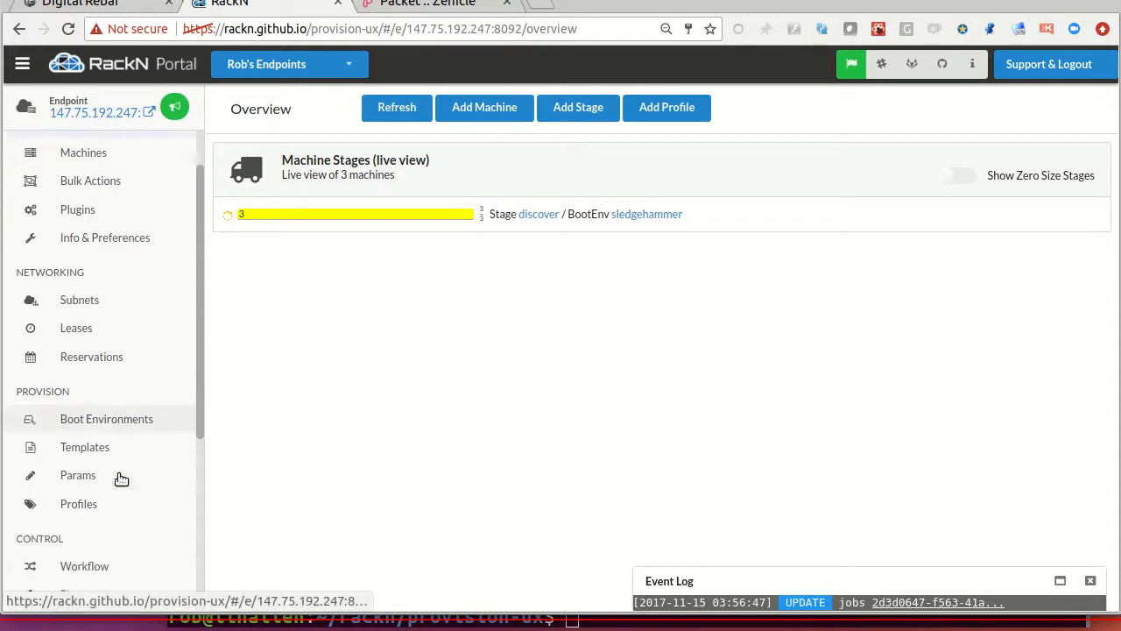
{"action": "left_click", "coordinate": [84, 533]}
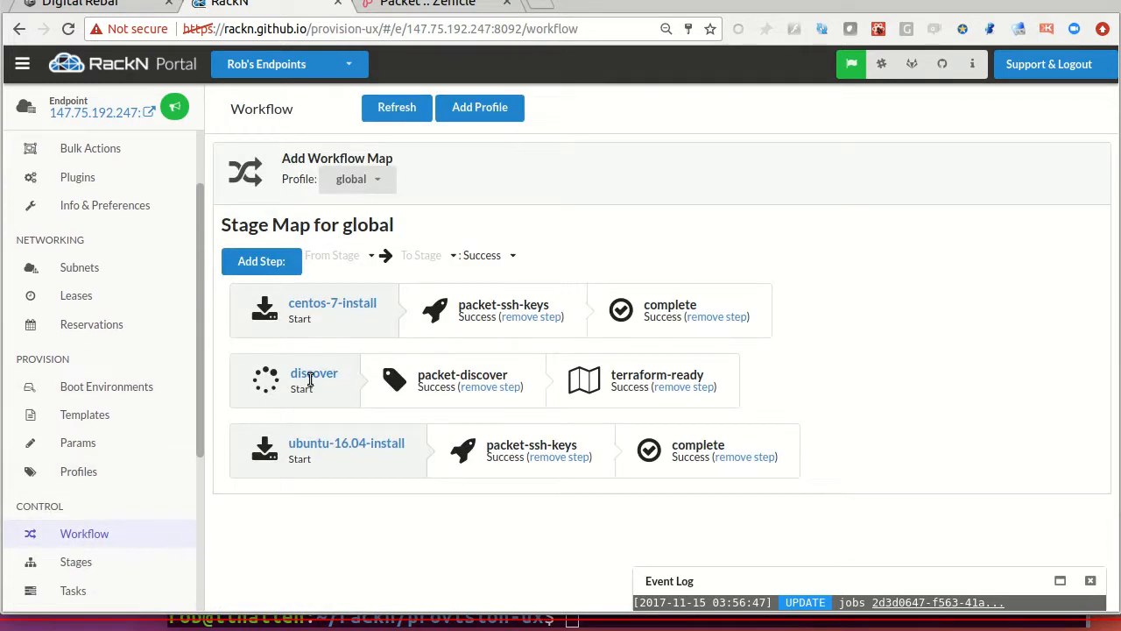
{"action": "mouse_move", "coordinate": [392, 383]}
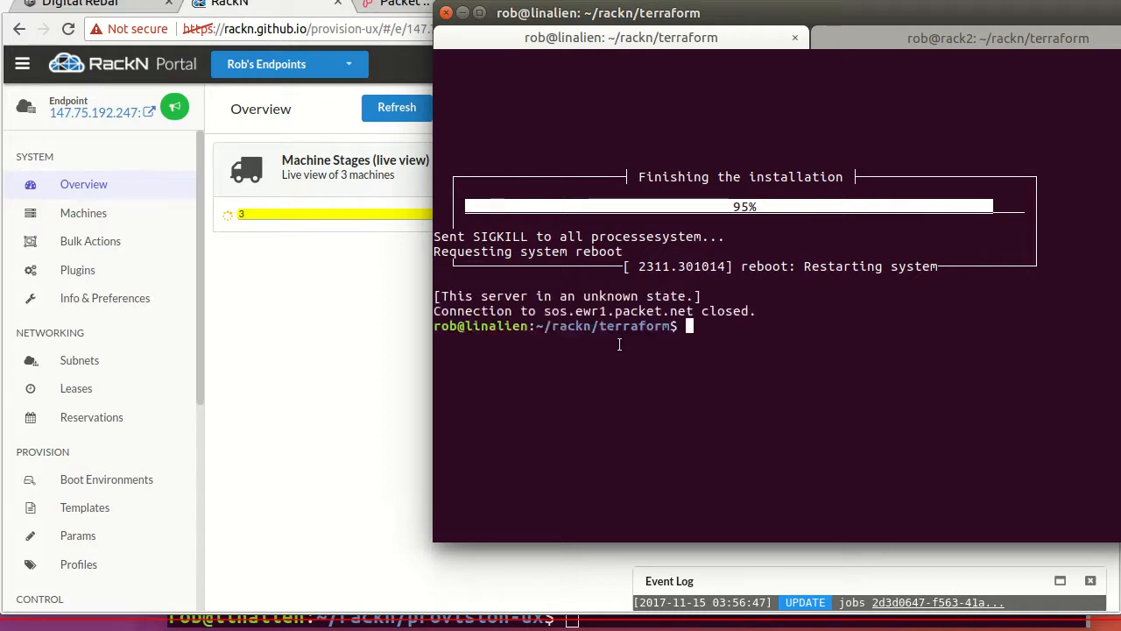
{"action": "type", "text": "ssh c2084a79-7738-4bf0-9c40-1fdbf4dcff4c@sos.ewr1.packet.net"}
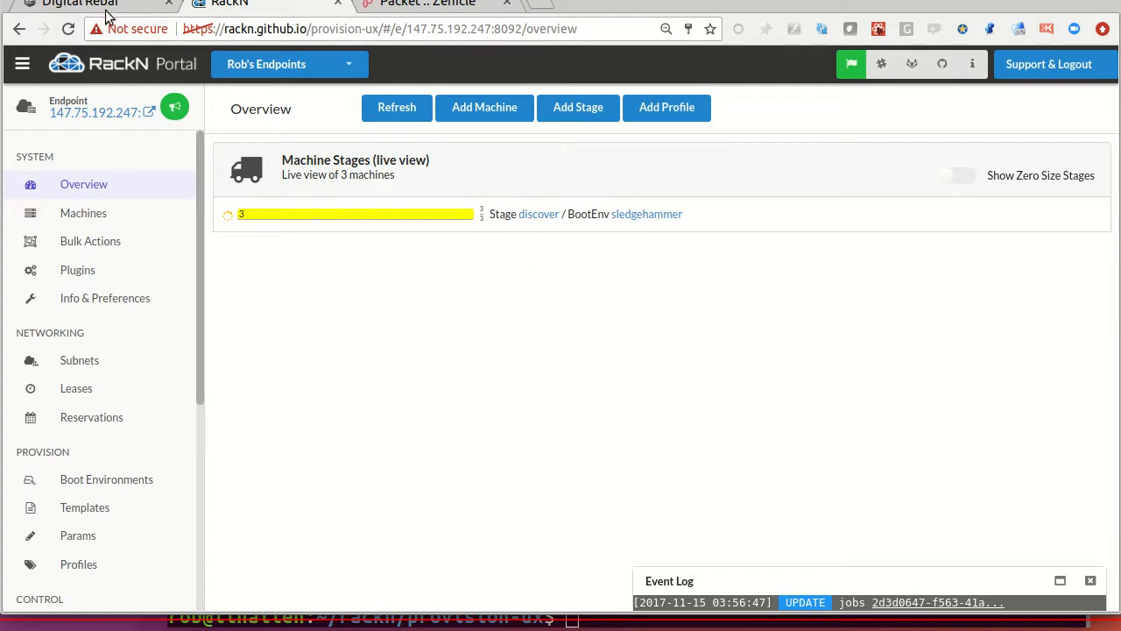
{"action": "left_click", "coordinate": [84, 7]}
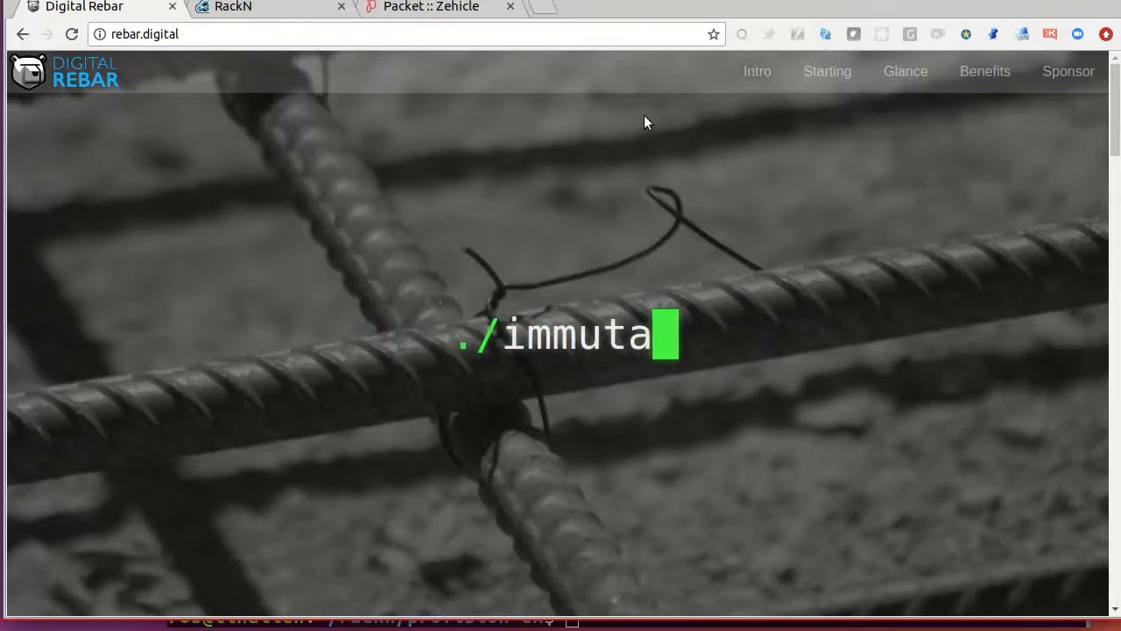
{"action": "scroll", "scroll_direction": "down", "scroll_amount": 3}
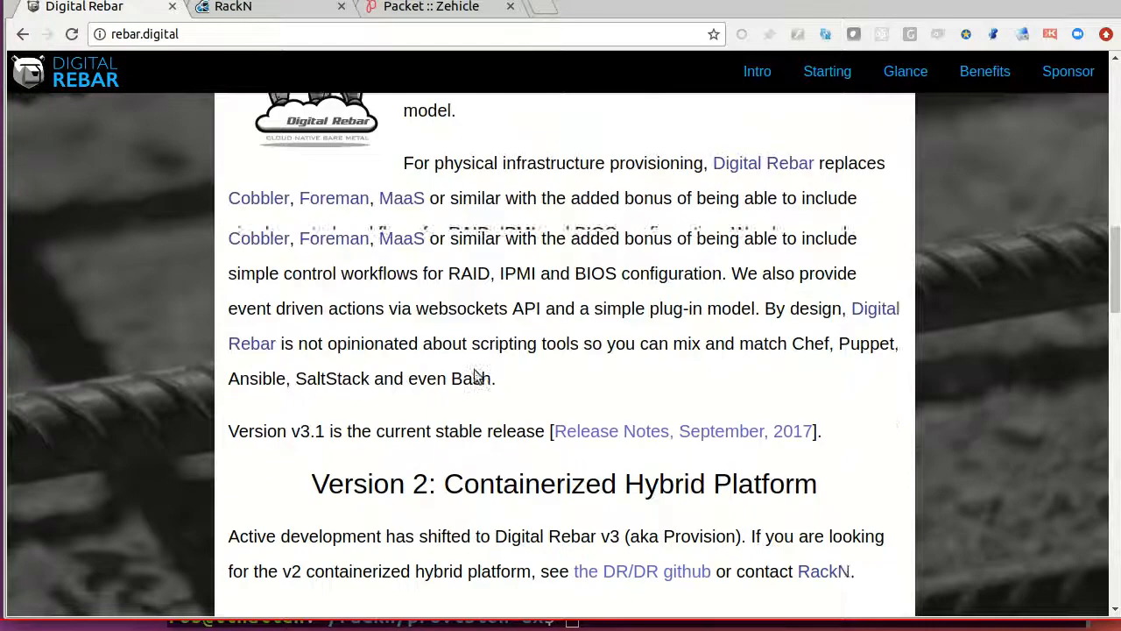
{"action": "scroll", "scroll_direction": "down", "scroll_amount": 3}
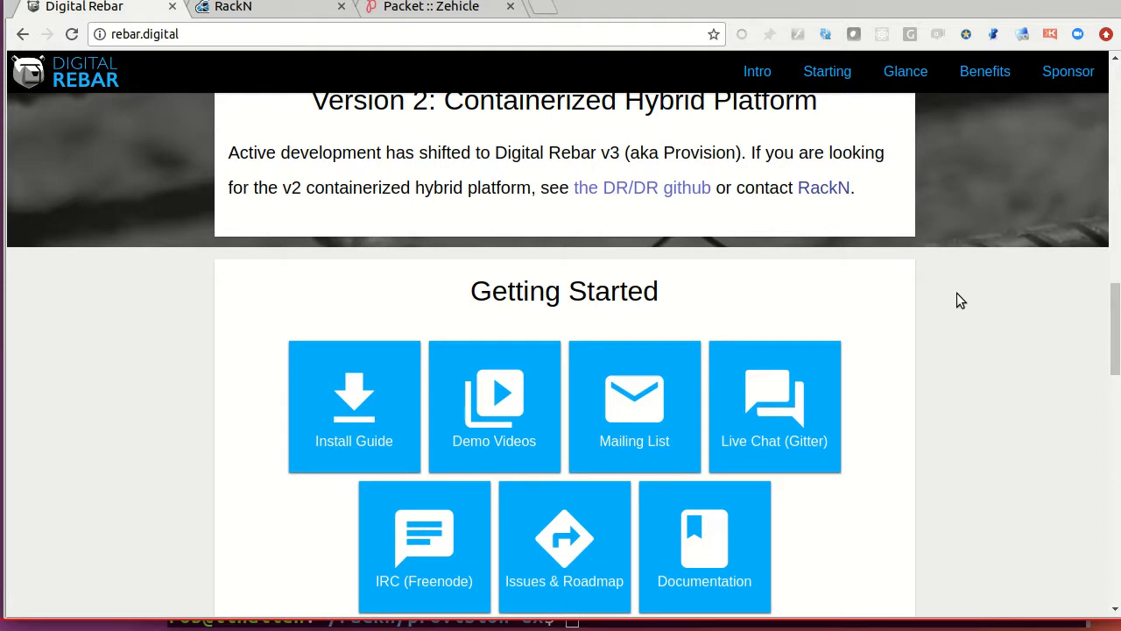
{"action": "scroll", "scroll_direction": "up", "scroll_amount": 3}
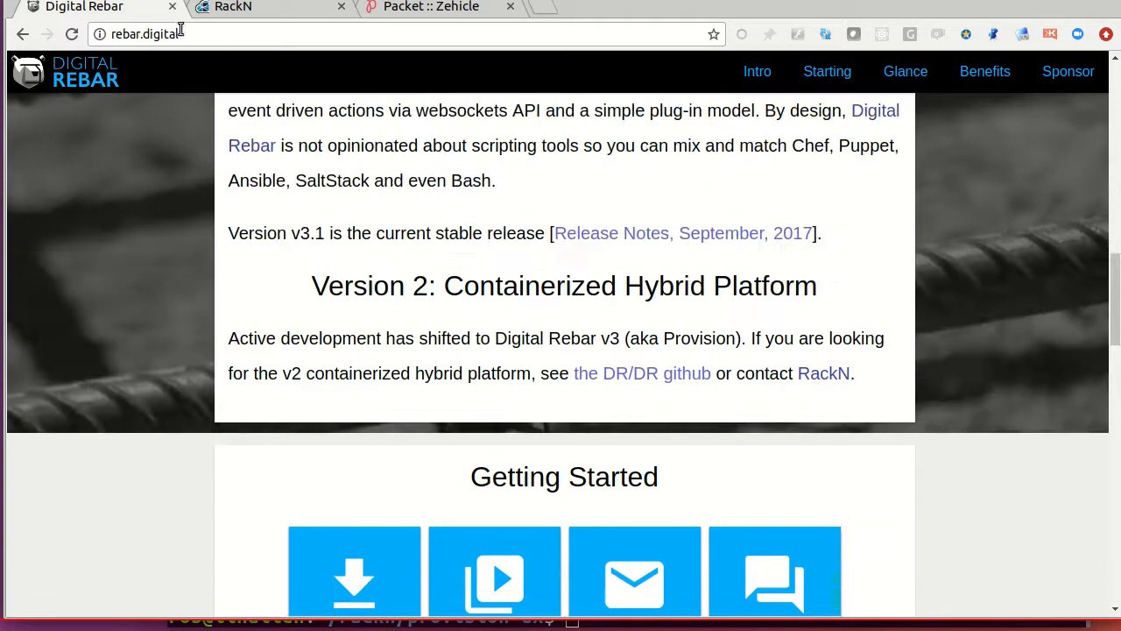
{"action": "left_click", "coordinate": [233, 7]}
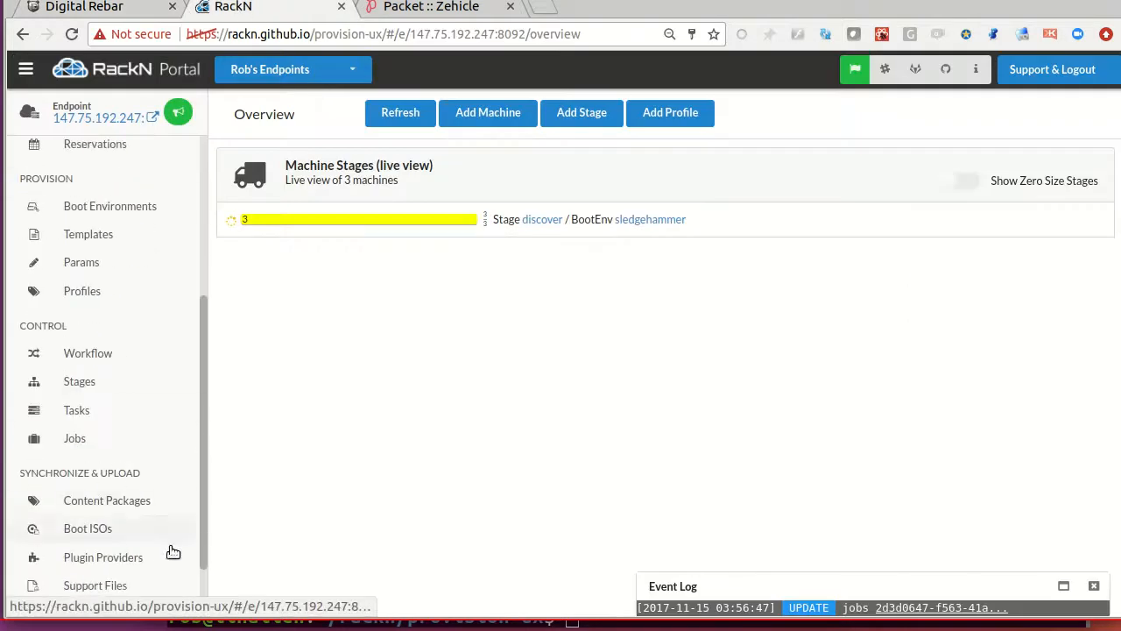
Watch the SOS console boot into sledgehammer, then switch to the Digital Rebar website.
{"action": "scroll", "scroll_direction": "down", "scroll_amount": 3}
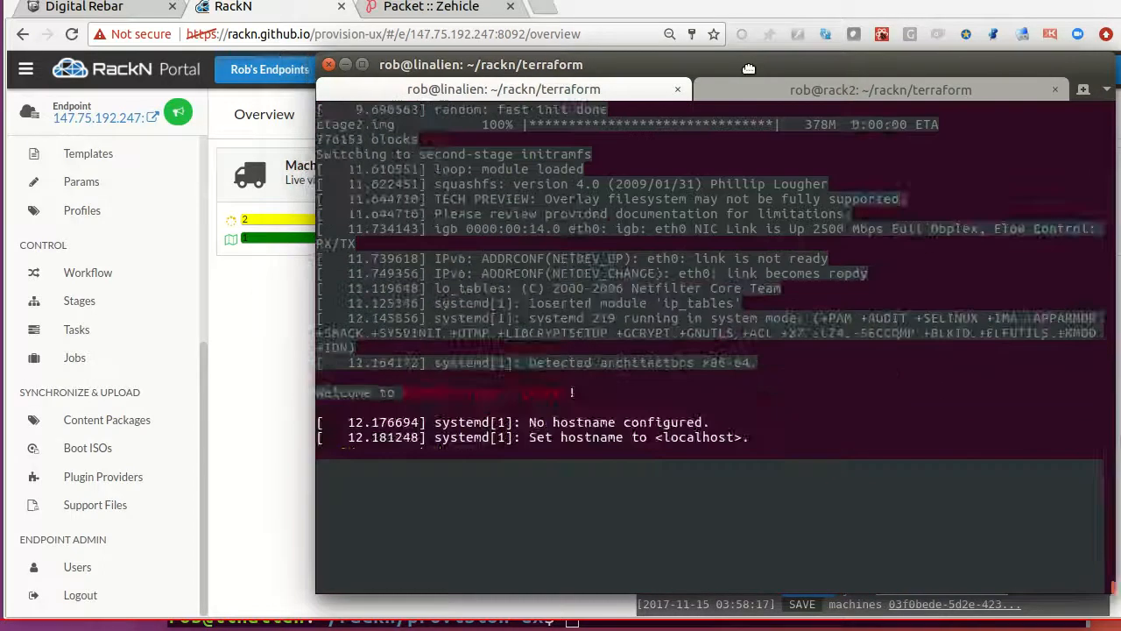
{"action": "left_click", "coordinate": [84, 7]}
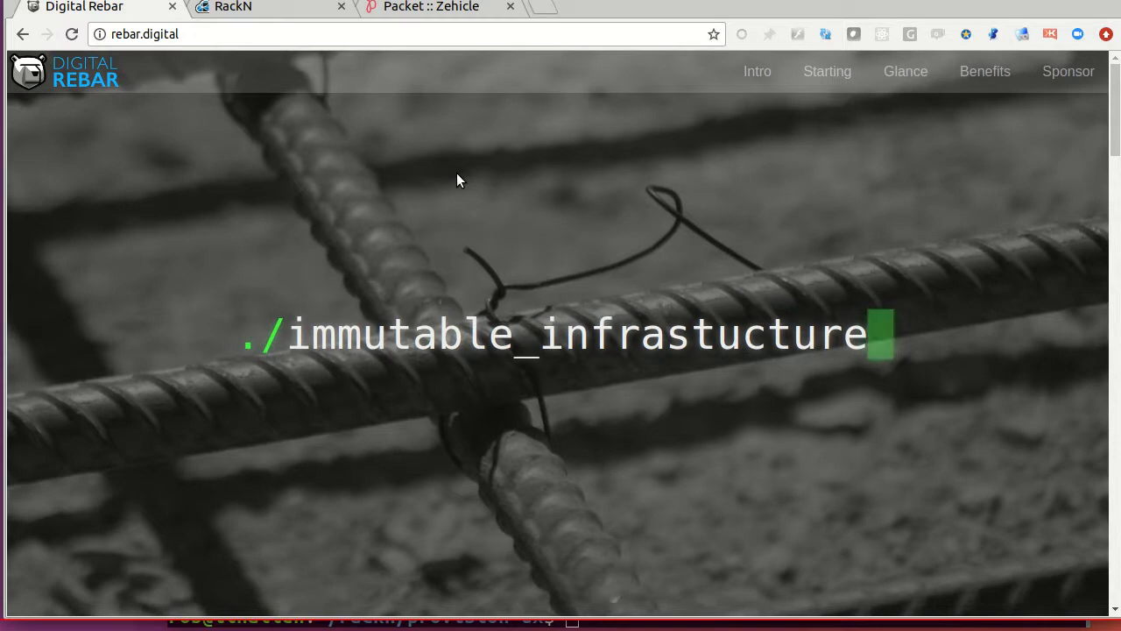
{"action": "mouse_move", "coordinate": [301, 157]}
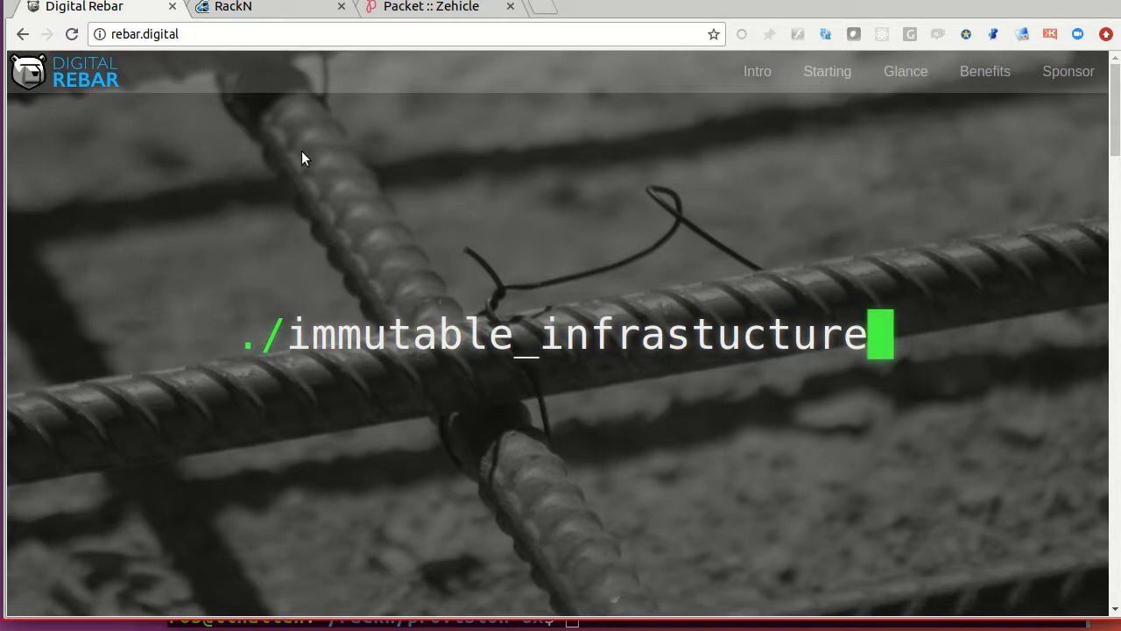